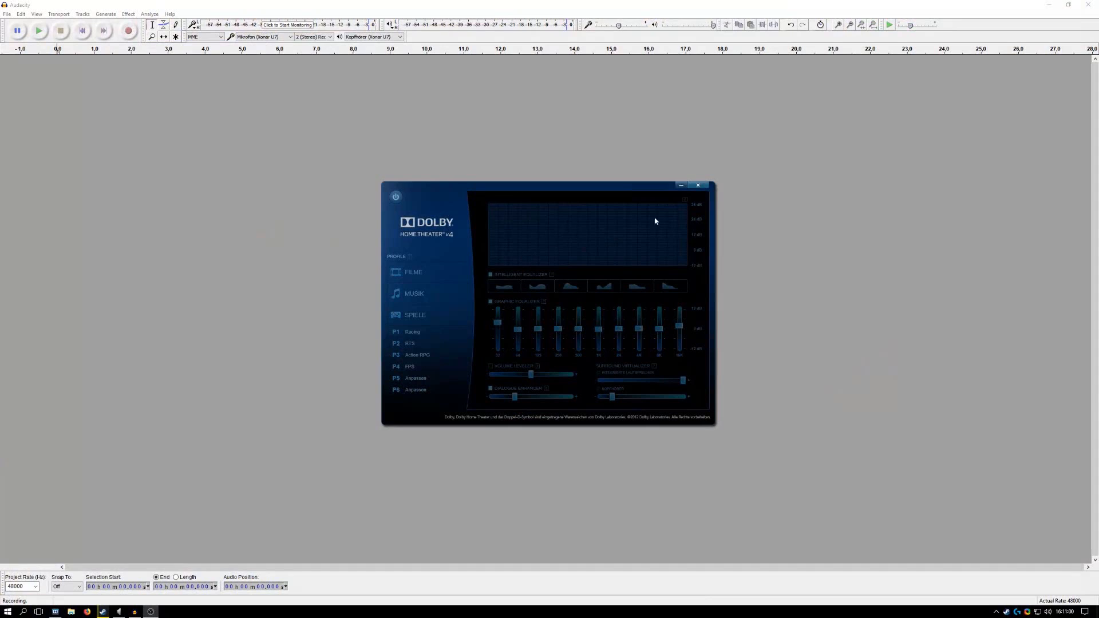
- Dismiss the Dolby Home Theater v4 panel covering the empty Audacity project
{"action": "left_click", "coordinate": [698, 185]}
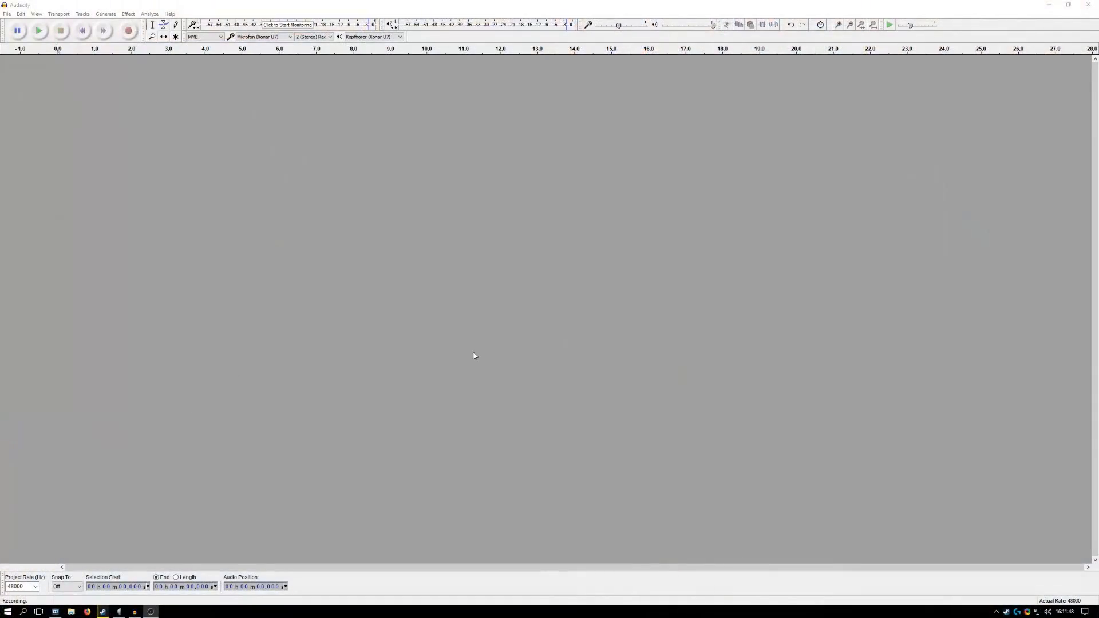
- Generate White noise at amplitude 0.8 lasting 30 seconds into a new mono track
{"action": "left_click", "coordinate": [105, 13]}
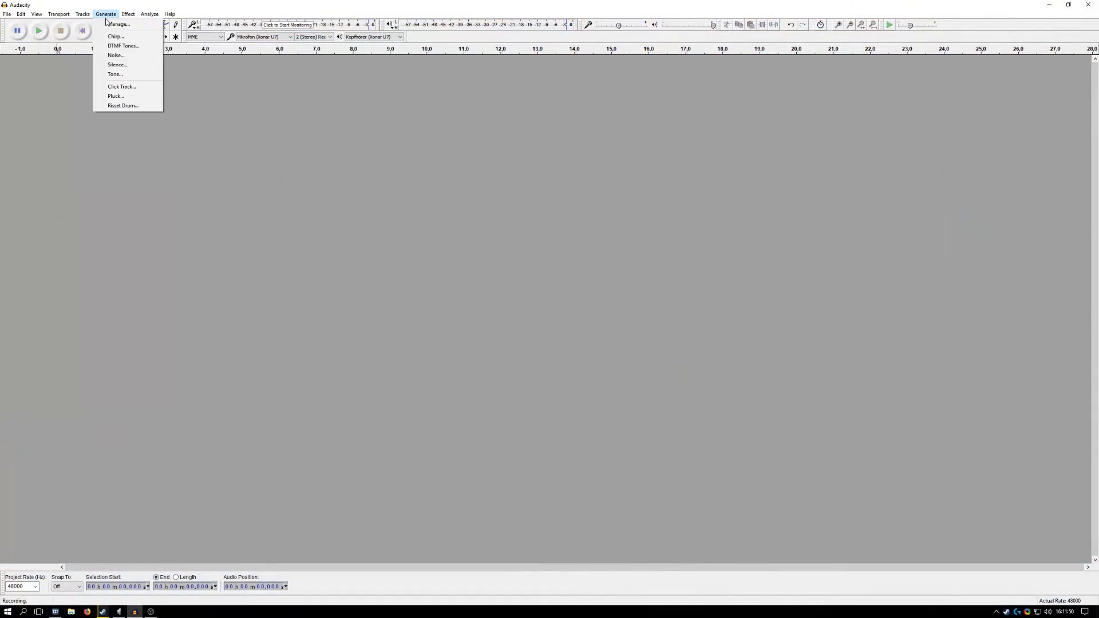
{"action": "left_click", "coordinate": [116, 56]}
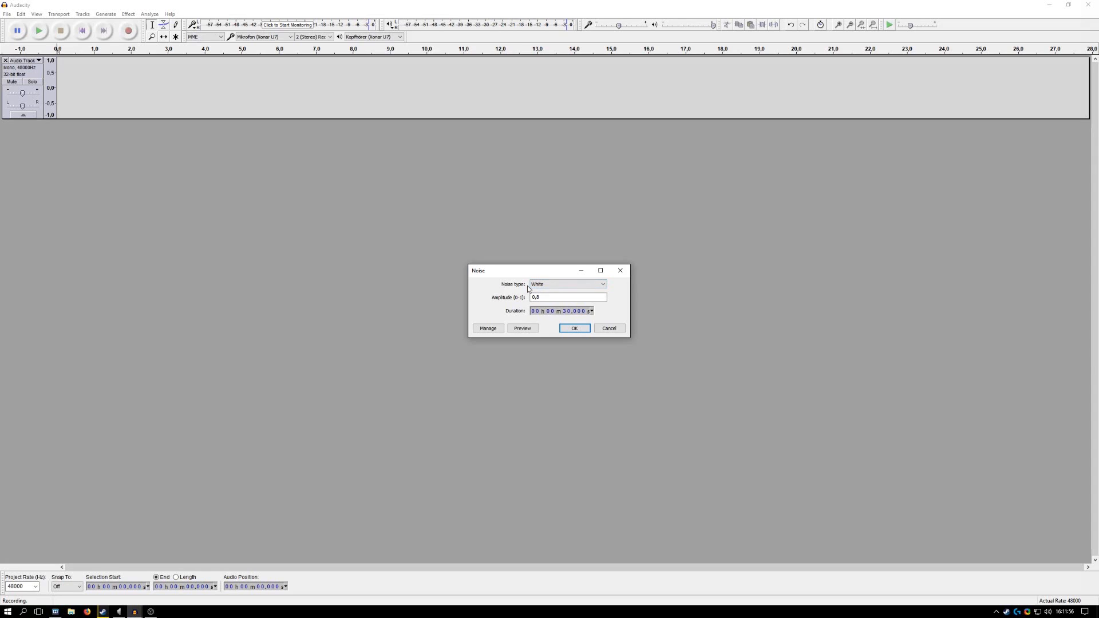
{"action": "left_click", "coordinate": [566, 284]}
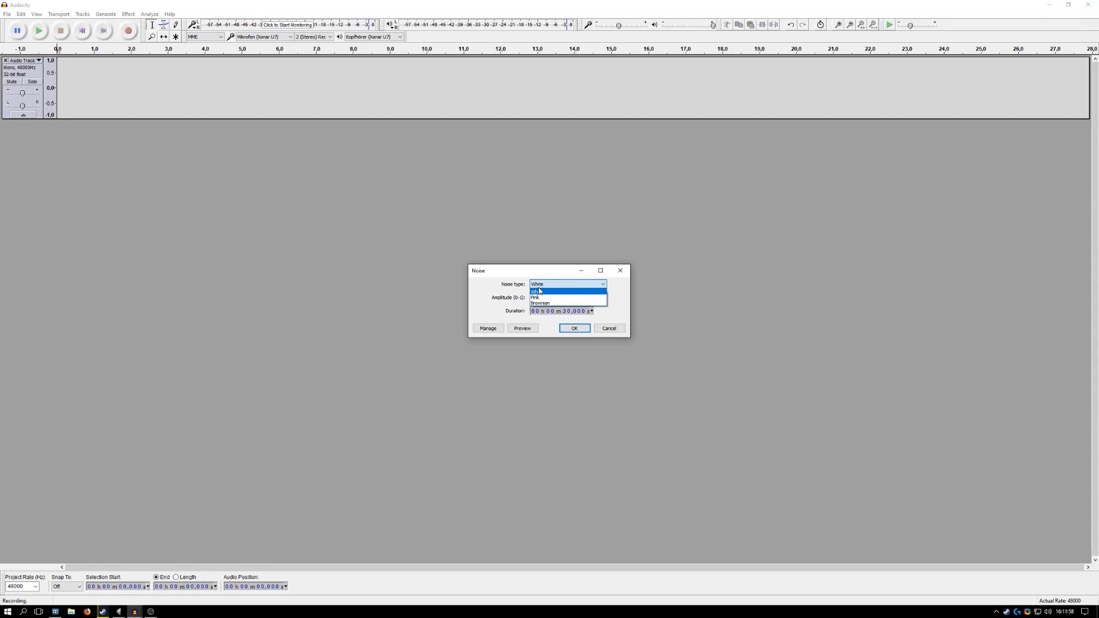
{"action": "left_click", "coordinate": [537, 284]}
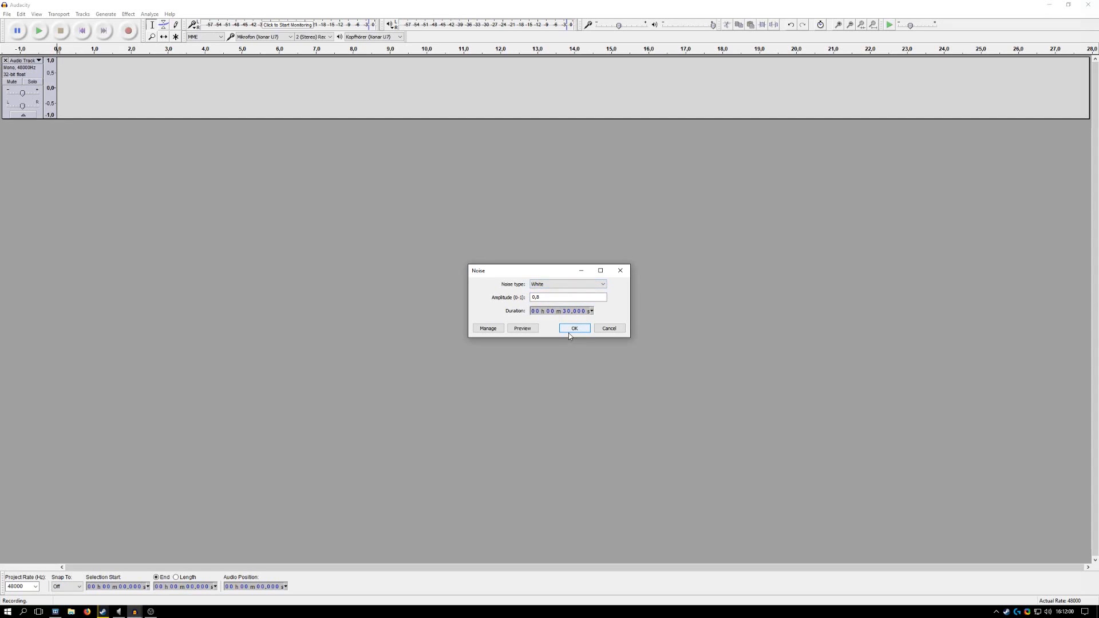
{"action": "left_click", "coordinate": [574, 328]}
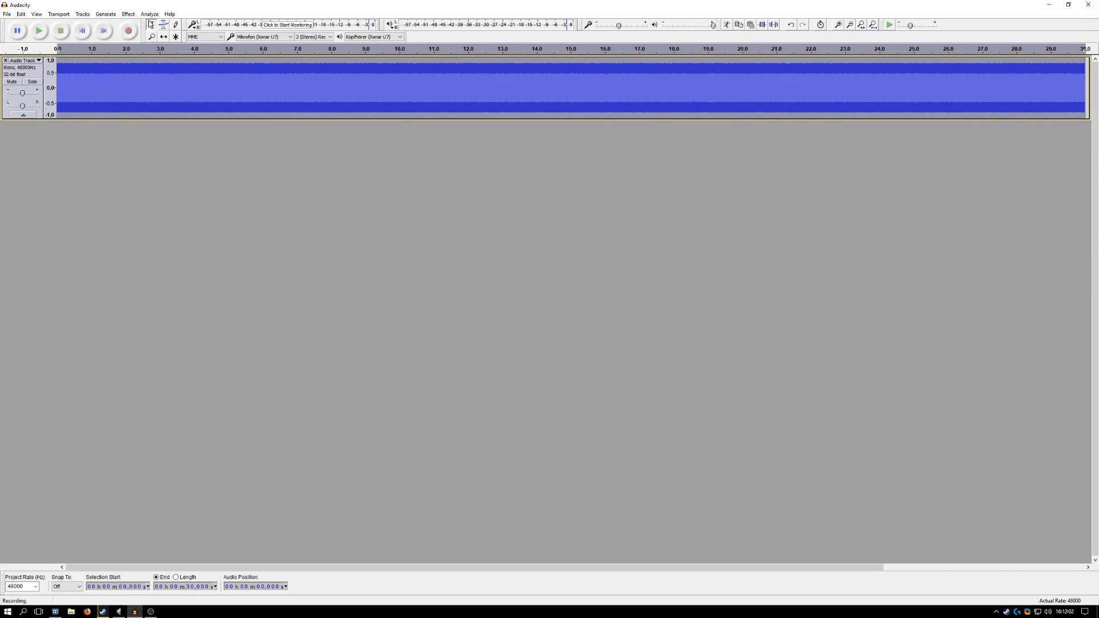
{"action": "left_click", "coordinate": [149, 13]}
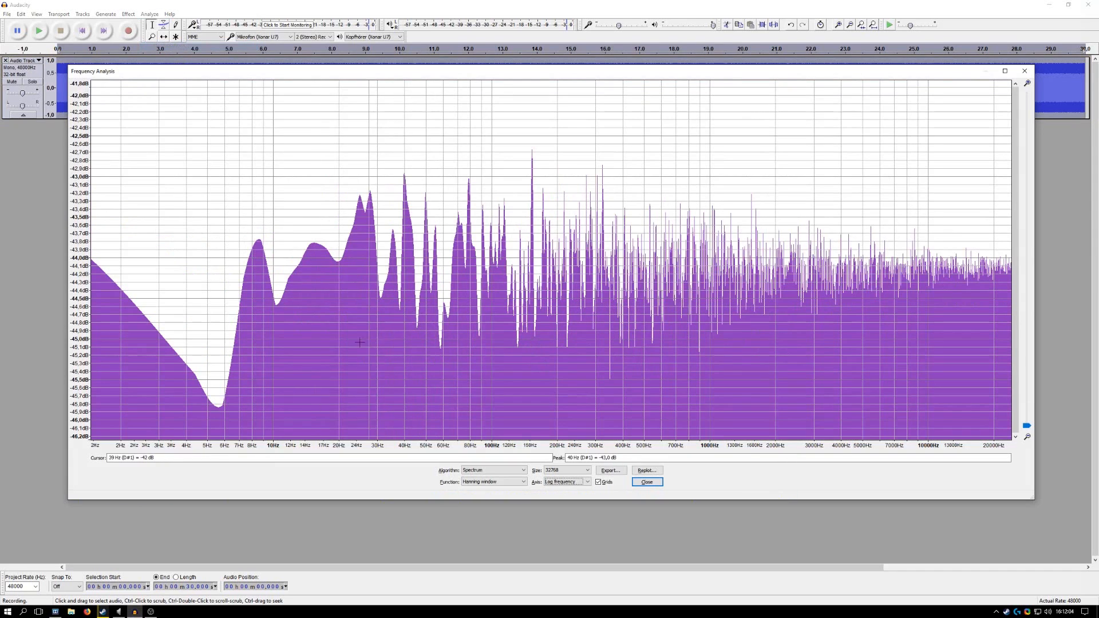
{"action": "mouse_move", "coordinate": [306, 353]}
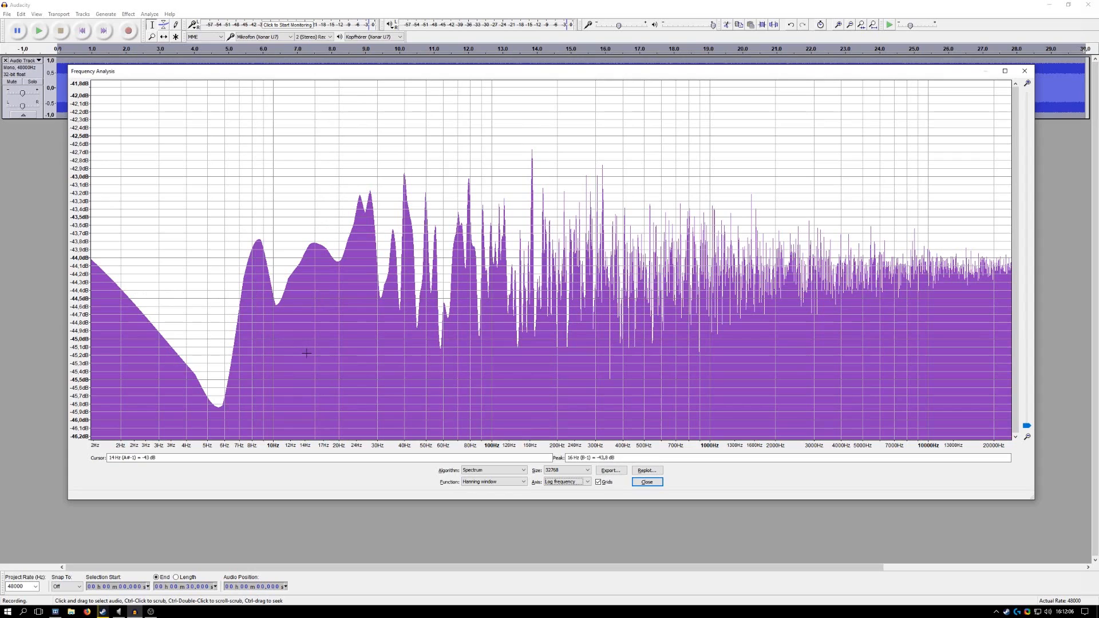
{"action": "mouse_move", "coordinate": [167, 259]}
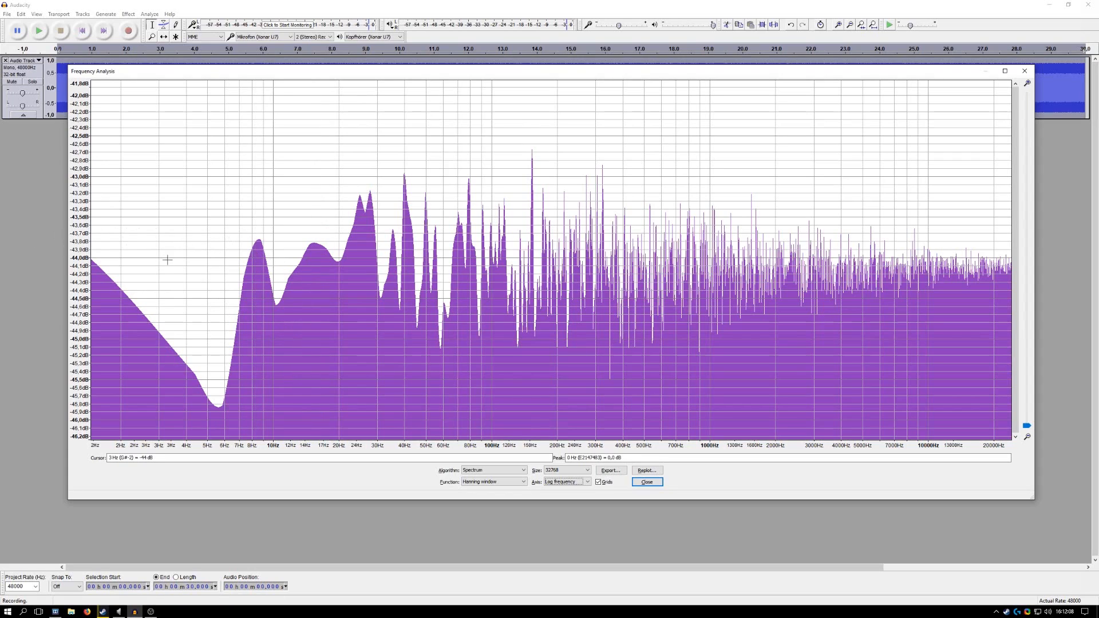
{"action": "mouse_move", "coordinate": [389, 333]}
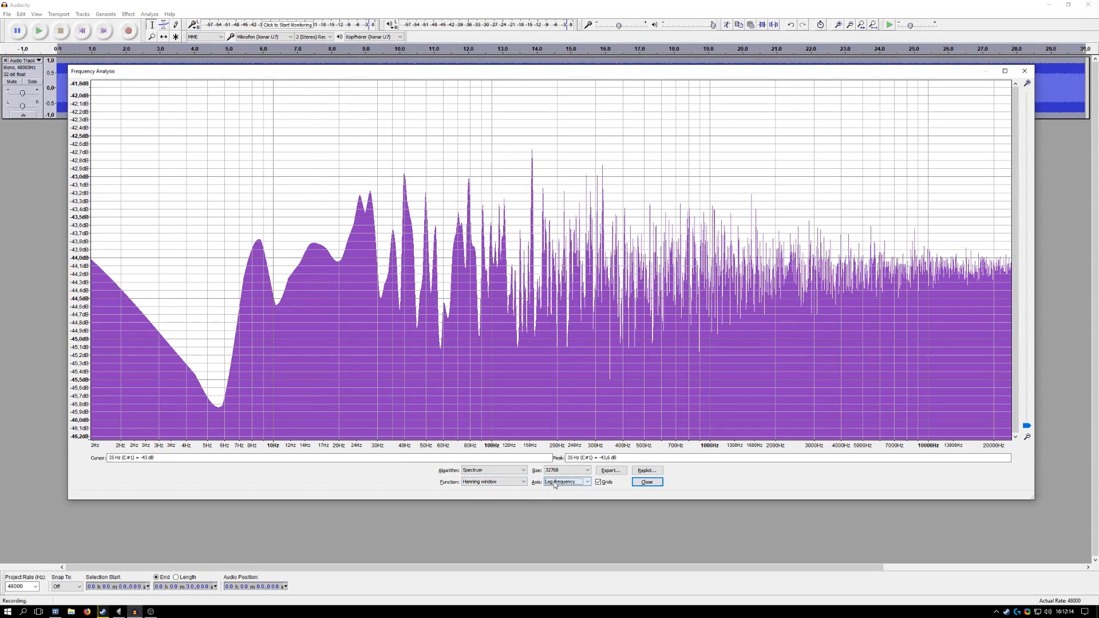
{"action": "left_click", "coordinate": [564, 481]}
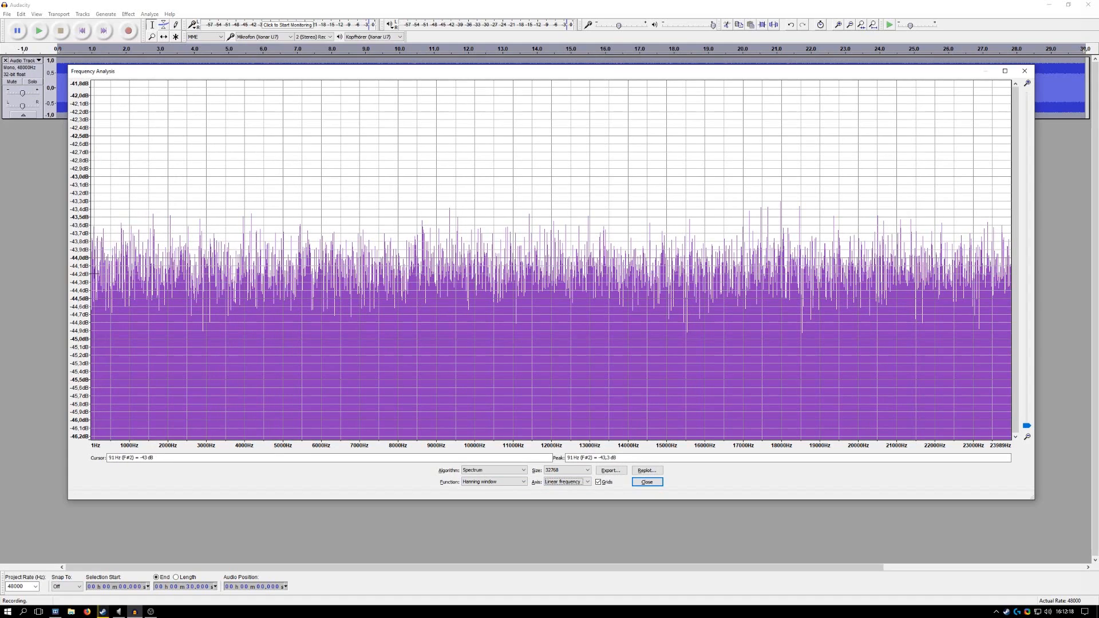
{"action": "mouse_move", "coordinate": [96, 274]}
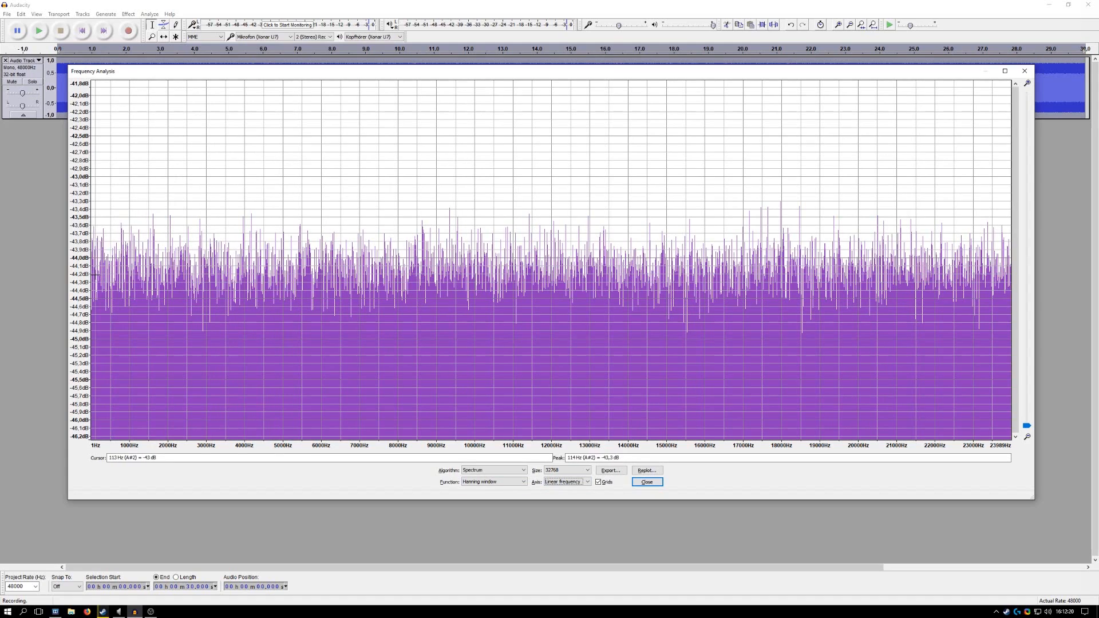
{"action": "mouse_move", "coordinate": [799, 421]}
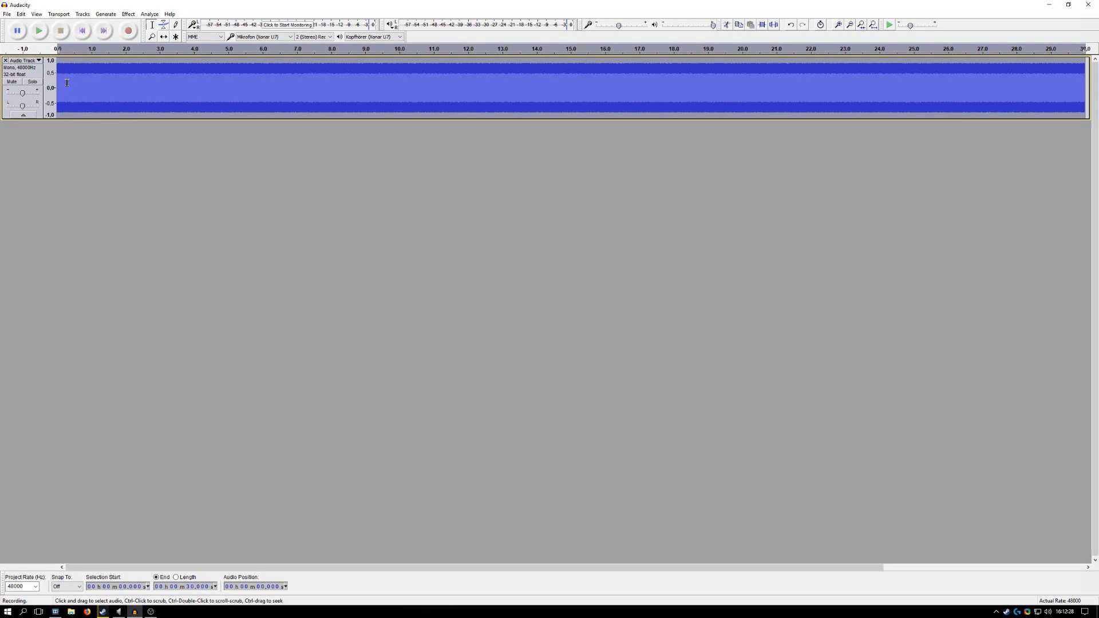
{"action": "mouse_move", "coordinate": [127, 97]}
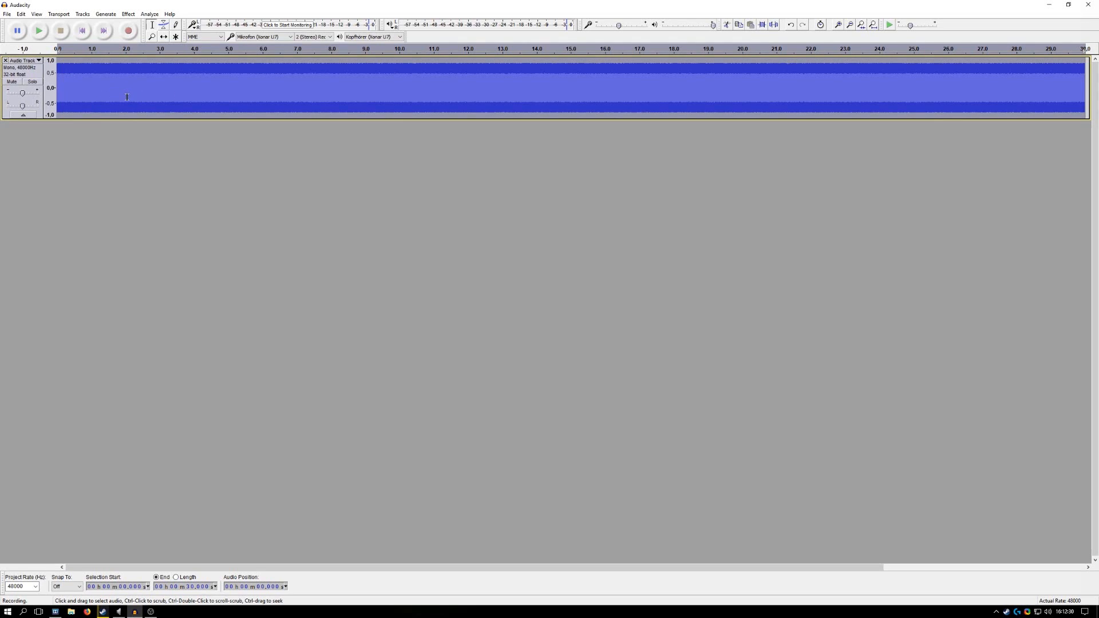
{"action": "mouse_move", "coordinate": [106, 100]}
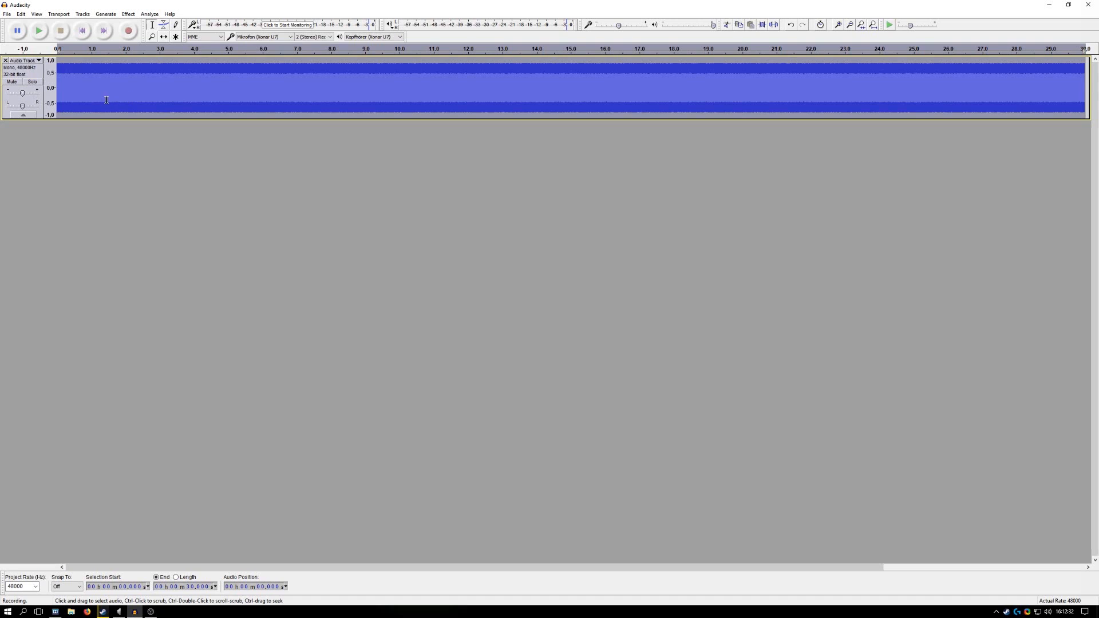
{"action": "mouse_move", "coordinate": [84, 71]}
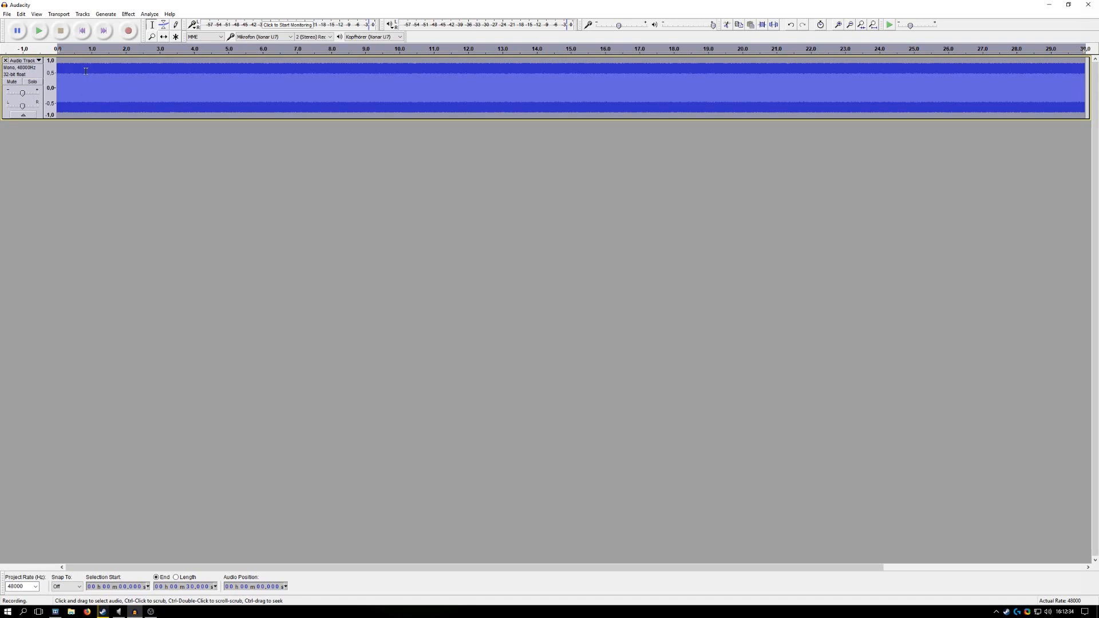
{"action": "mouse_move", "coordinate": [127, 31]}
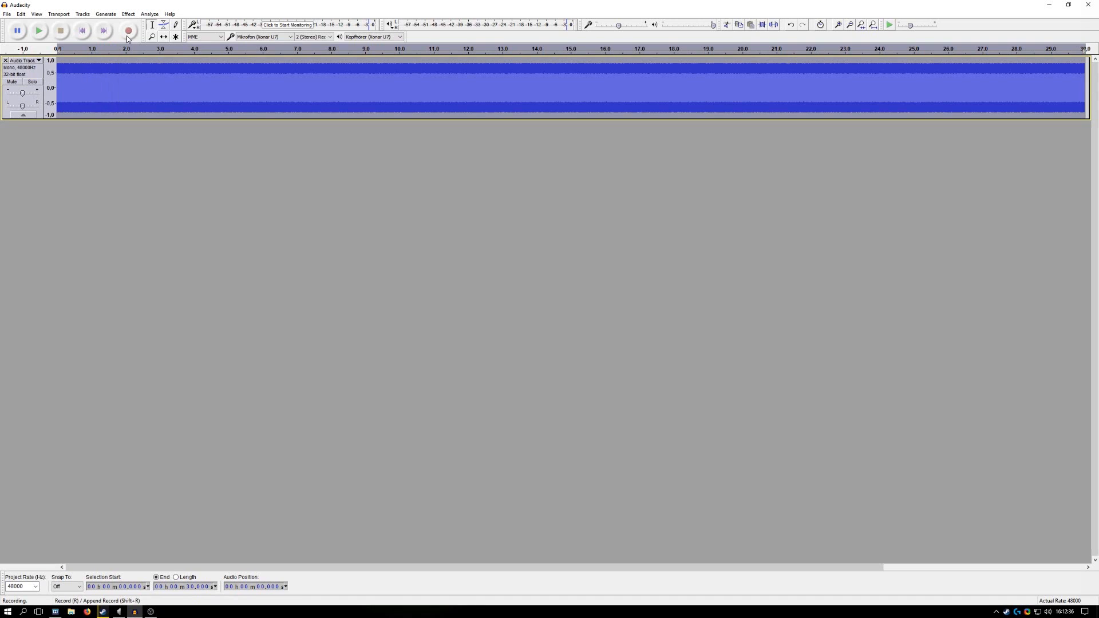
- Record a stereo track for about 21 seconds while the white noise plays, then stop
{"action": "left_click", "coordinate": [128, 30]}
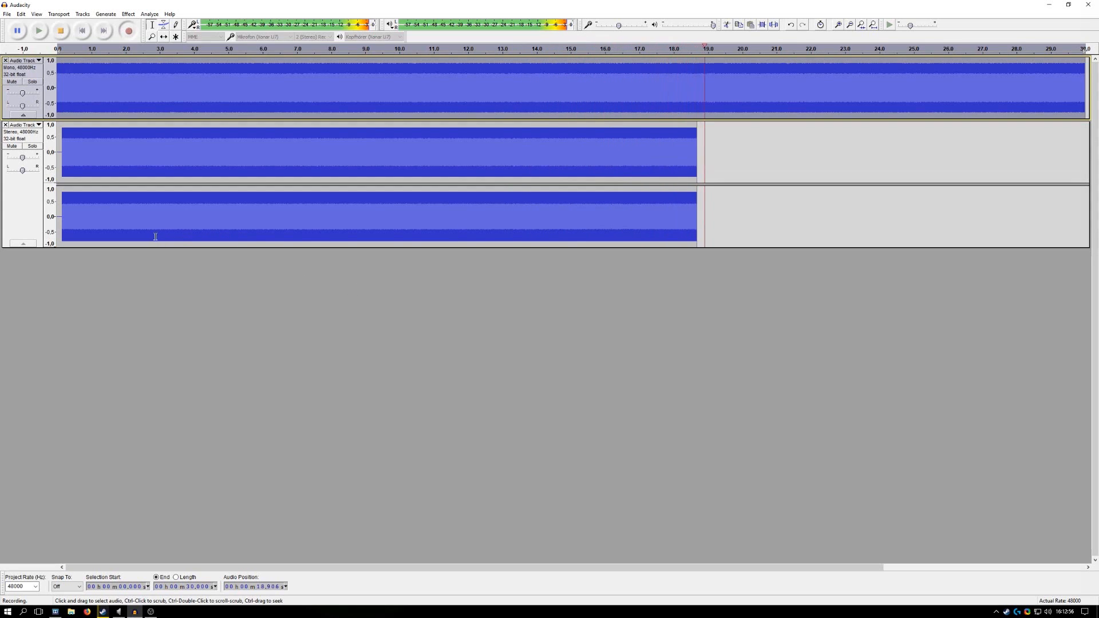
{"action": "left_click", "coordinate": [59, 30]}
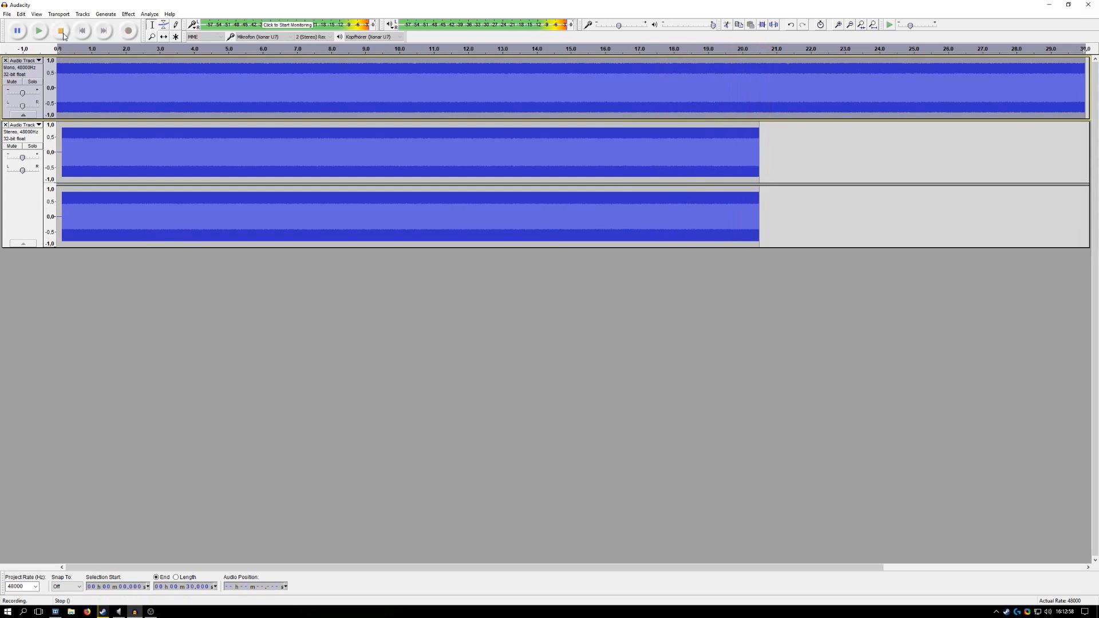
- Plot the recording's spectrum, switch the axis to Log frequency, then close the analysis
{"action": "left_click", "coordinate": [149, 13]}
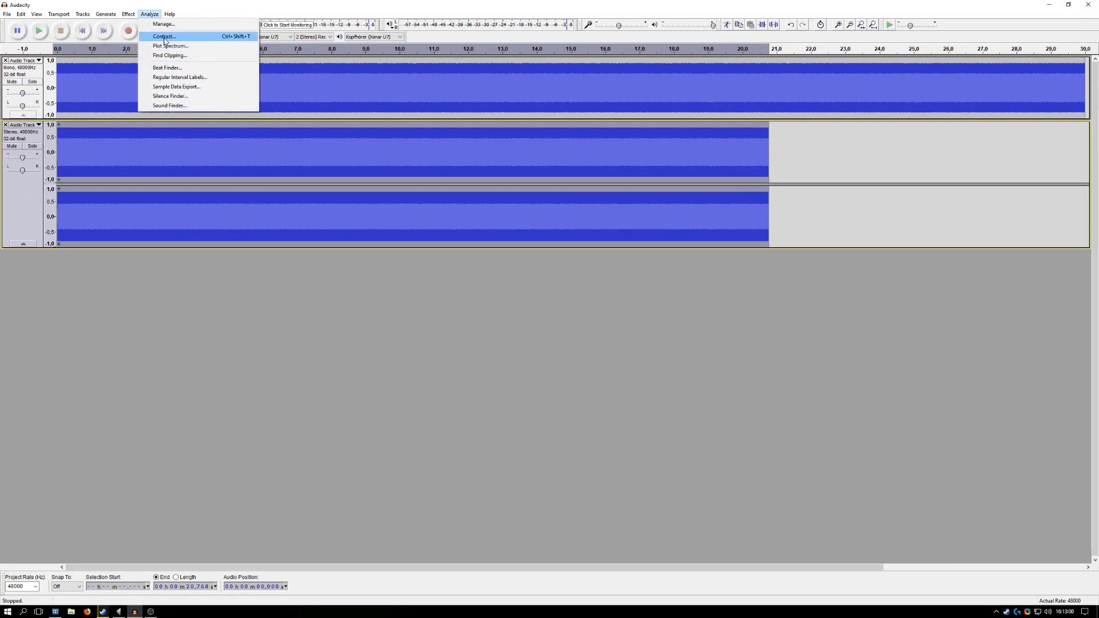
{"action": "left_click", "coordinate": [170, 46]}
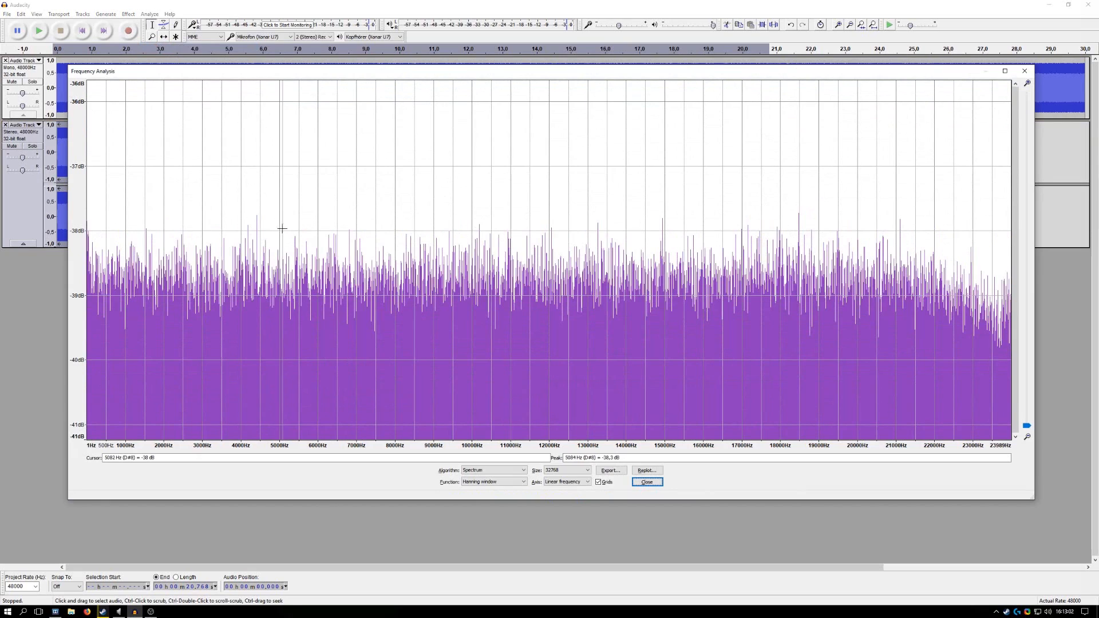
{"action": "mouse_move", "coordinate": [94, 291]}
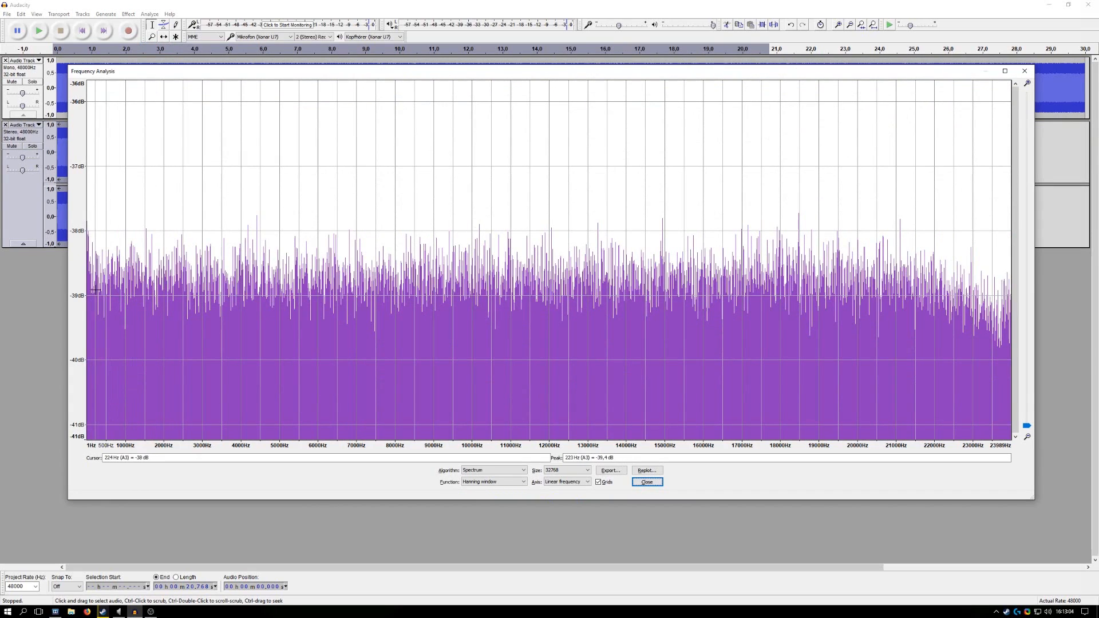
{"action": "mouse_move", "coordinate": [102, 294]}
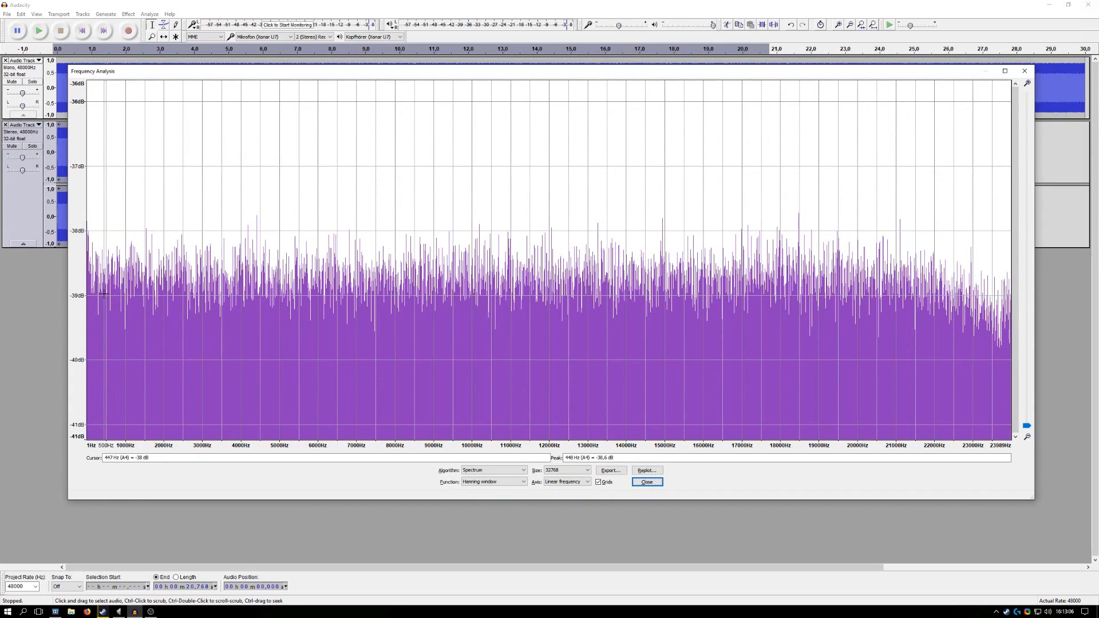
{"action": "mouse_move", "coordinate": [98, 291]}
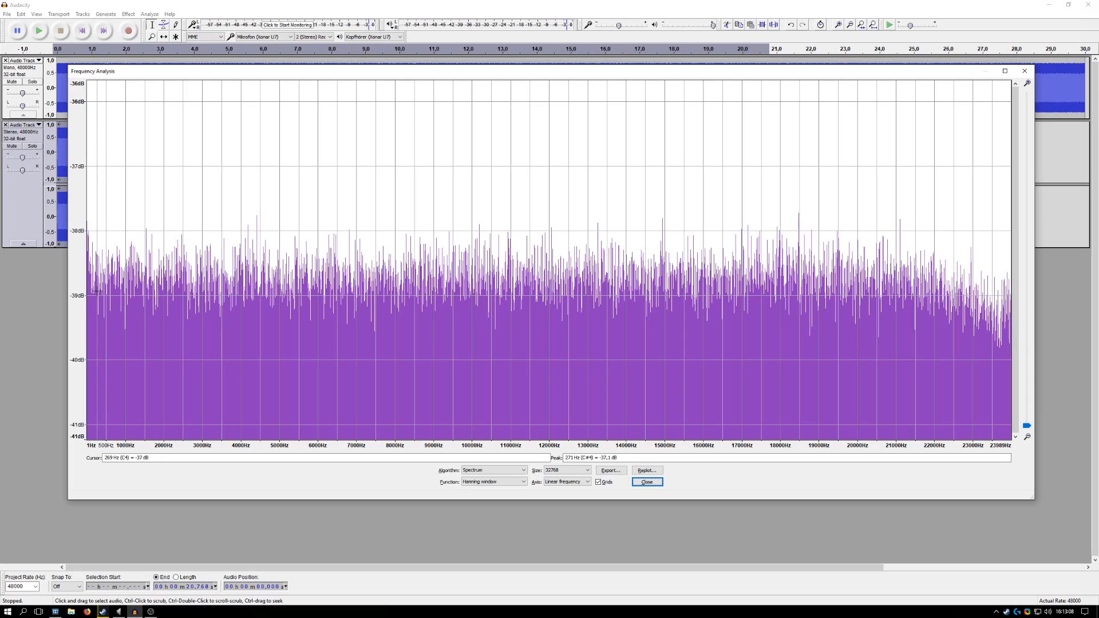
{"action": "mouse_move", "coordinate": [102, 290]}
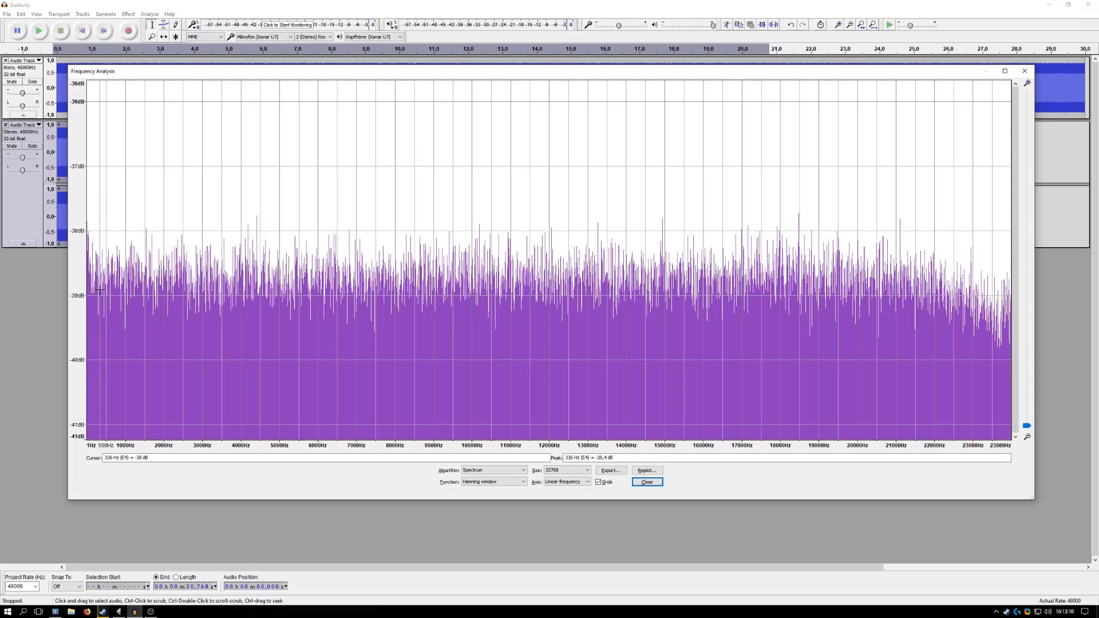
{"action": "mouse_move", "coordinate": [89, 294]}
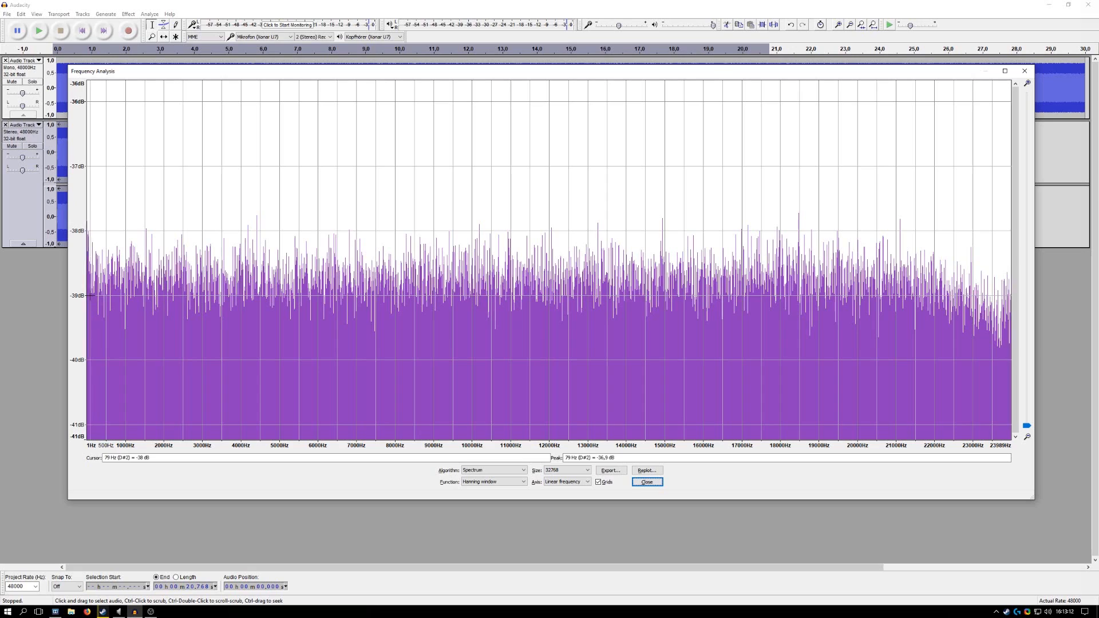
{"action": "mouse_move", "coordinate": [1006, 355]}
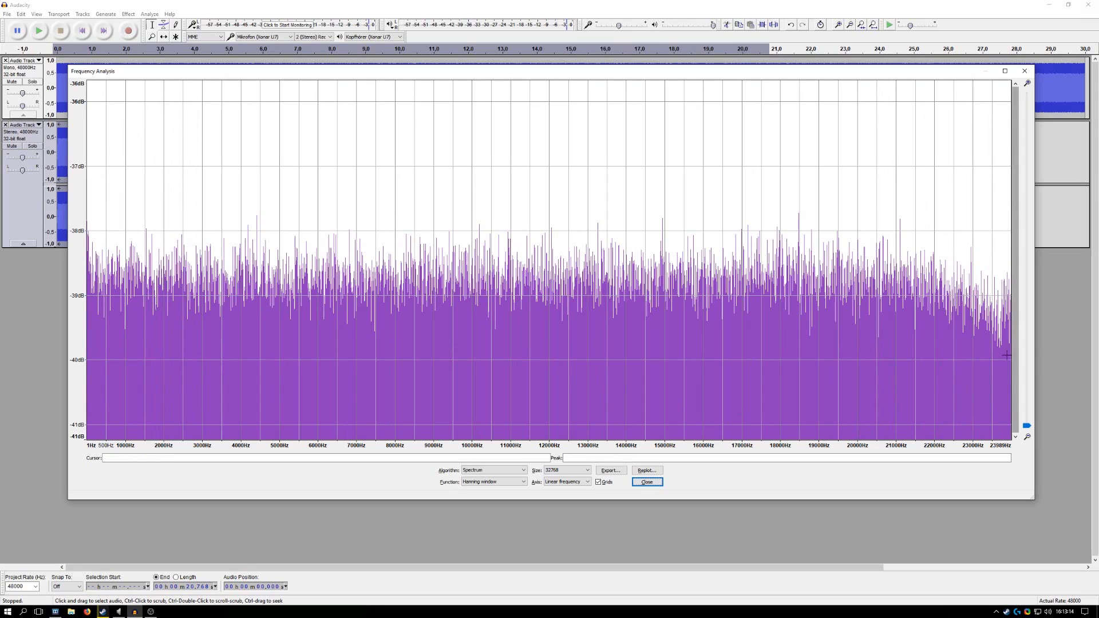
{"action": "mouse_move", "coordinate": [951, 312]}
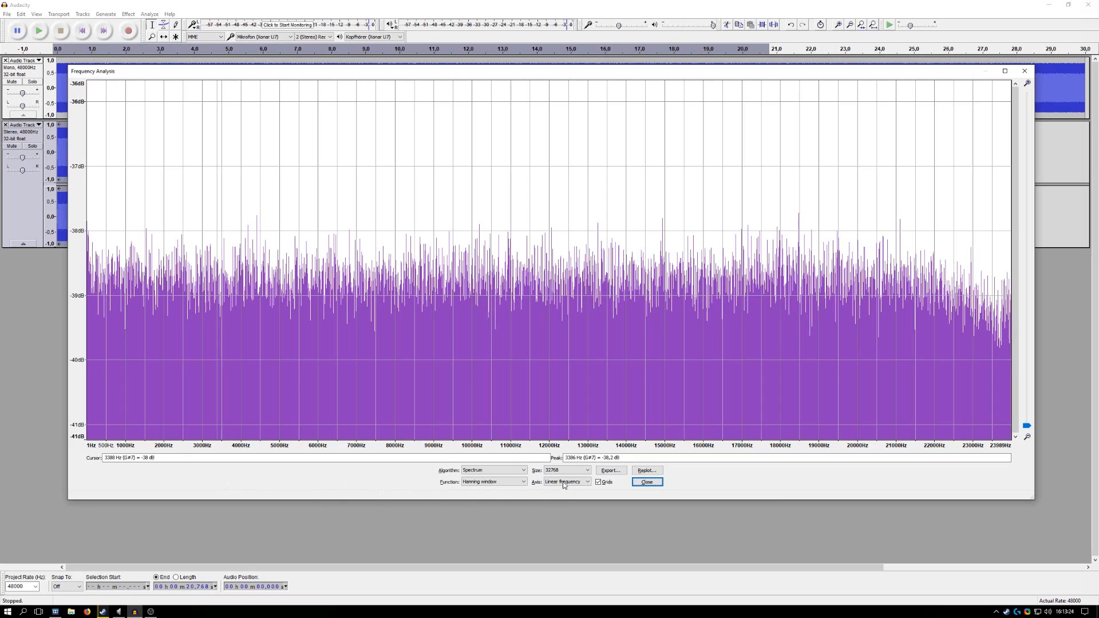
{"action": "left_click", "coordinate": [564, 481]}
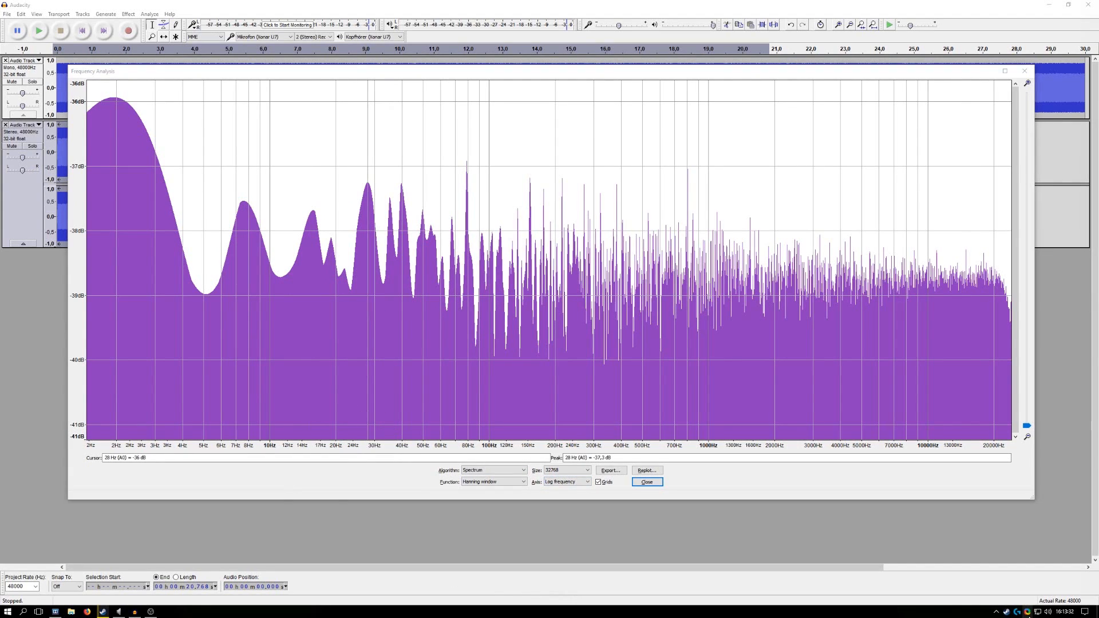
{"action": "mouse_move", "coordinate": [542, 338]}
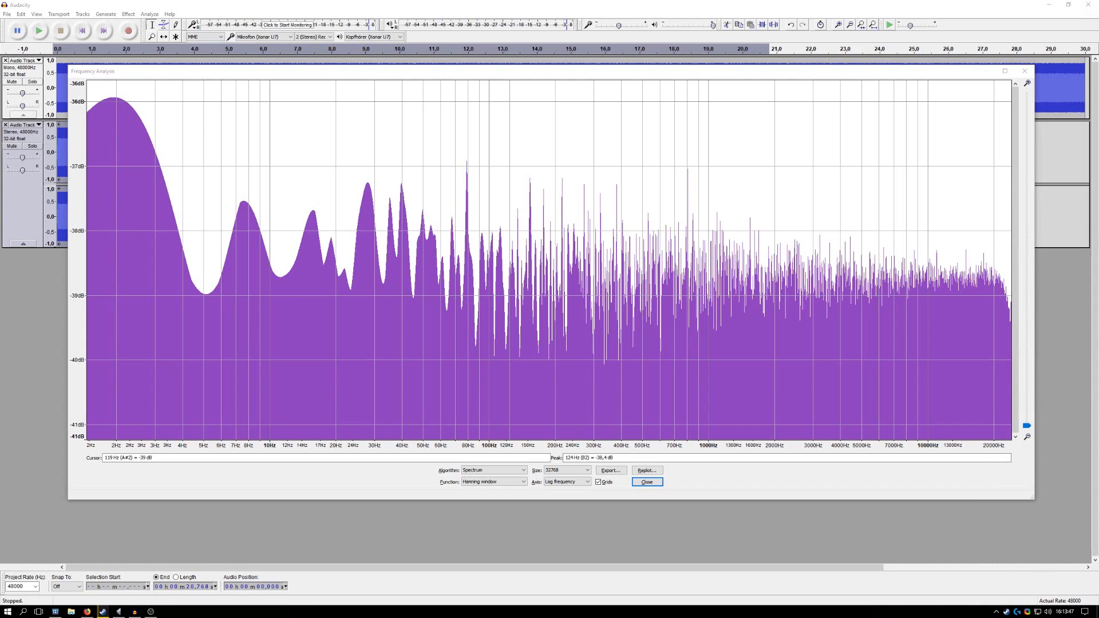
{"action": "left_click", "coordinate": [645, 482]}
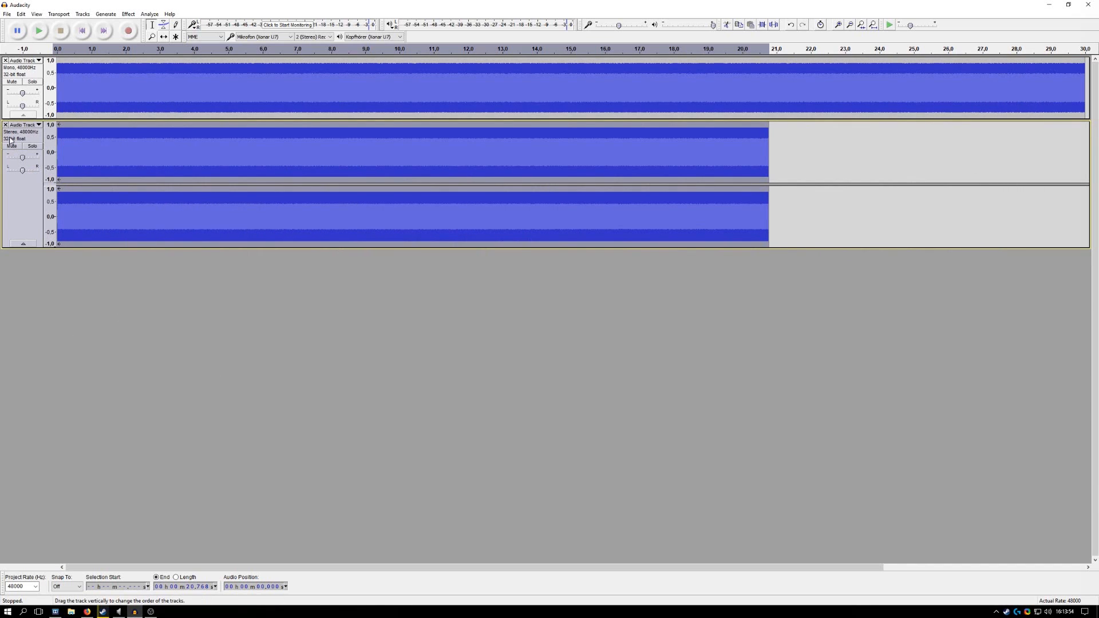
- Delete the stereo Audio Track, keeping only the 30-second white noise track
{"action": "left_click", "coordinate": [6, 125]}
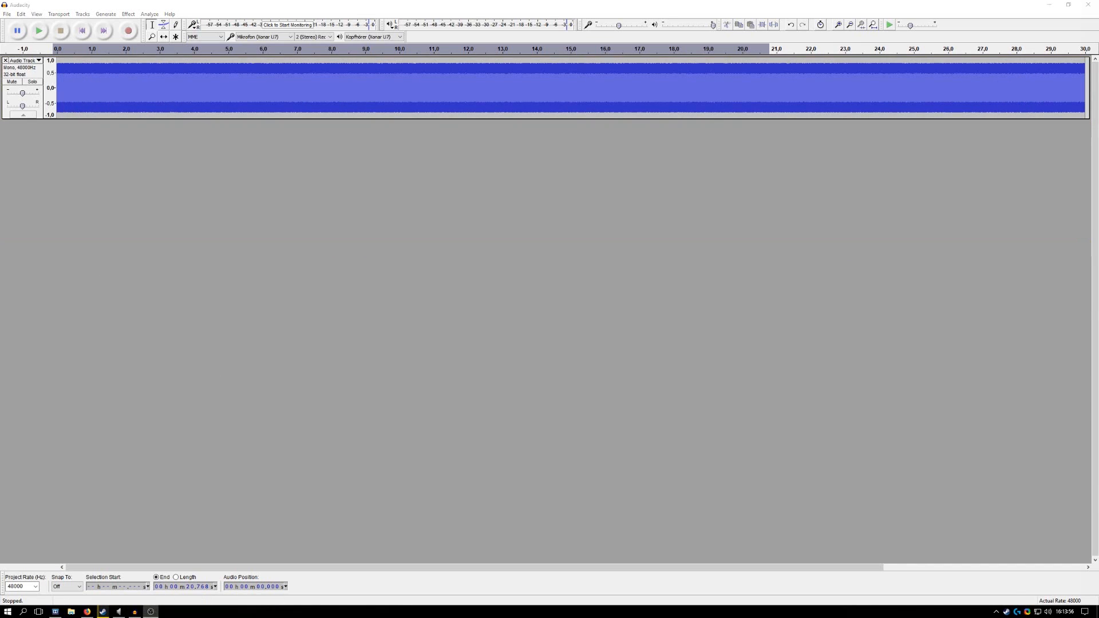
{"action": "mouse_move", "coordinate": [99, 102]}
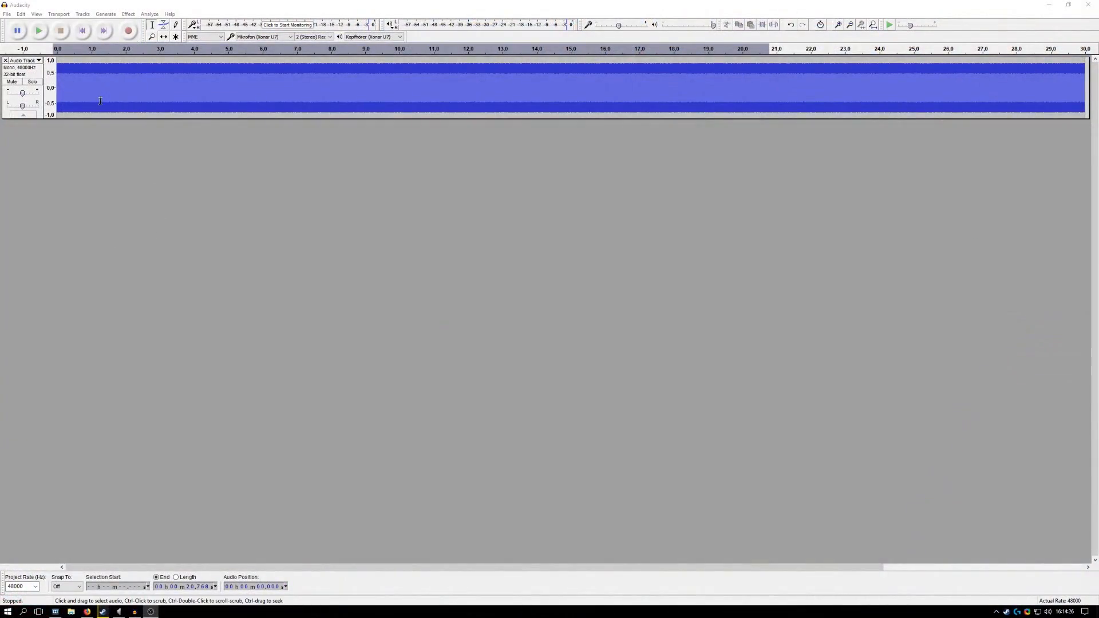
{"action": "mouse_move", "coordinate": [127, 31]}
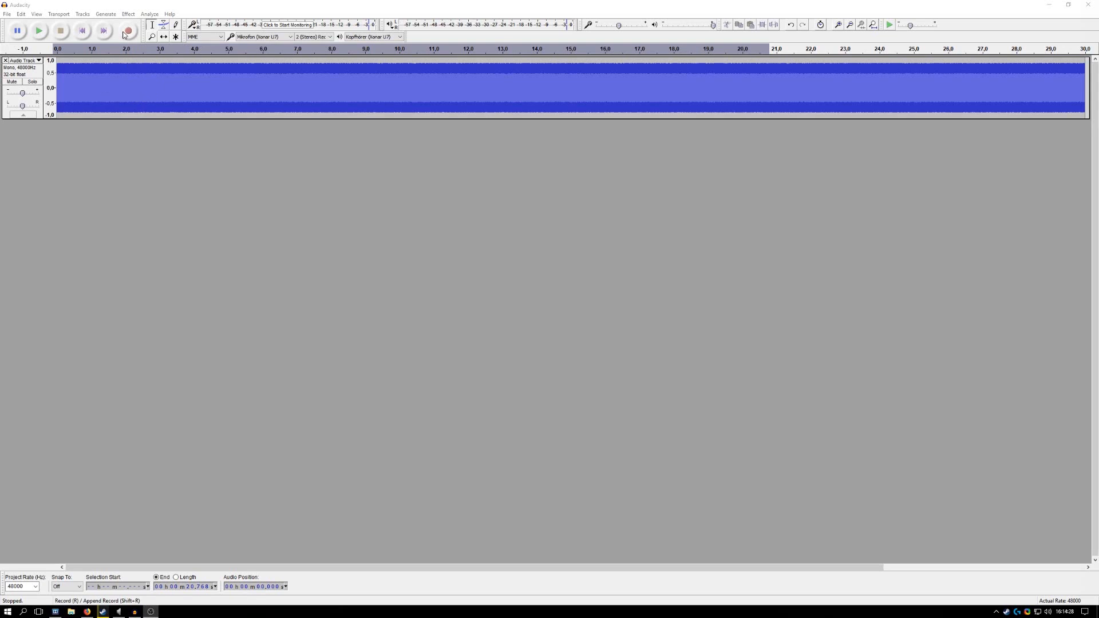
{"action": "mouse_move", "coordinate": [128, 31]}
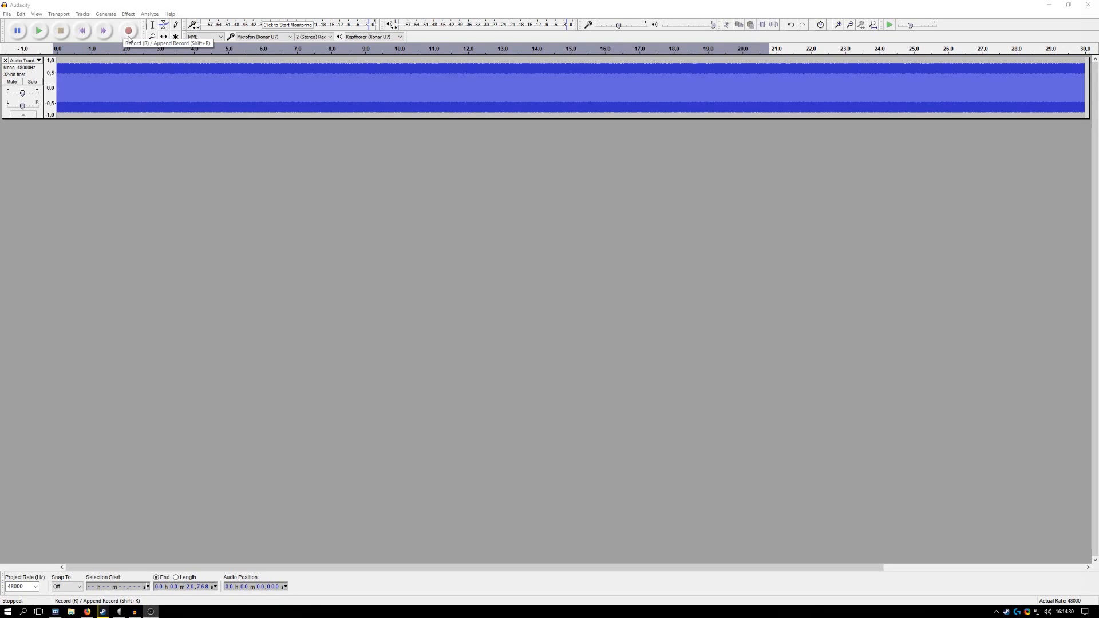
- Capture a roughly 20-second stereo recording beneath the white noise track, then stop
{"action": "left_click", "coordinate": [128, 31]}
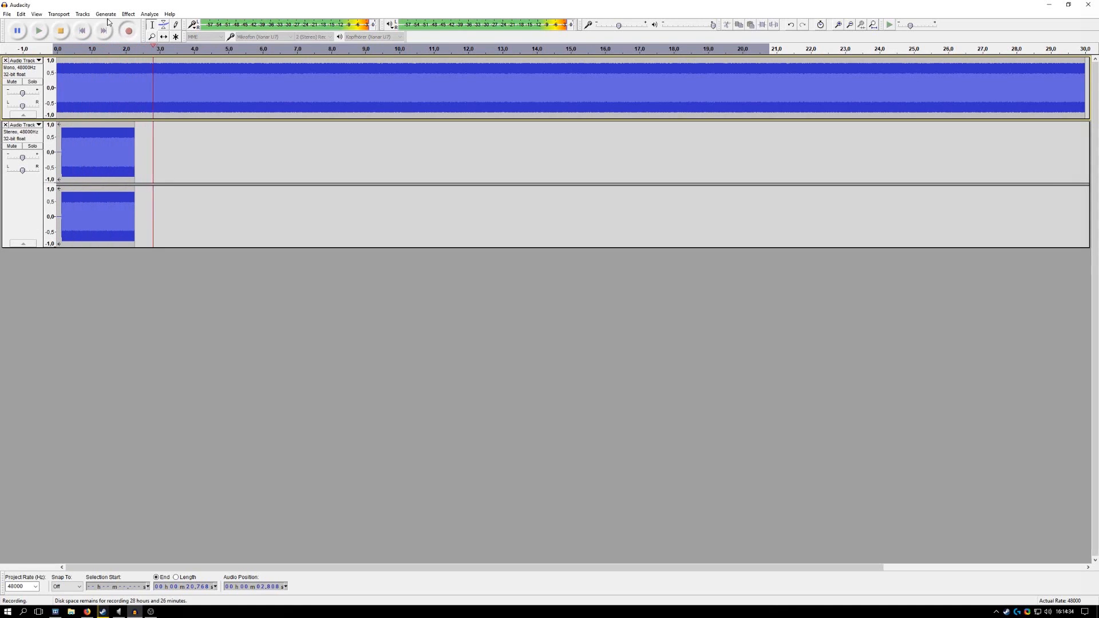
{"action": "left_click", "coordinate": [59, 31]}
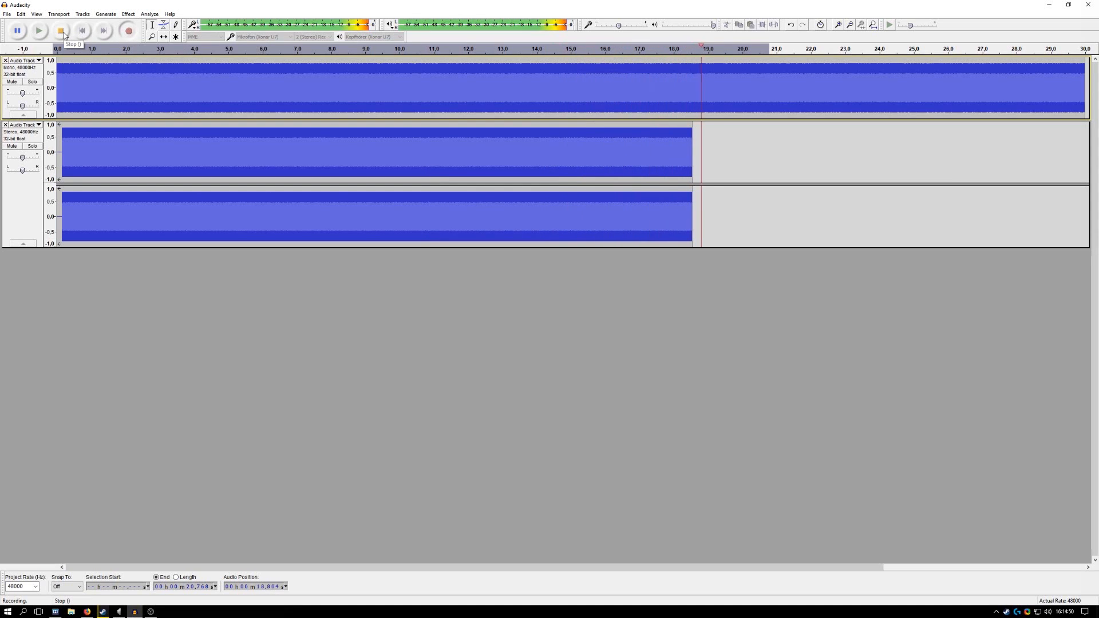
{"action": "left_click", "coordinate": [59, 30]}
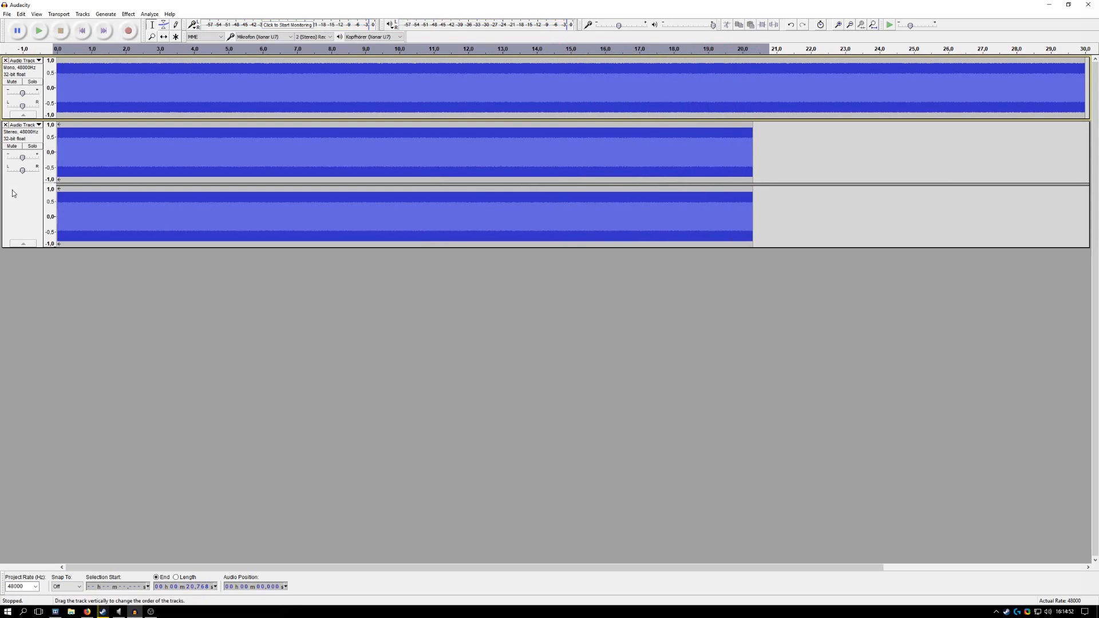
- Plot the new stereo recording's spectrum to read levels along the low-frequency roll-off
{"action": "left_click", "coordinate": [149, 14]}
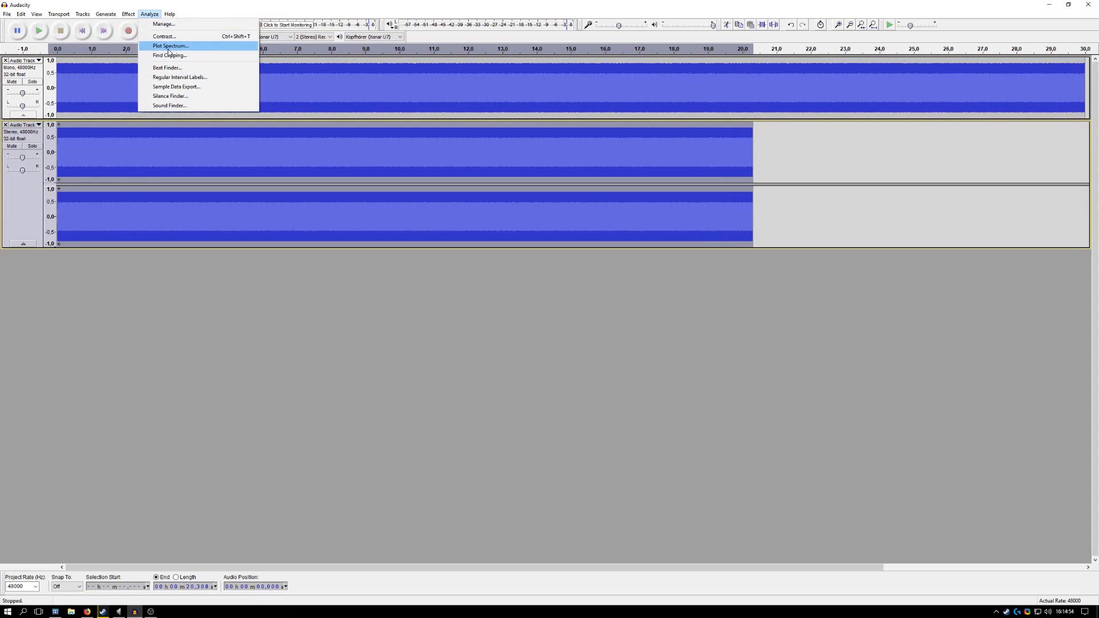
{"action": "left_click", "coordinate": [169, 45]}
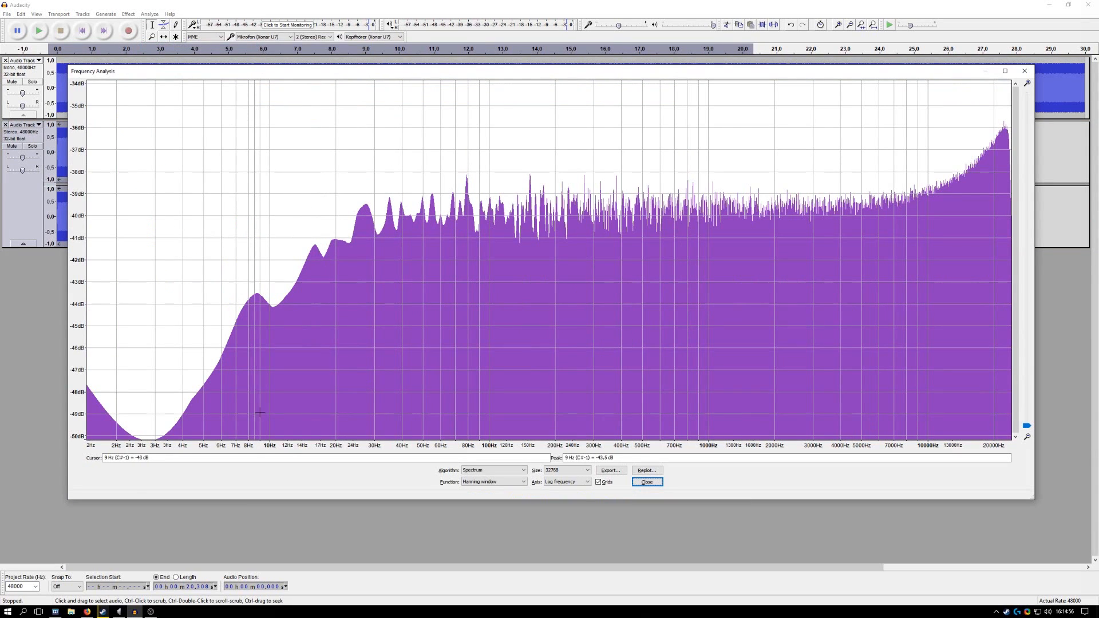
{"action": "mouse_move", "coordinate": [277, 305]}
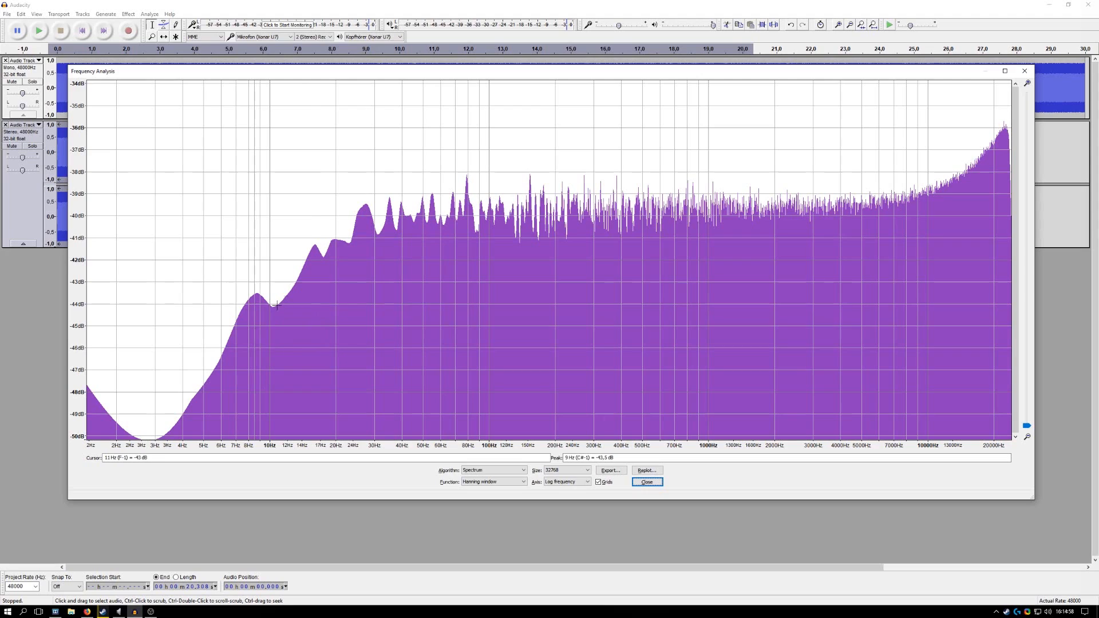
{"action": "mouse_move", "coordinate": [336, 222]}
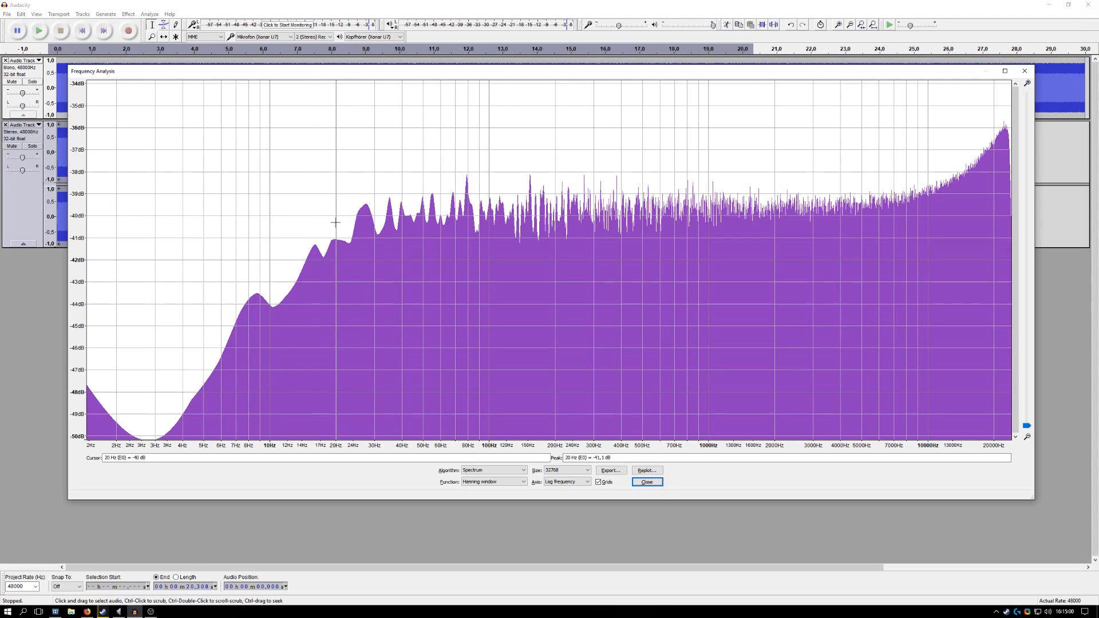
{"action": "mouse_move", "coordinate": [312, 222]}
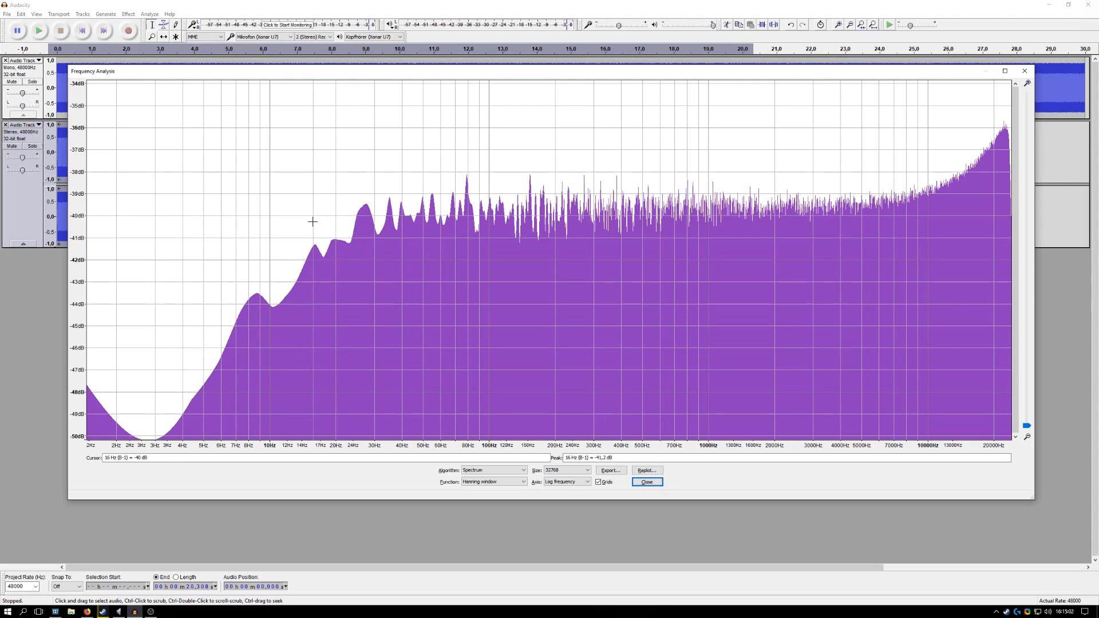
{"action": "mouse_move", "coordinate": [163, 216]}
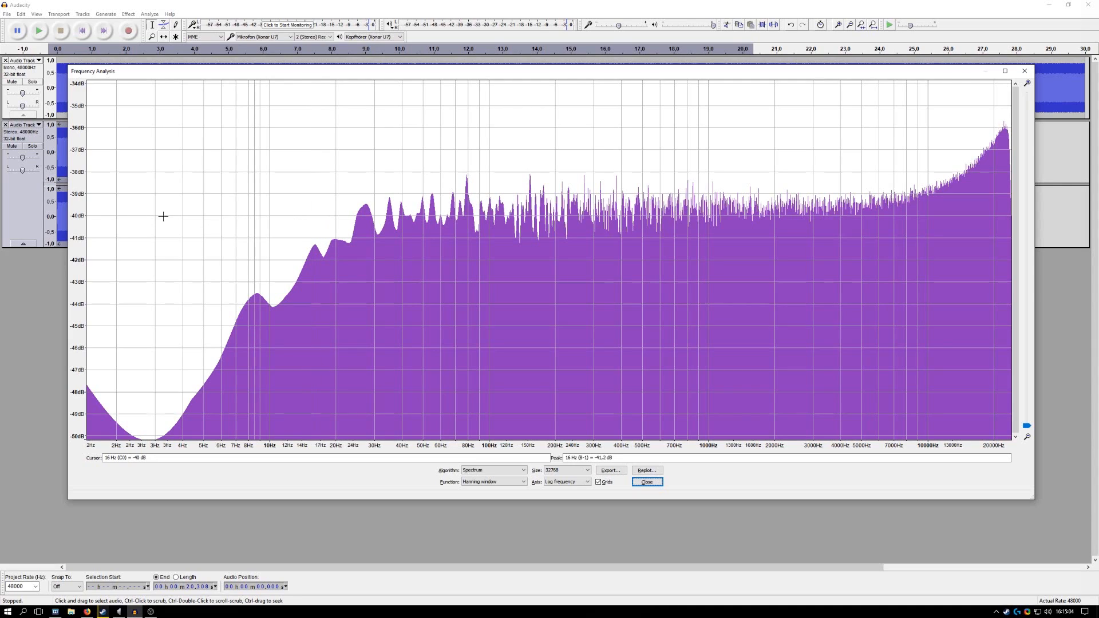
{"action": "mouse_move", "coordinate": [330, 224]}
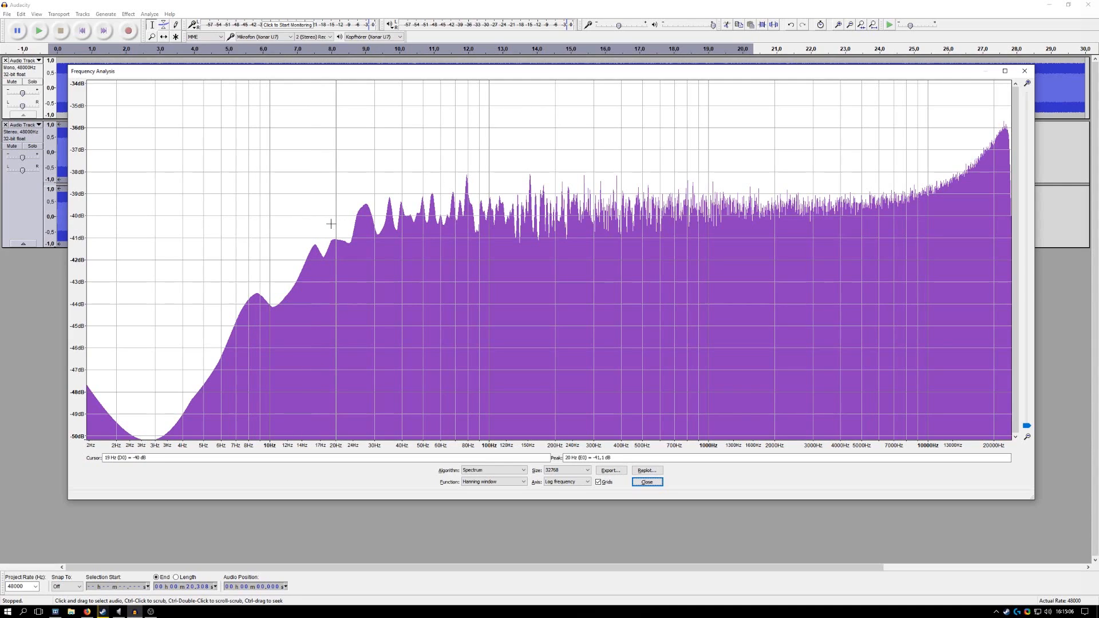
{"action": "mouse_move", "coordinate": [345, 222]}
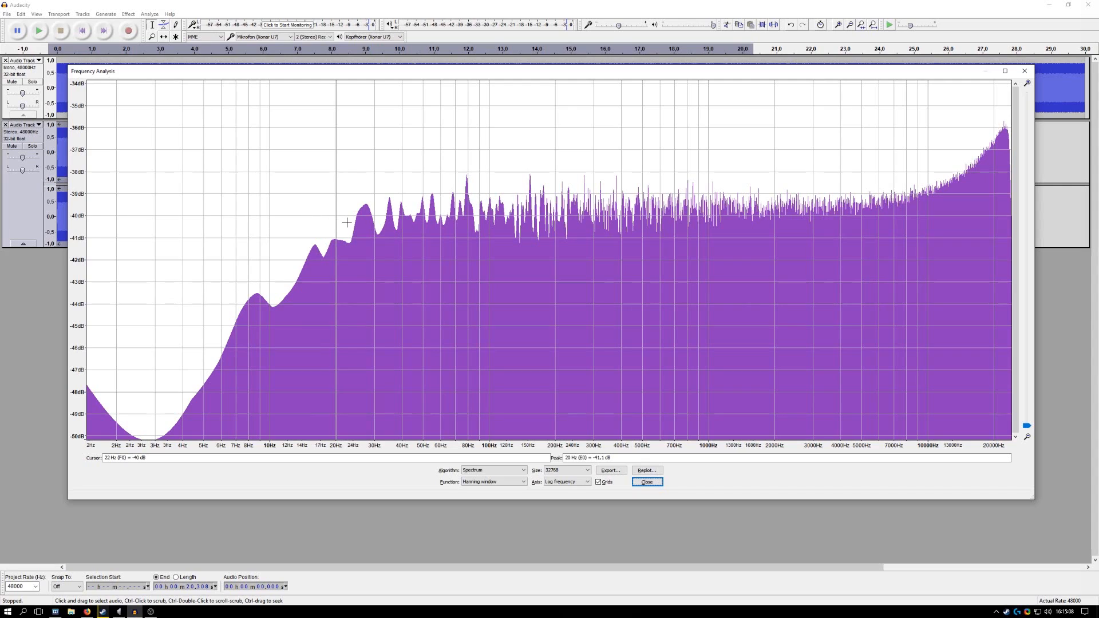
{"action": "mouse_move", "coordinate": [235, 350]}
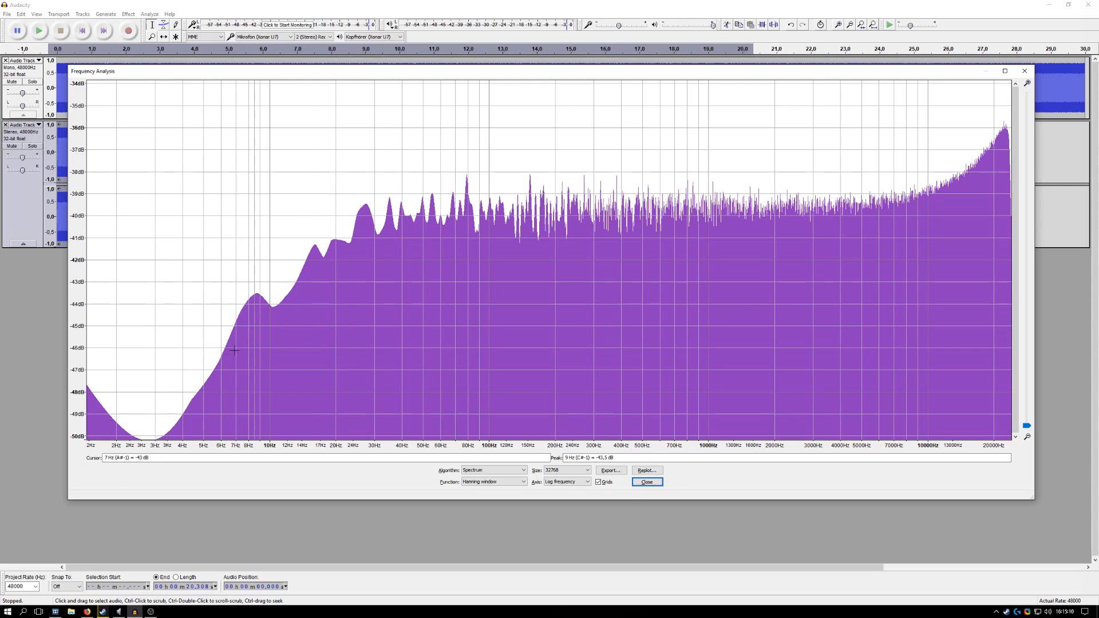
{"action": "mouse_move", "coordinate": [141, 423]}
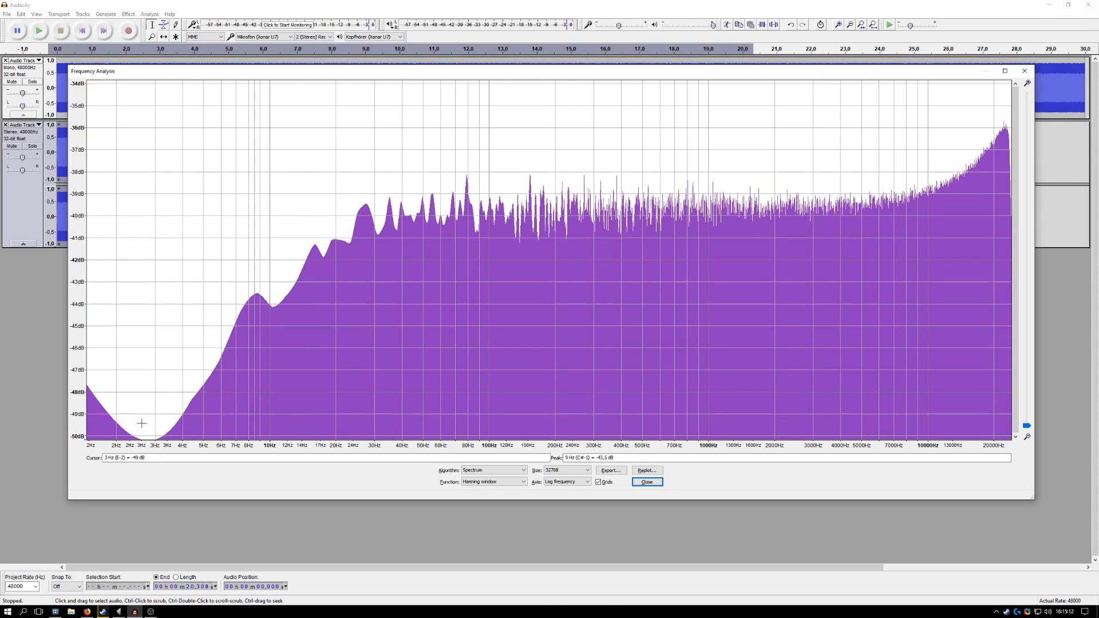
{"action": "mouse_move", "coordinate": [156, 435]}
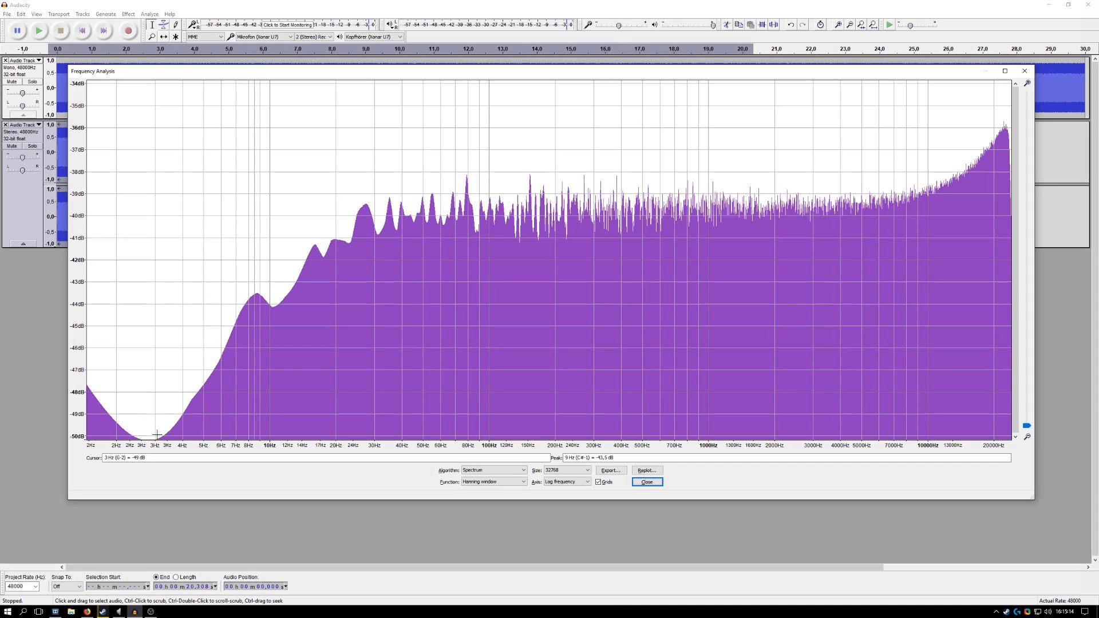
{"action": "mouse_move", "coordinate": [323, 402]}
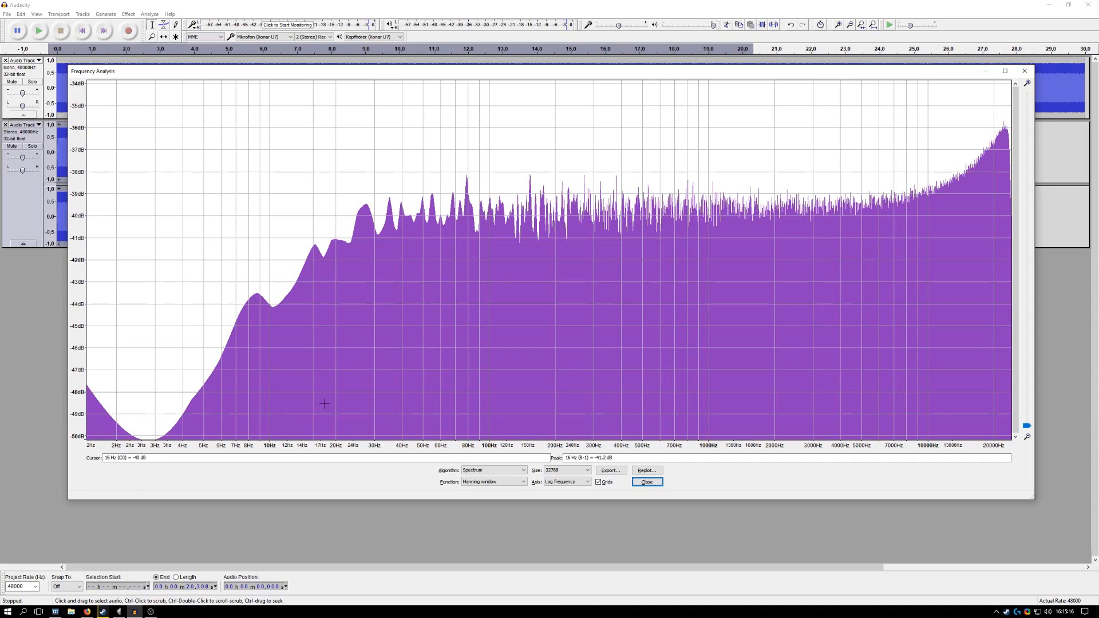
{"action": "mouse_move", "coordinate": [250, 365]}
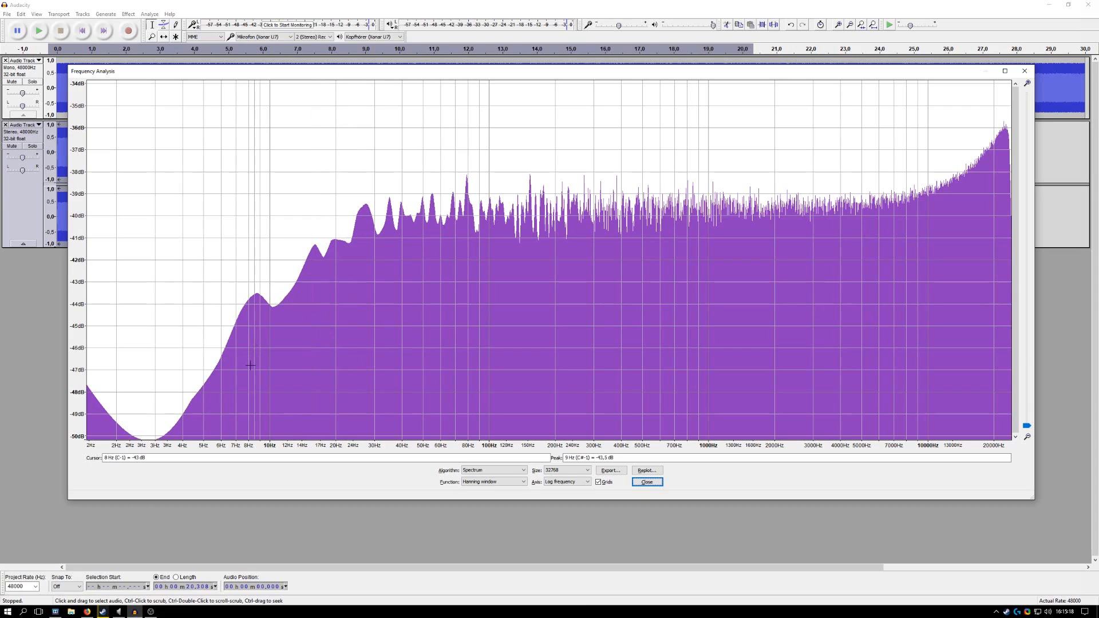
{"action": "mouse_move", "coordinate": [318, 291]}
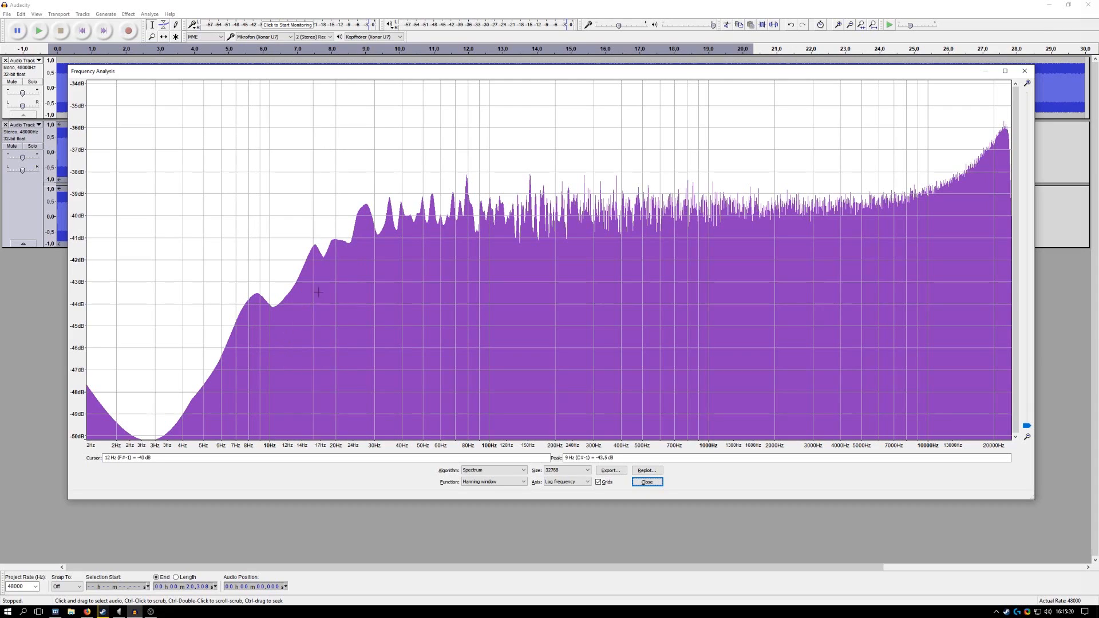
{"action": "mouse_move", "coordinate": [328, 269]}
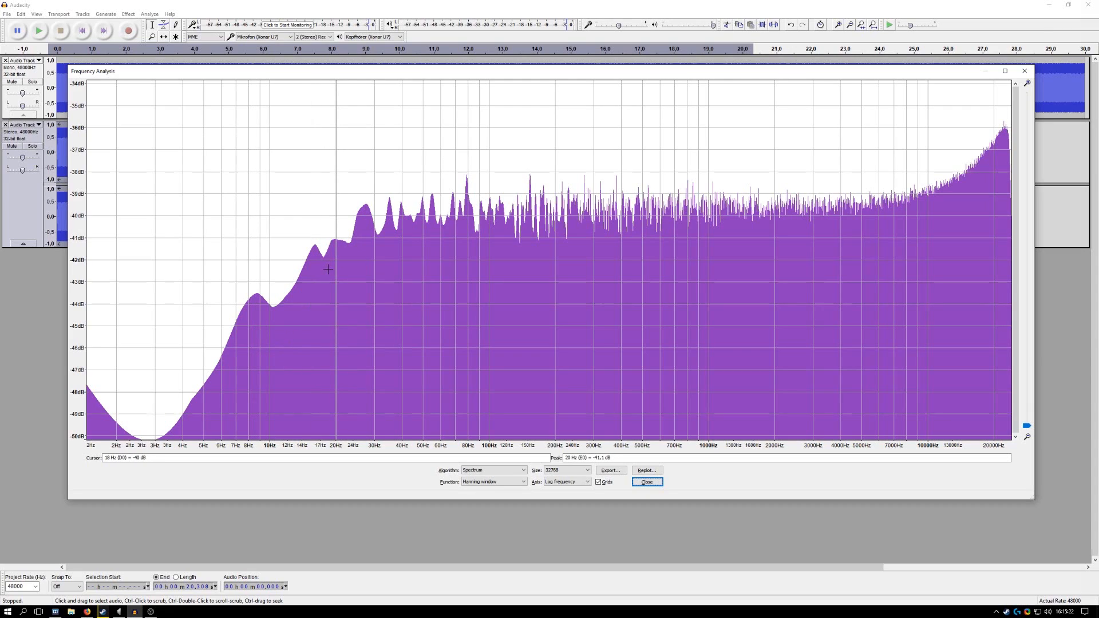
{"action": "mouse_move", "coordinate": [280, 381]}
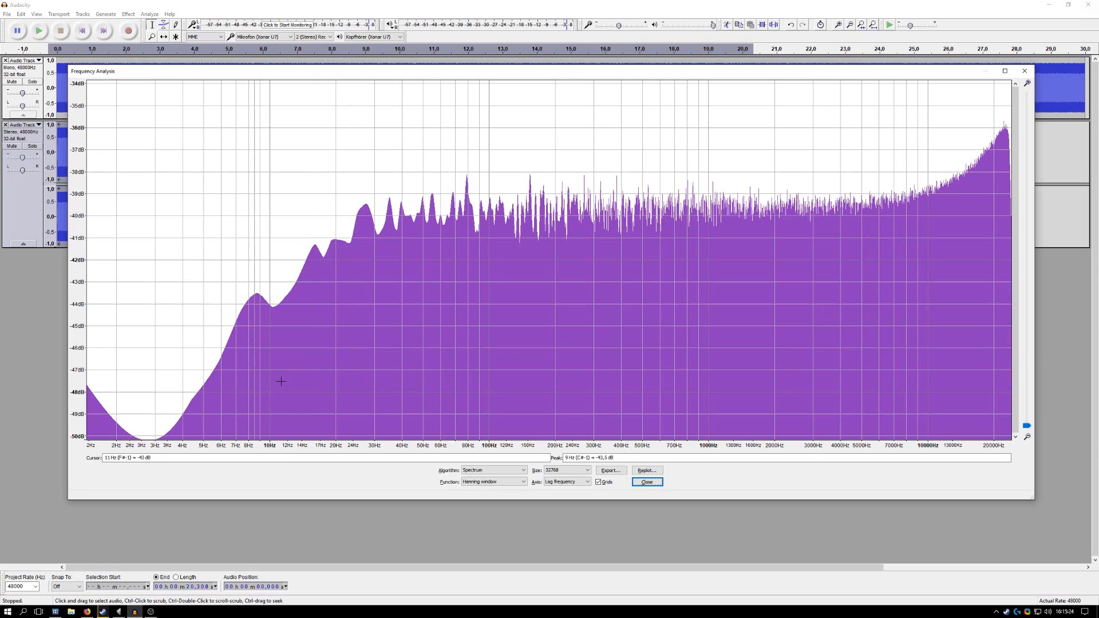
{"action": "mouse_move", "coordinate": [281, 375]}
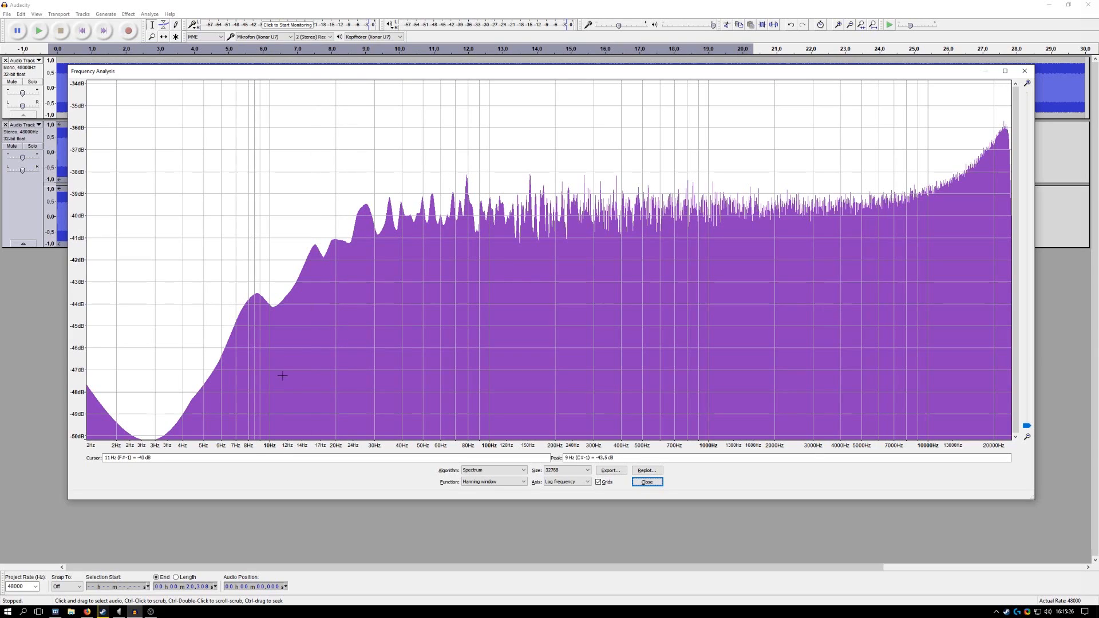
{"action": "mouse_move", "coordinate": [287, 362]}
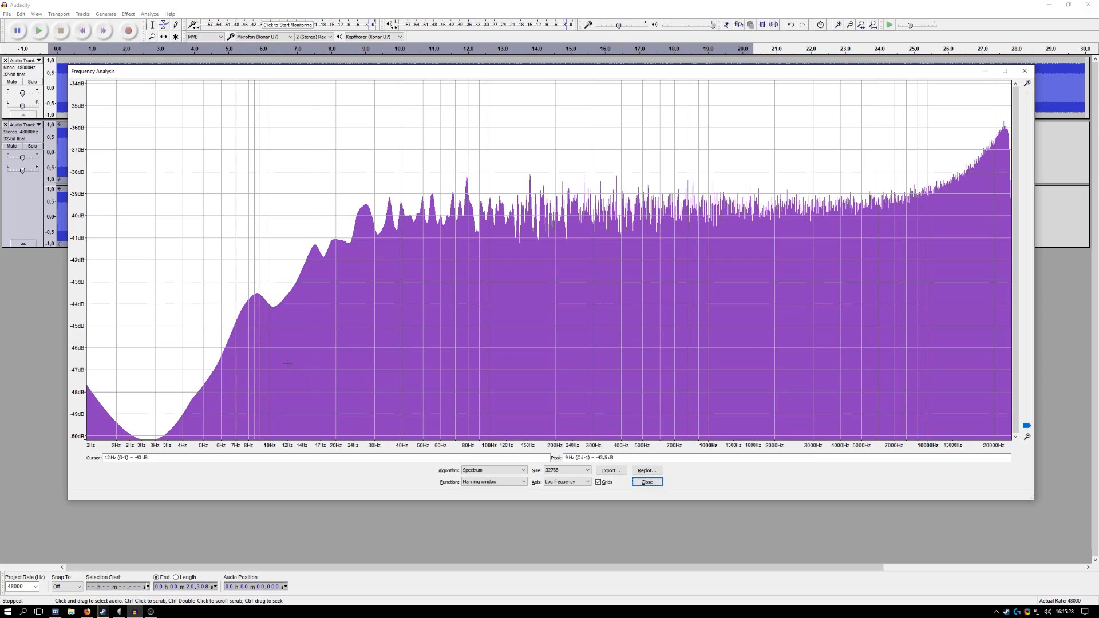
{"action": "mouse_move", "coordinate": [578, 458]}
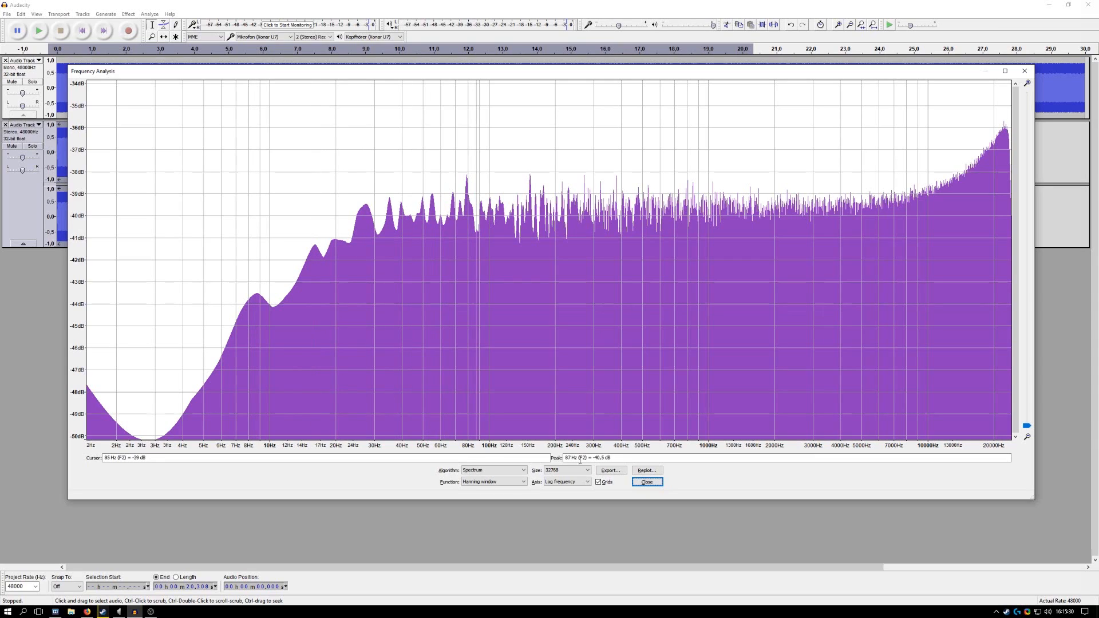
{"action": "mouse_move", "coordinate": [645, 482]}
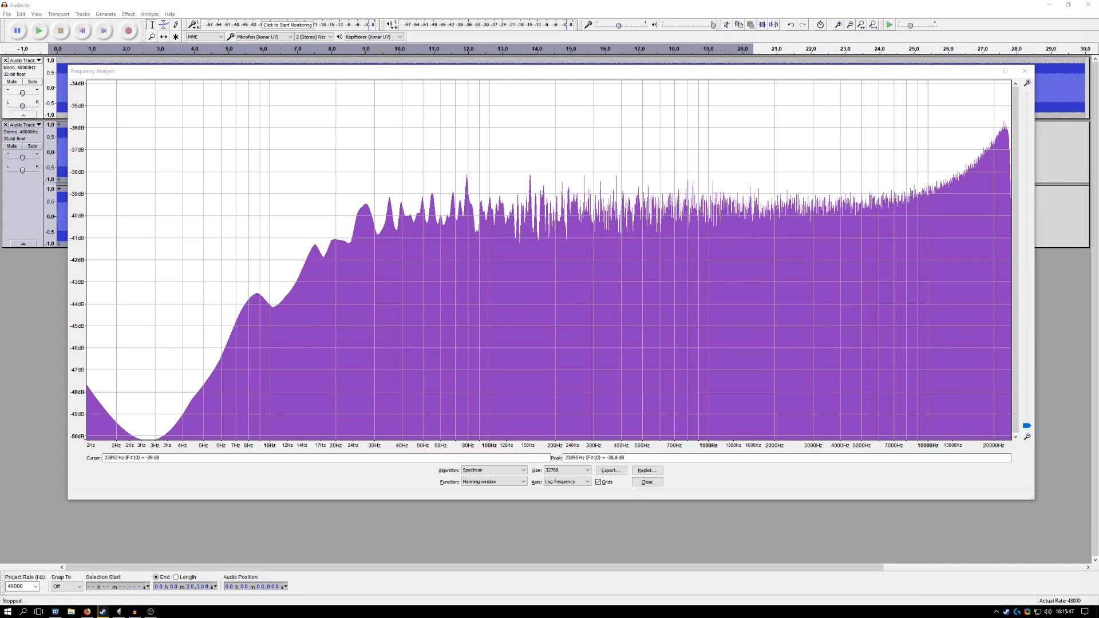
- Close Frequency Analysis and delete the second stereo recording track
{"action": "left_click", "coordinate": [645, 482]}
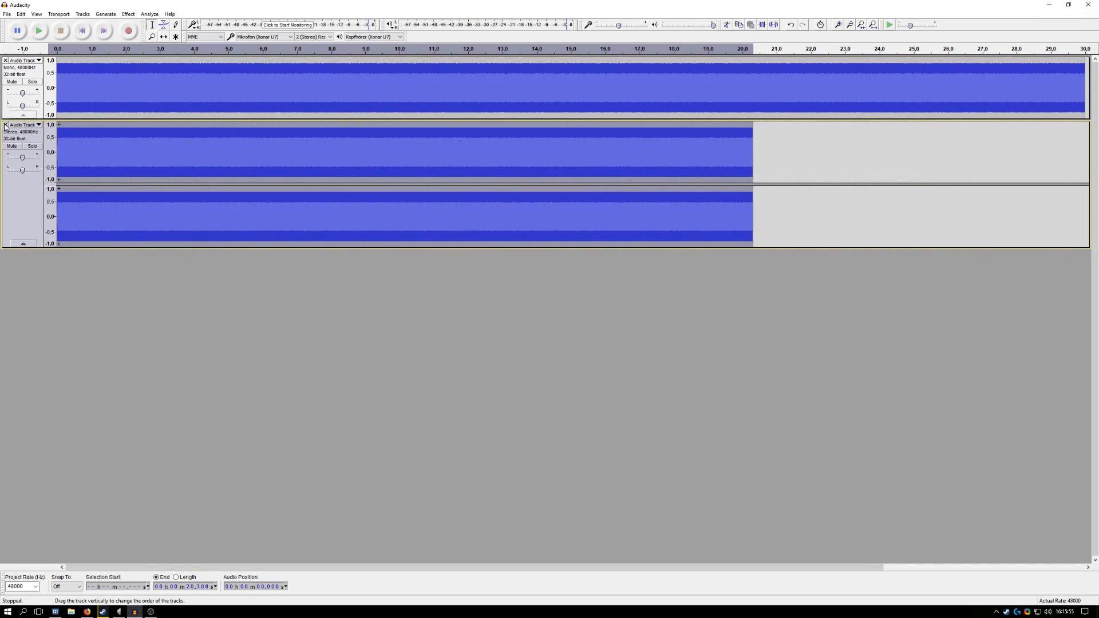
{"action": "left_click", "coordinate": [6, 125]}
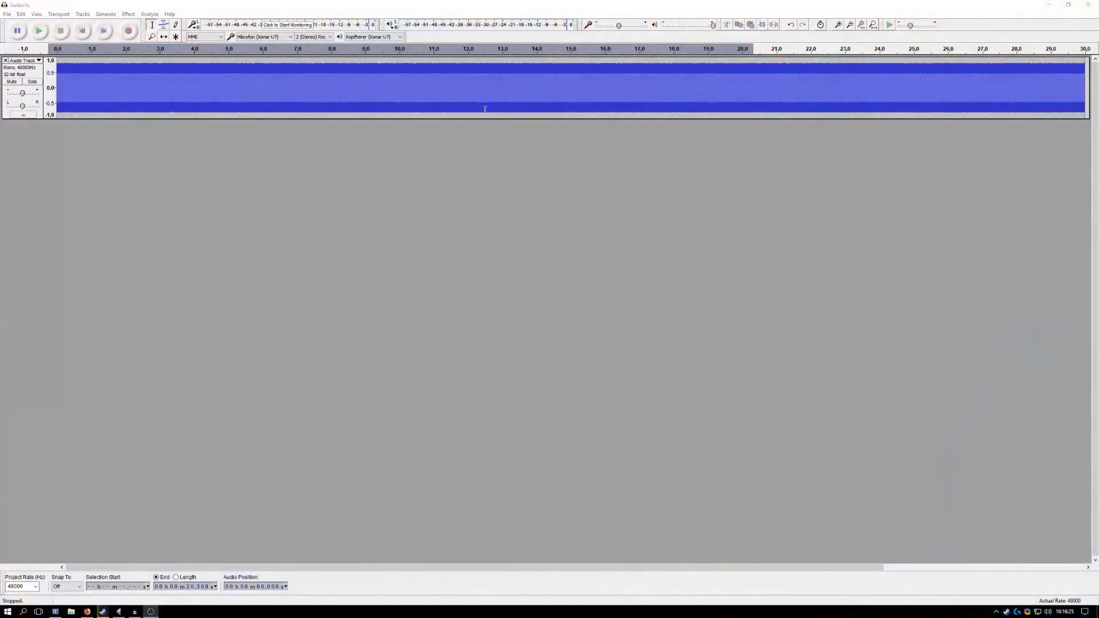
{"action": "mouse_move", "coordinate": [129, 31]}
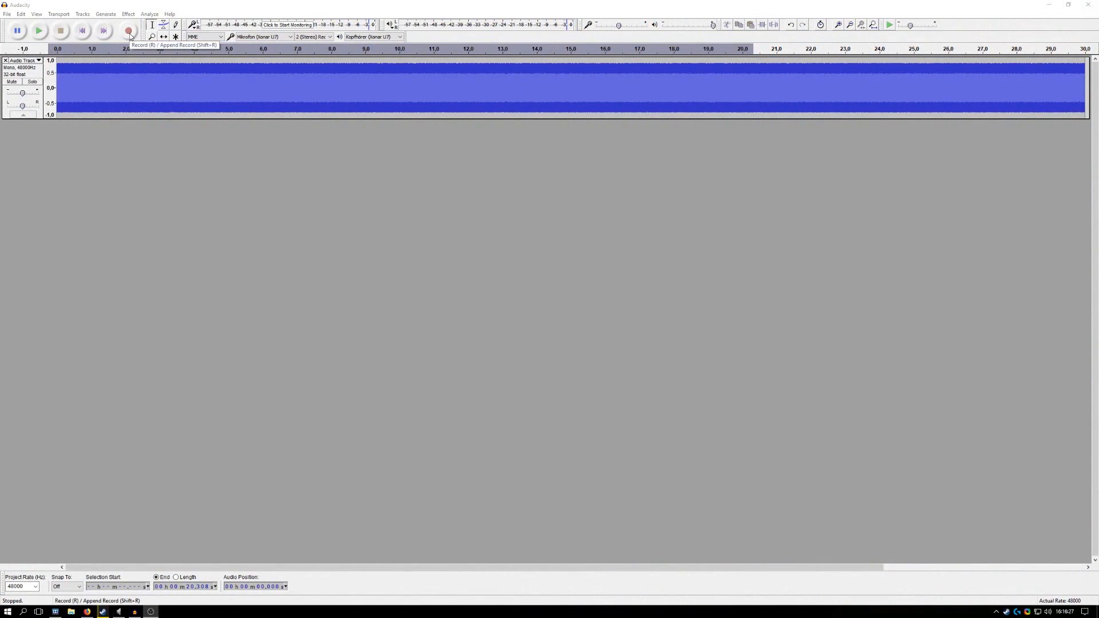
- Start recording a third stereo take of about 20 seconds under the noise track
{"action": "left_click", "coordinate": [128, 30]}
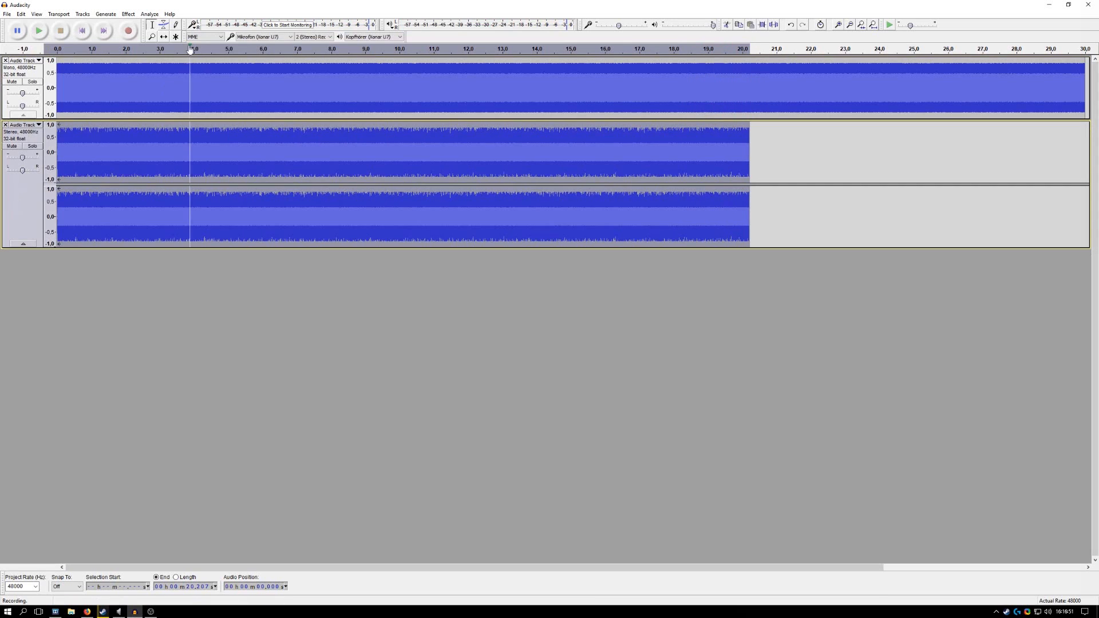
- Plot the third stereo take's spectrum via Analyze > Plot Spectrum
{"action": "left_click", "coordinate": [149, 13]}
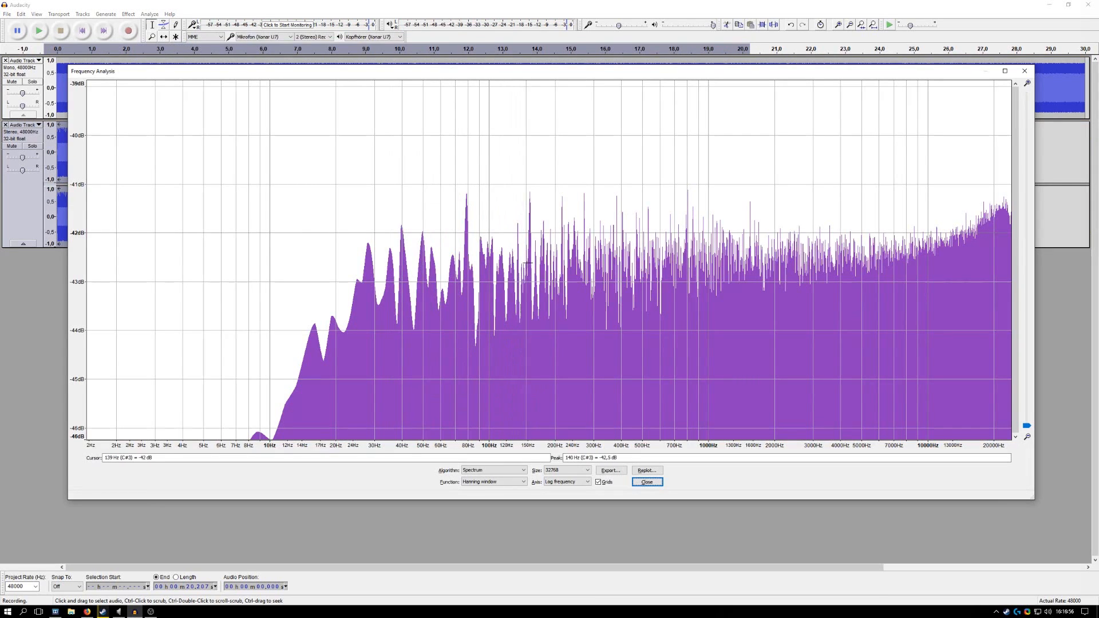
{"action": "mouse_move", "coordinate": [548, 254]}
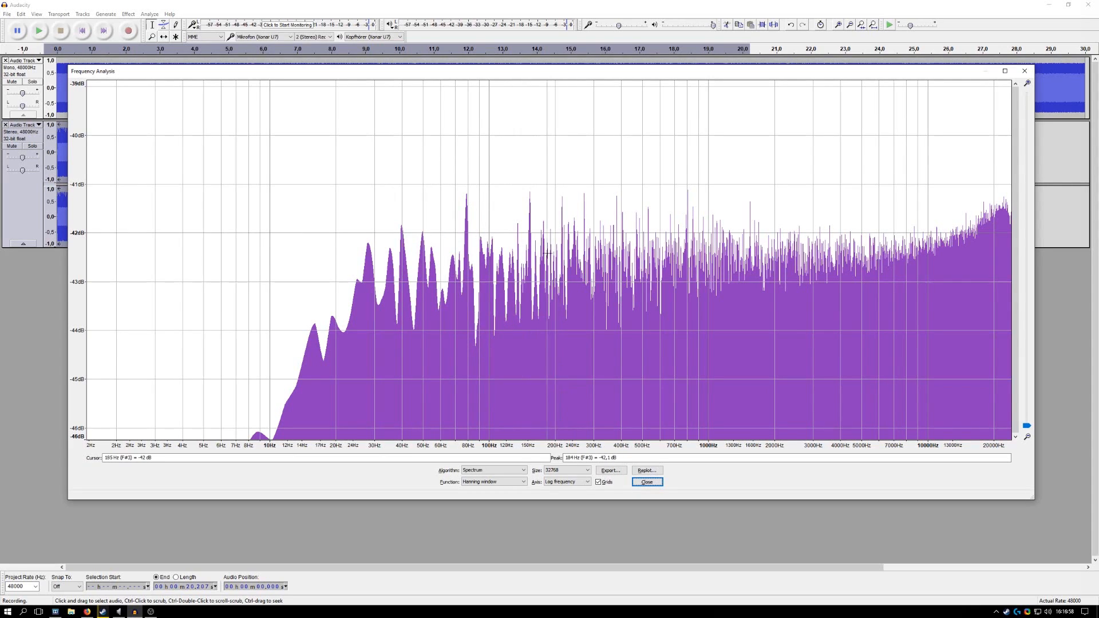
{"action": "mouse_move", "coordinate": [519, 273]}
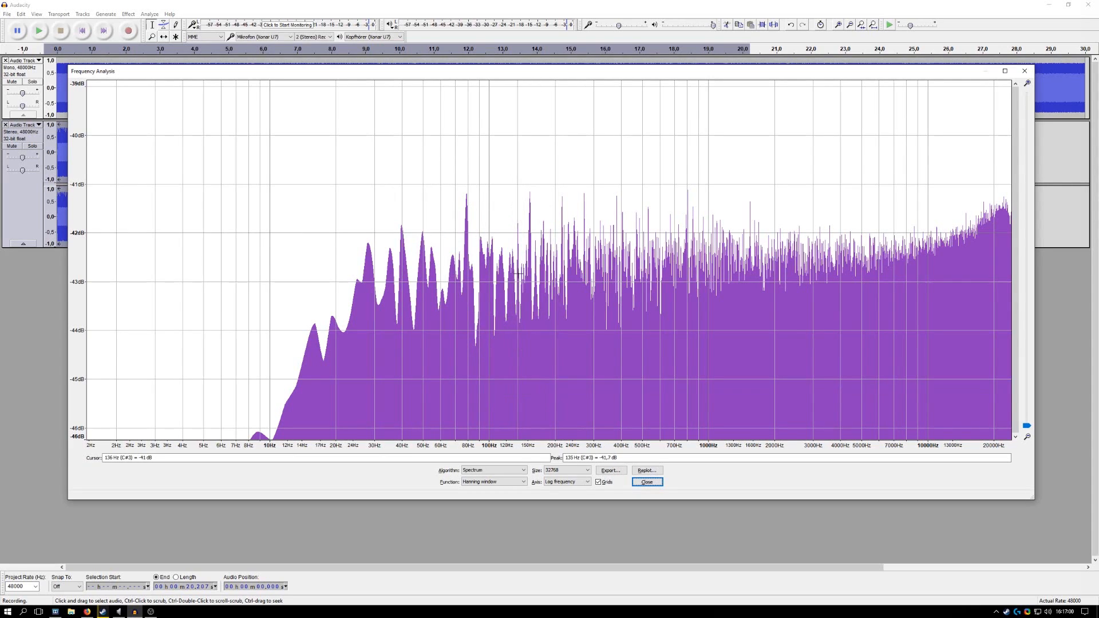
{"action": "mouse_move", "coordinate": [556, 260]}
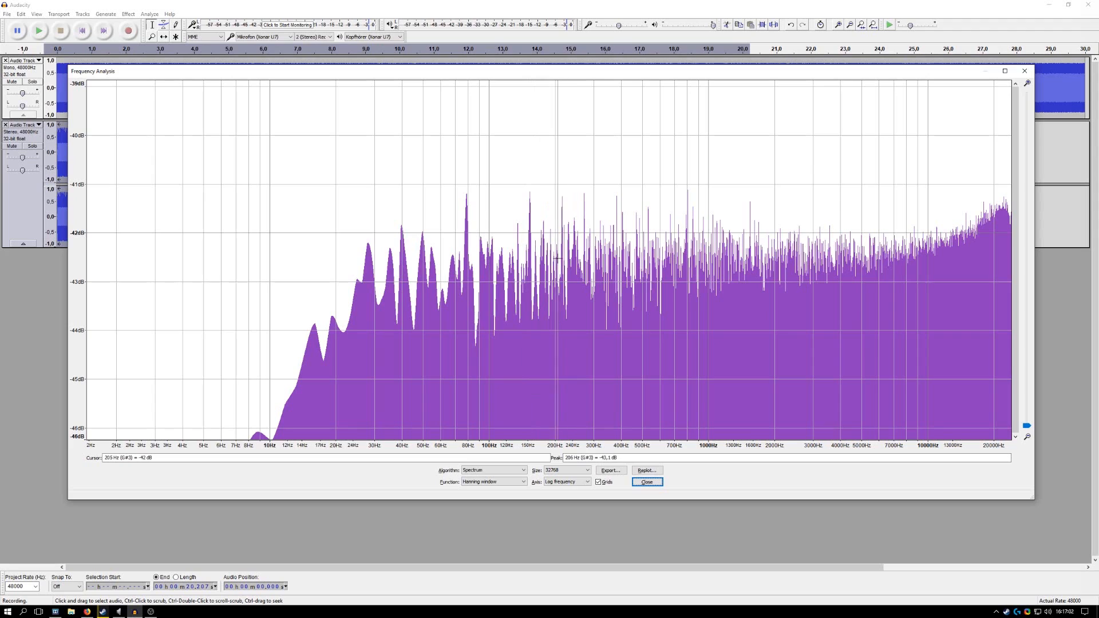
{"action": "mouse_move", "coordinate": [395, 263]}
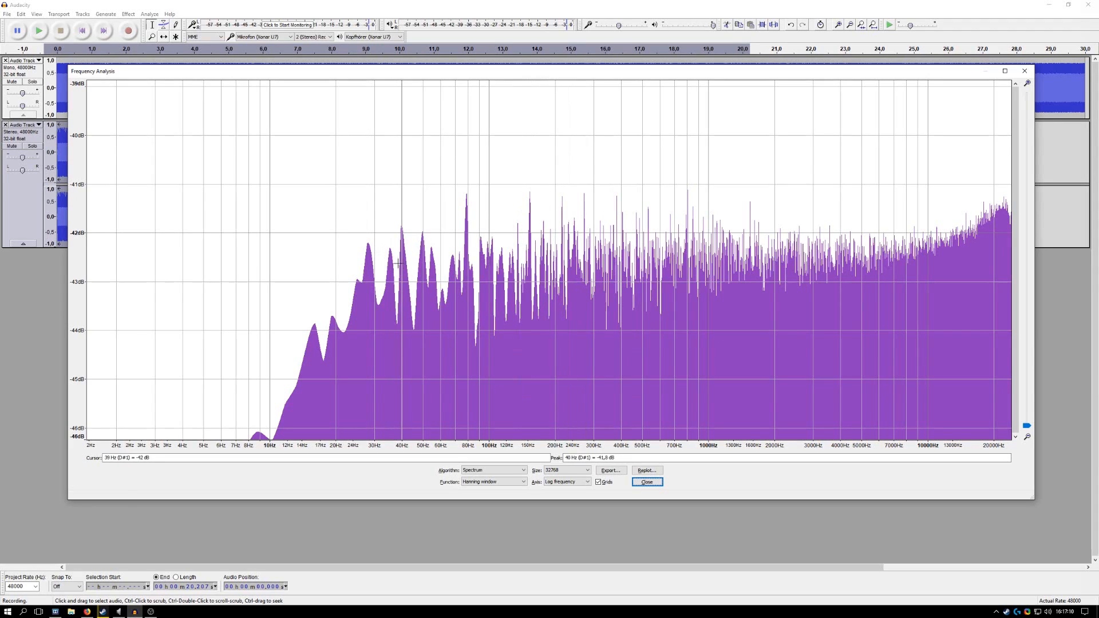
{"action": "mouse_move", "coordinate": [378, 259]}
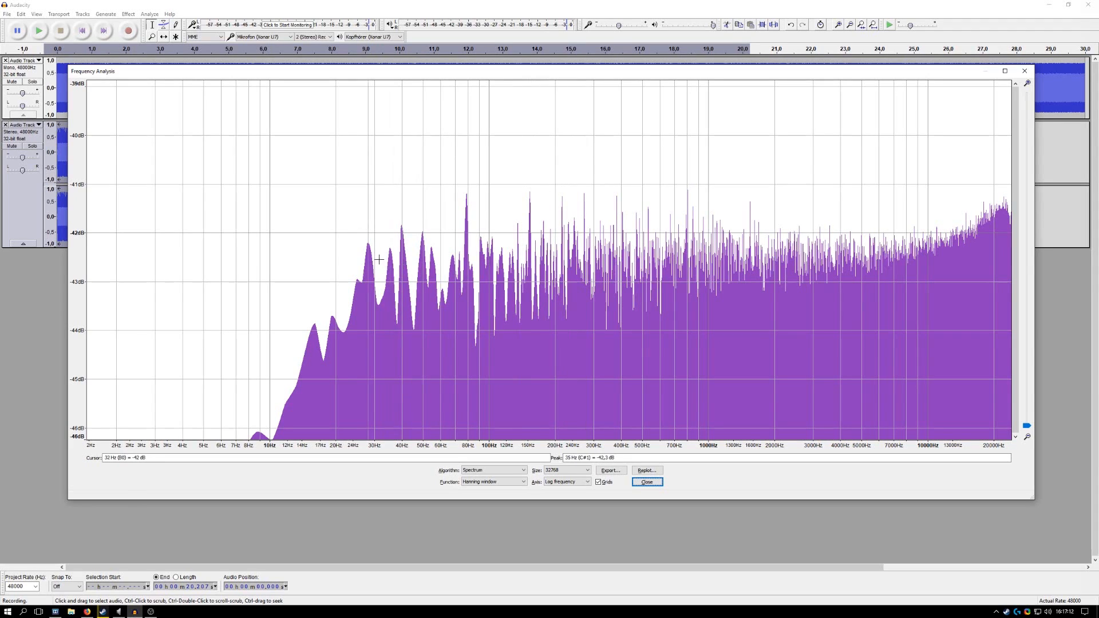
{"action": "mouse_move", "coordinate": [357, 274]}
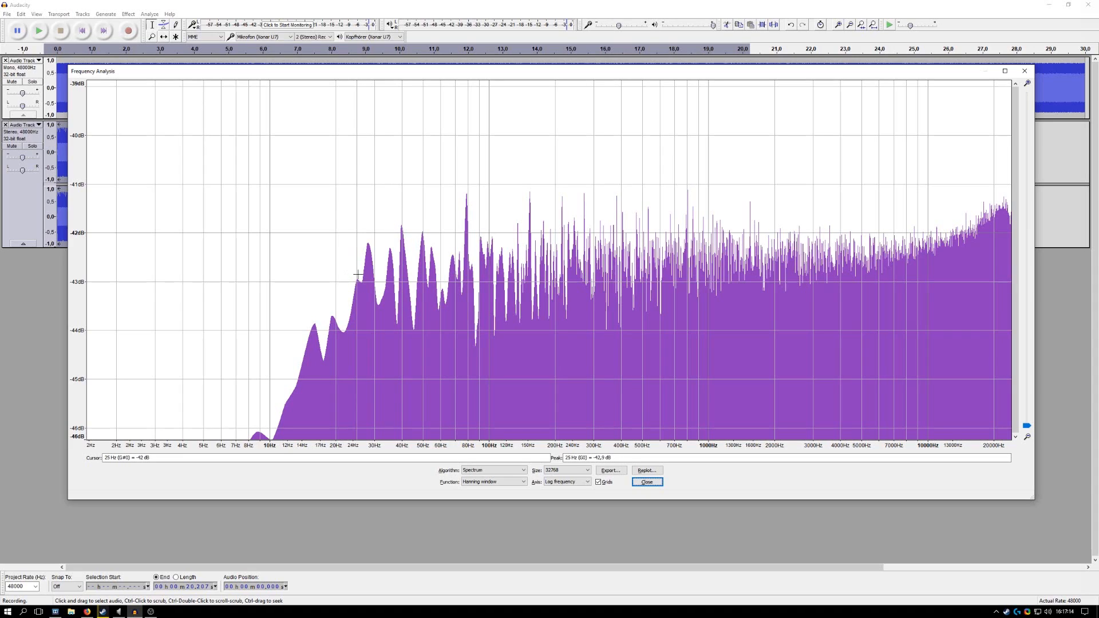
{"action": "mouse_move", "coordinate": [269, 438]}
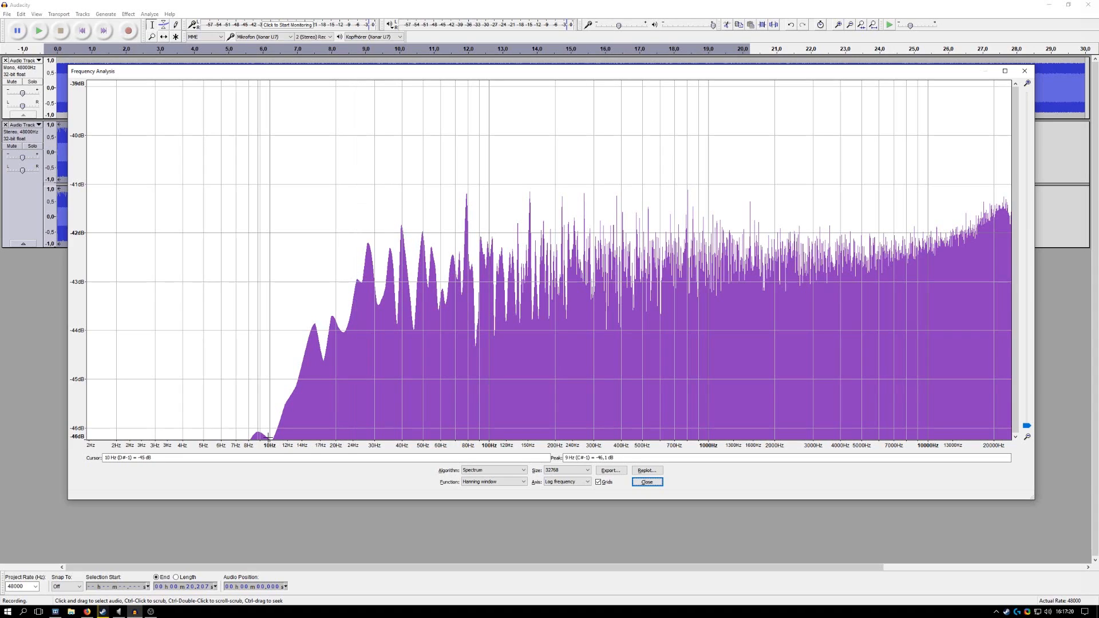
{"action": "mouse_move", "coordinate": [185, 433]}
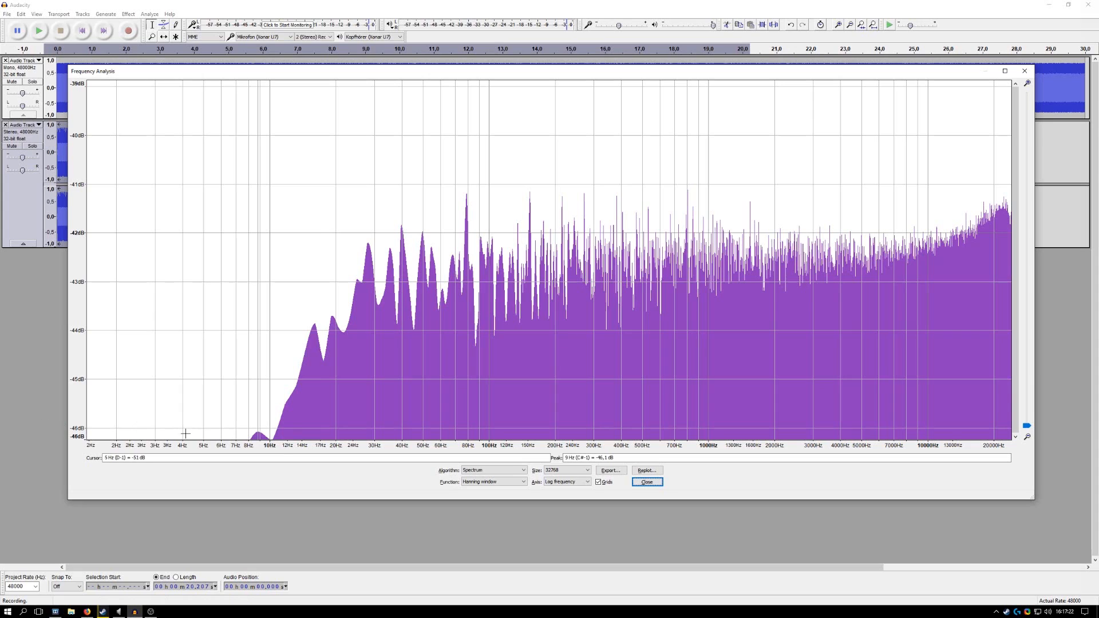
{"action": "mouse_move", "coordinate": [803, 427]}
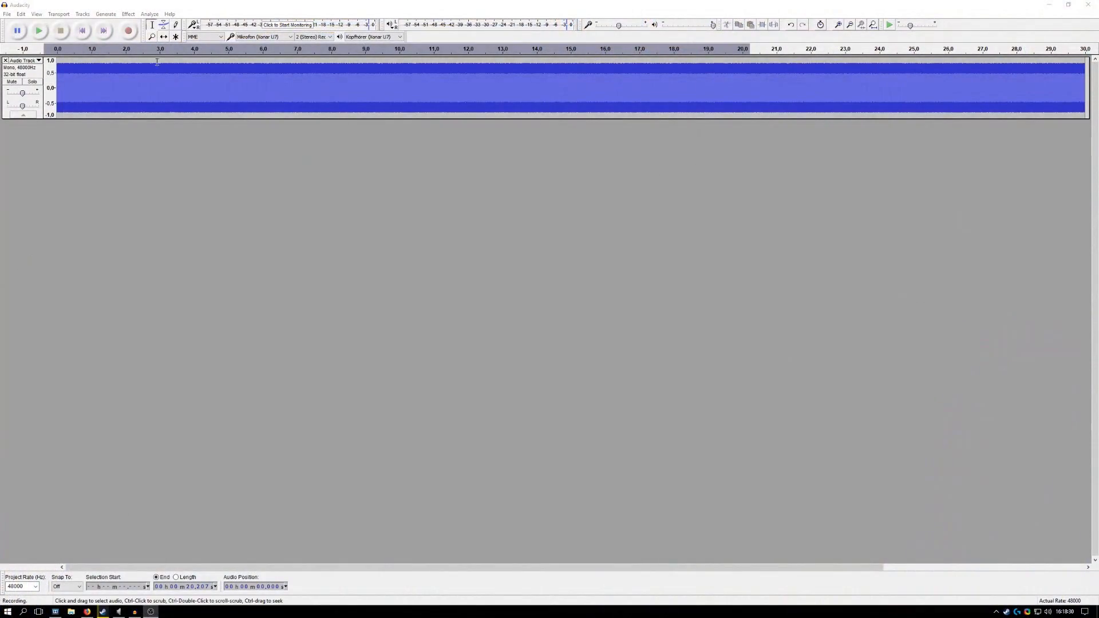
- Record a fresh stereo take of about 20 seconds below the white noise track
{"action": "left_click", "coordinate": [127, 30]}
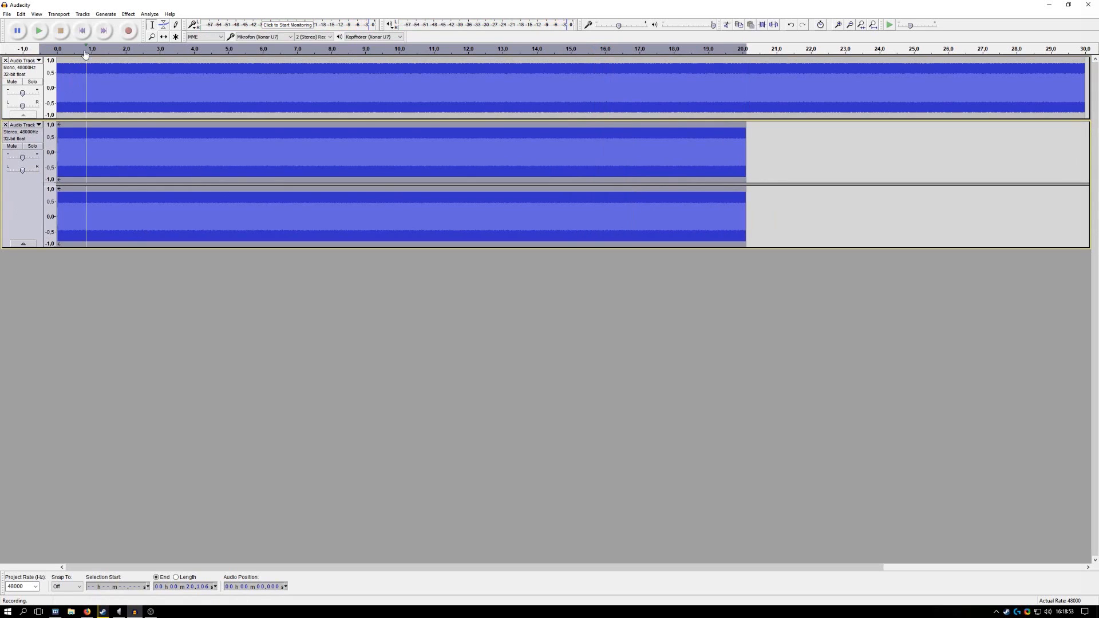
- Plot the spectrum of the new stereo recording from the Analyze menu
{"action": "left_click", "coordinate": [149, 13]}
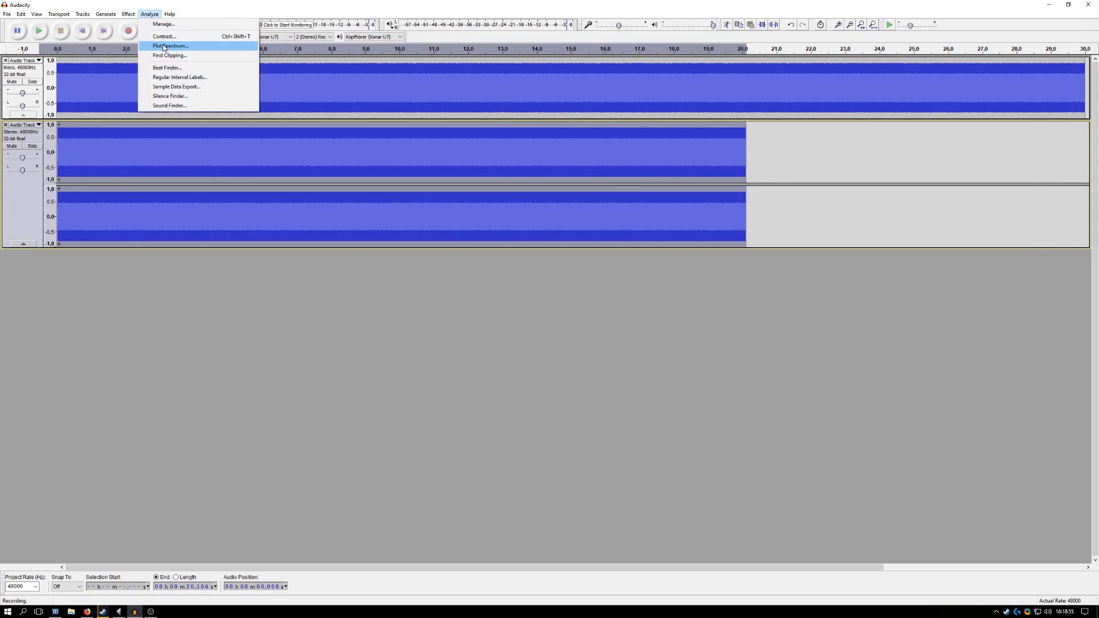
{"action": "left_click", "coordinate": [170, 46]}
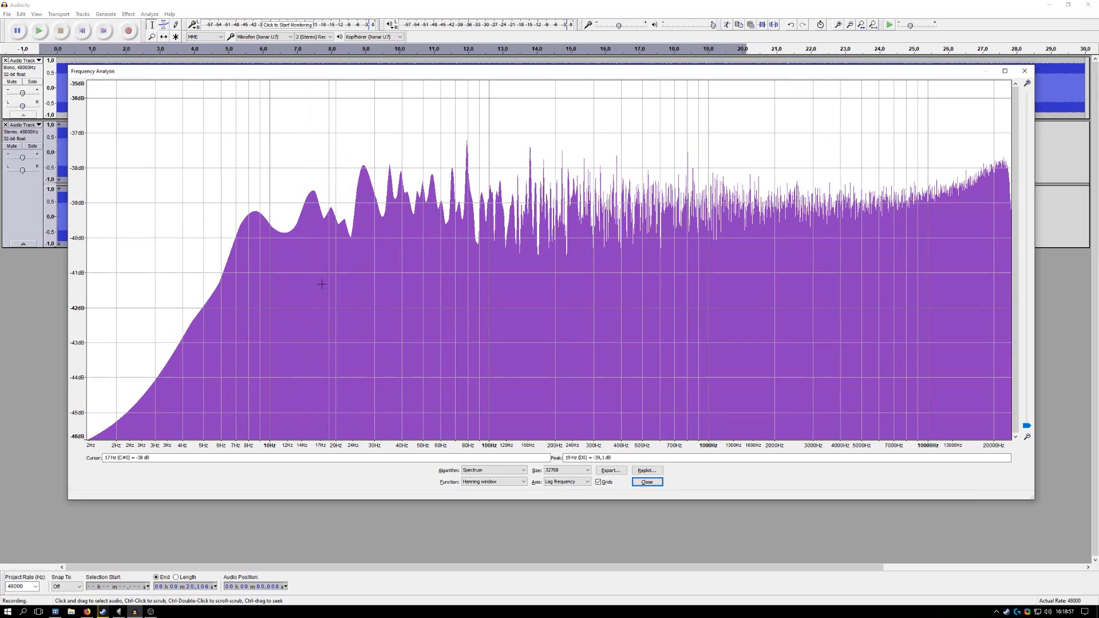
{"action": "mouse_move", "coordinate": [84, 212]}
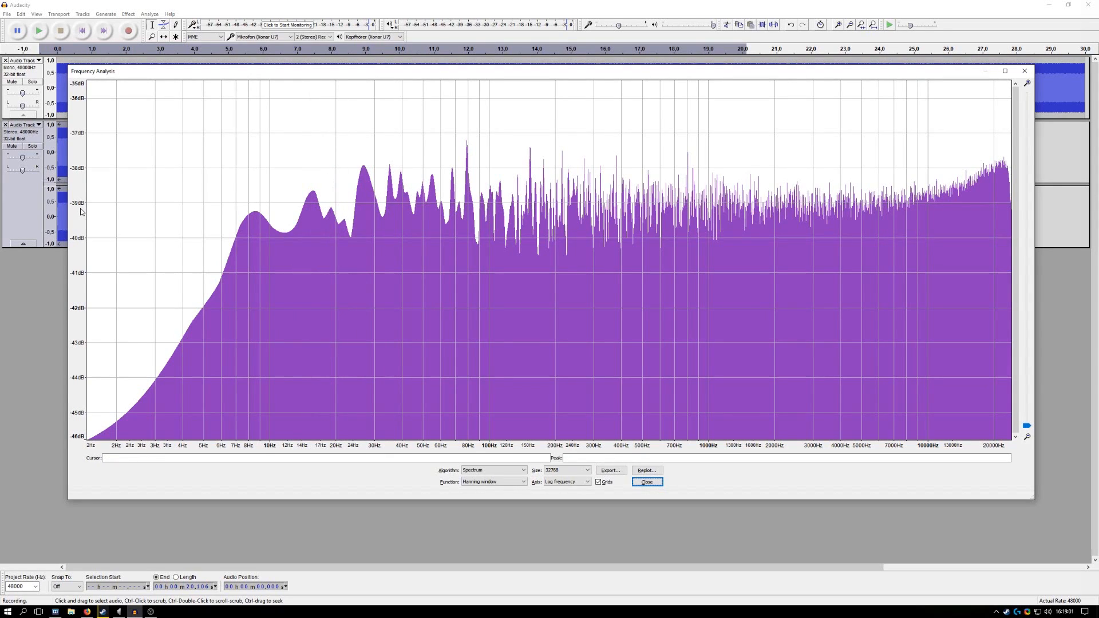
{"action": "mouse_move", "coordinate": [194, 214]}
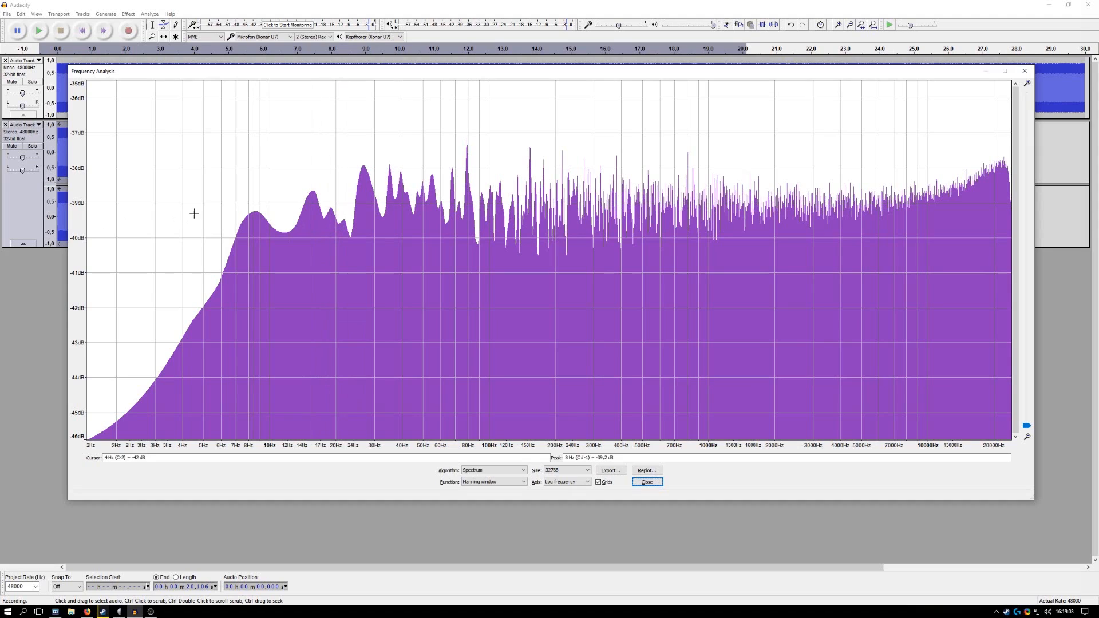
{"action": "mouse_move", "coordinate": [229, 230]}
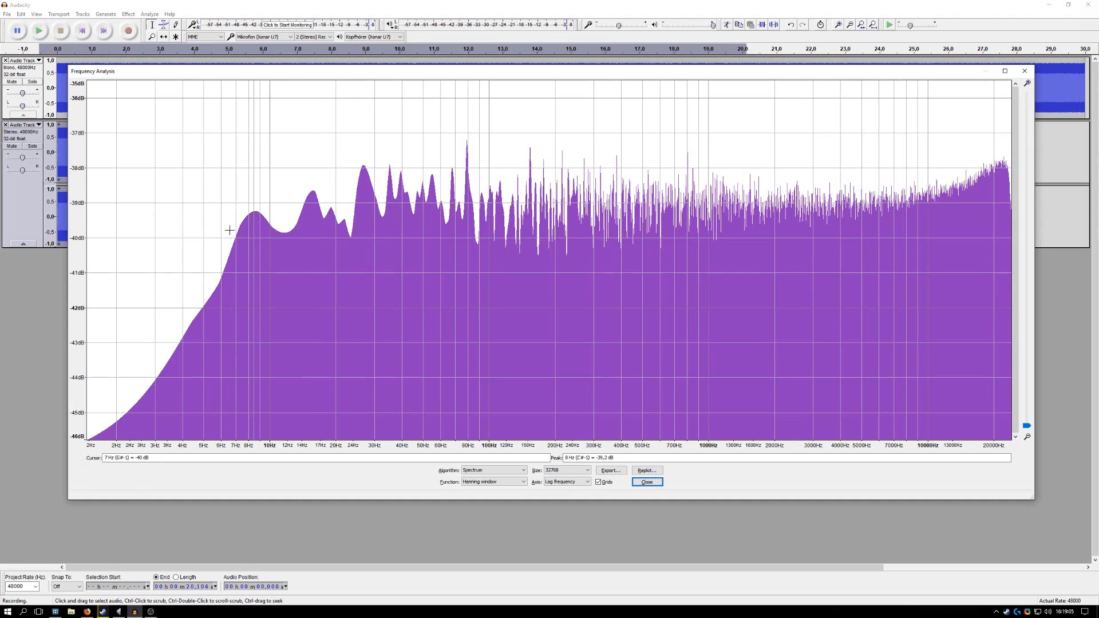
{"action": "mouse_move", "coordinate": [85, 440]}
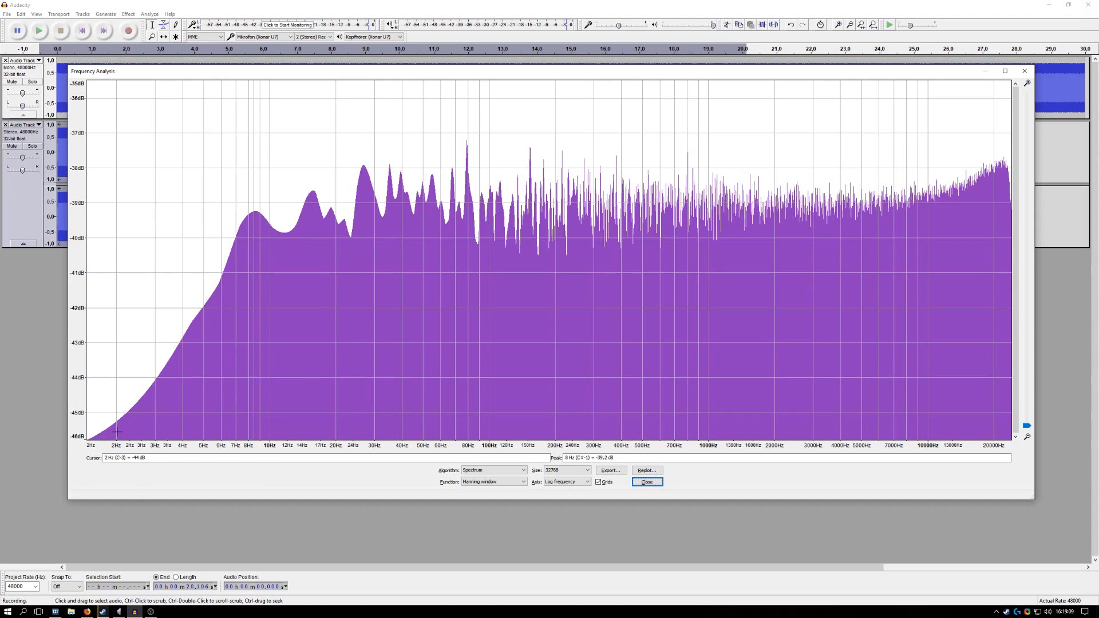
{"action": "mouse_move", "coordinate": [90, 441]}
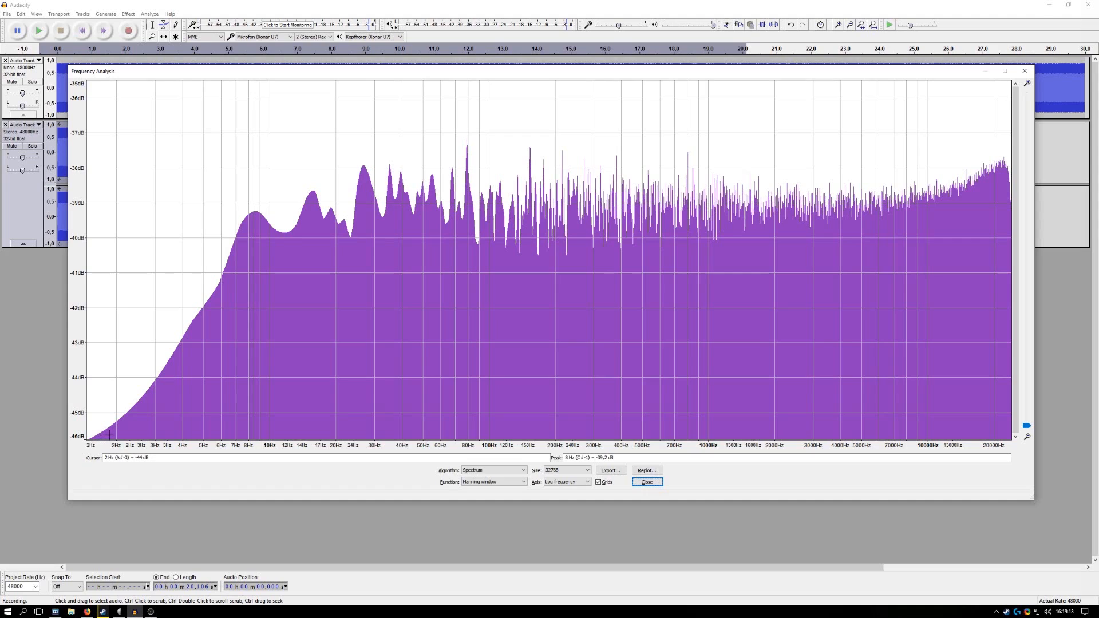
{"action": "mouse_move", "coordinate": [135, 421]}
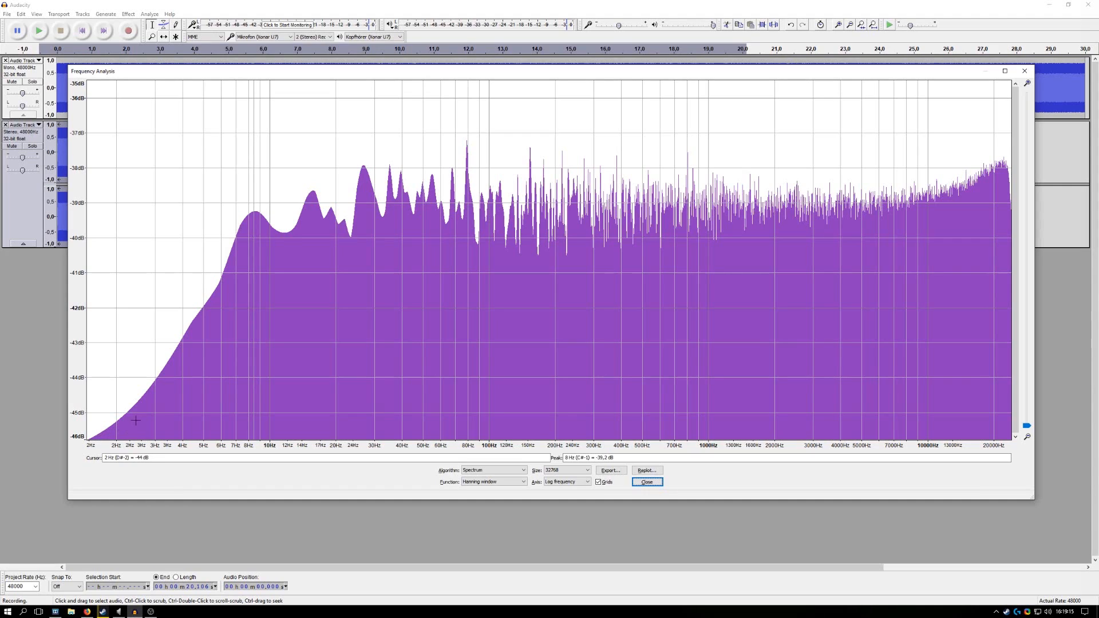
{"action": "mouse_move", "coordinate": [203, 333]}
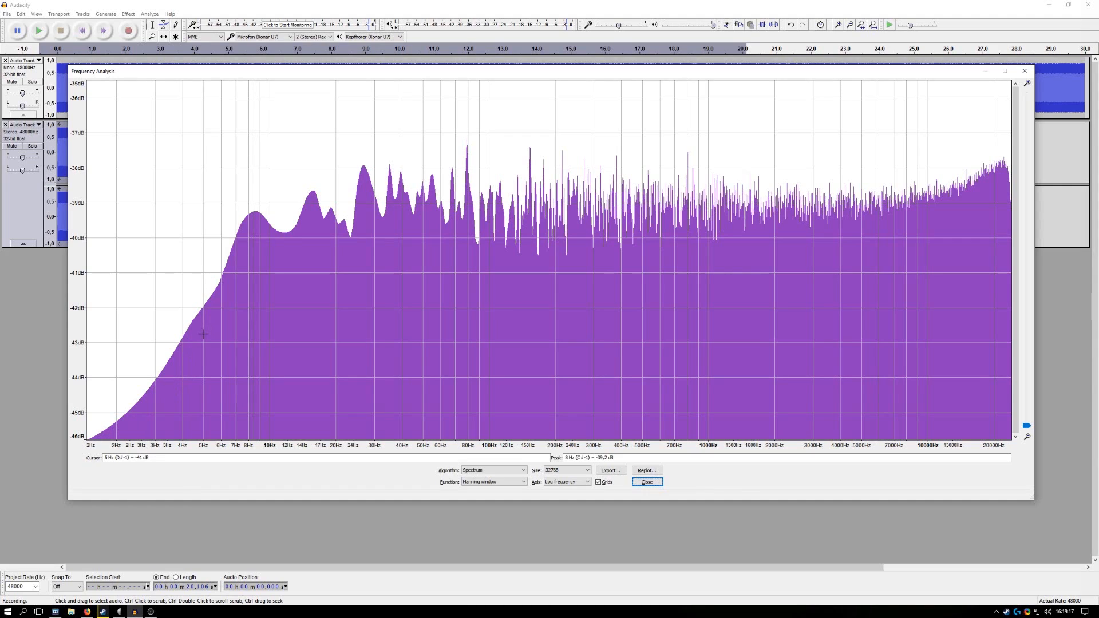
{"action": "mouse_move", "coordinate": [254, 294]}
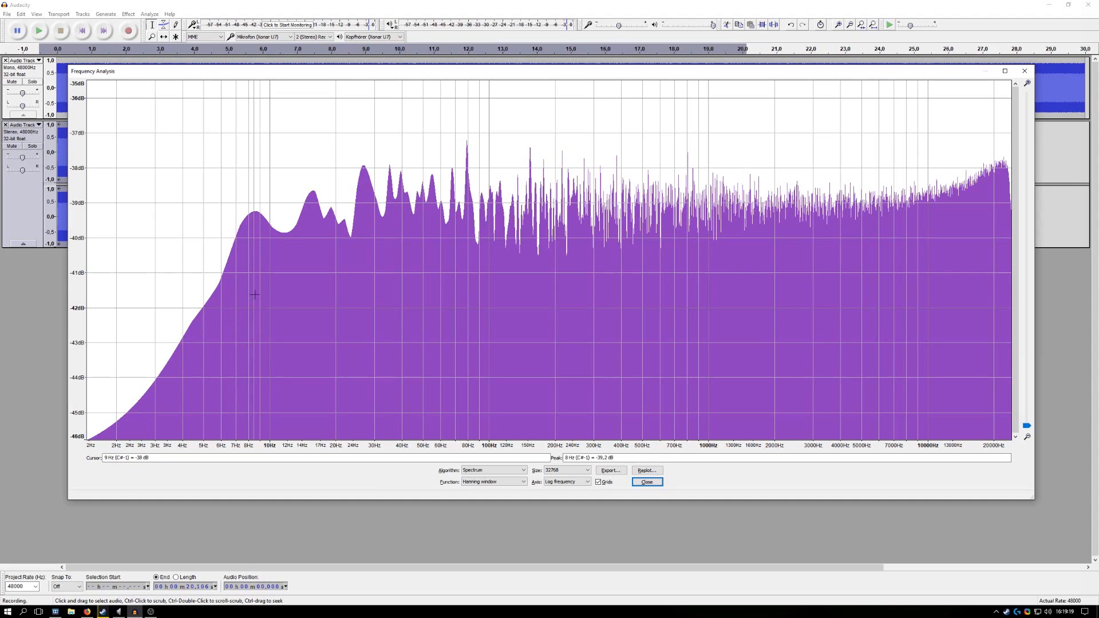
{"action": "mouse_move", "coordinate": [268, 281]}
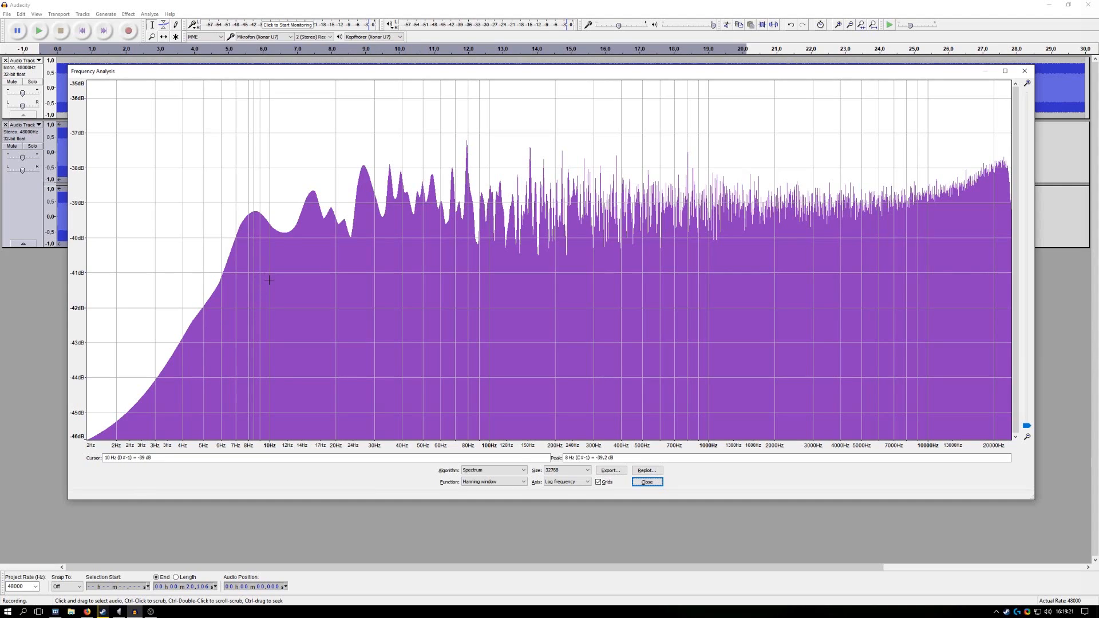
{"action": "mouse_move", "coordinate": [1024, 234]}
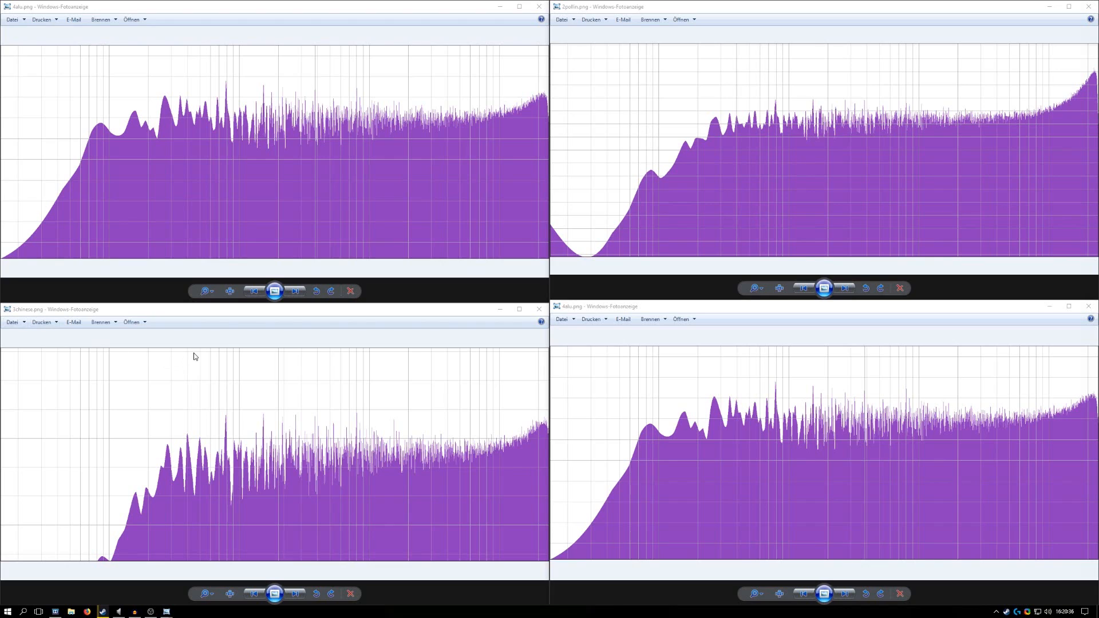
{"action": "mouse_move", "coordinate": [515, 241]}
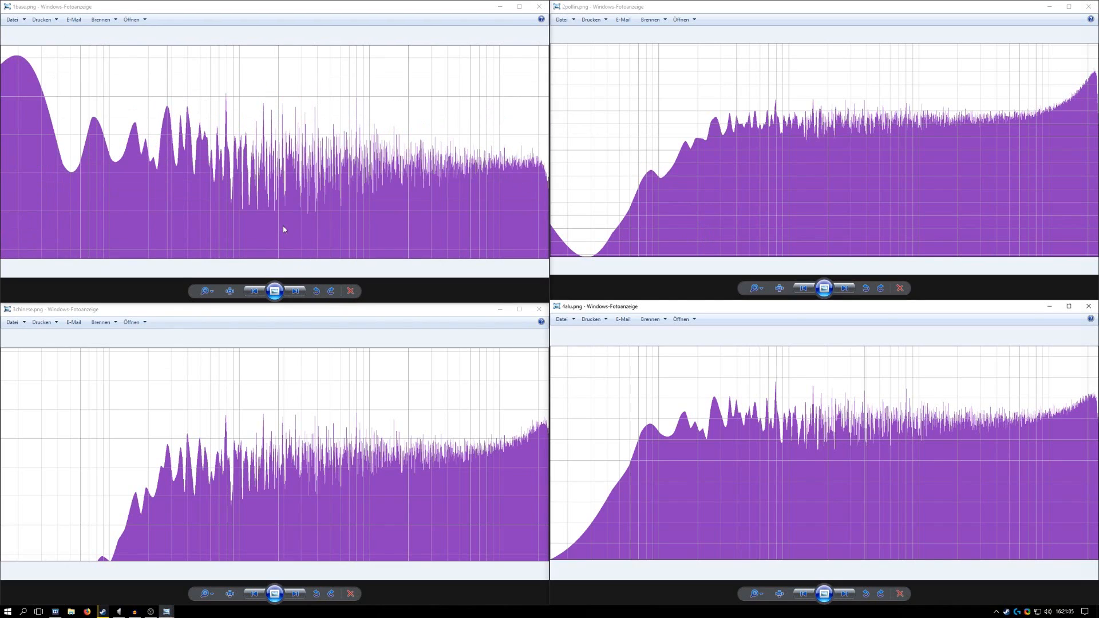
{"action": "mouse_move", "coordinate": [198, 184]}
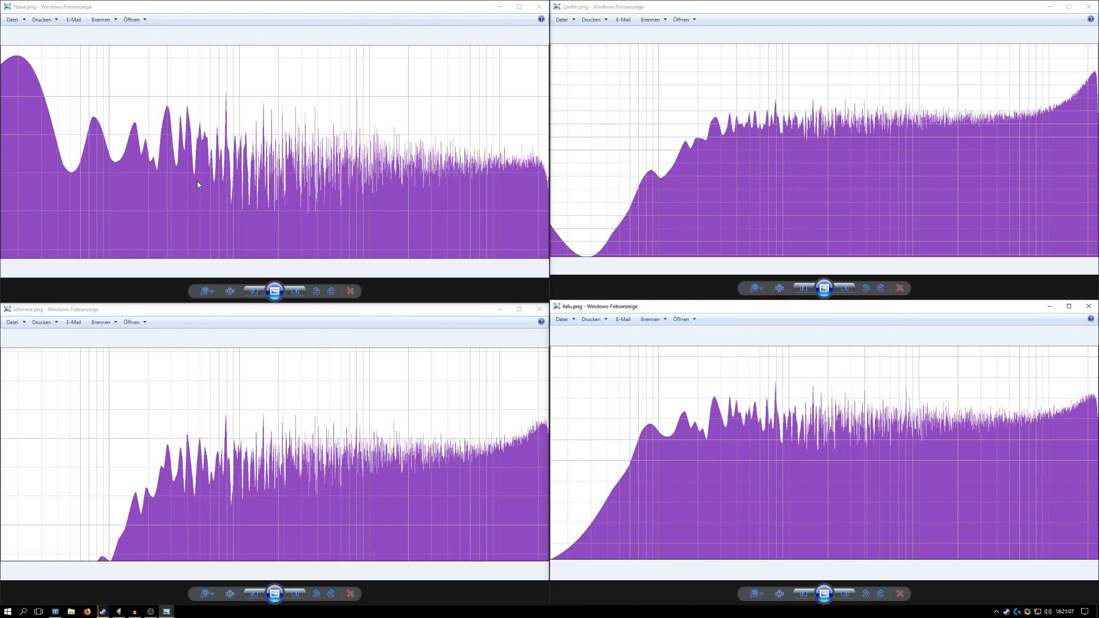
{"action": "mouse_move", "coordinate": [22, 133]}
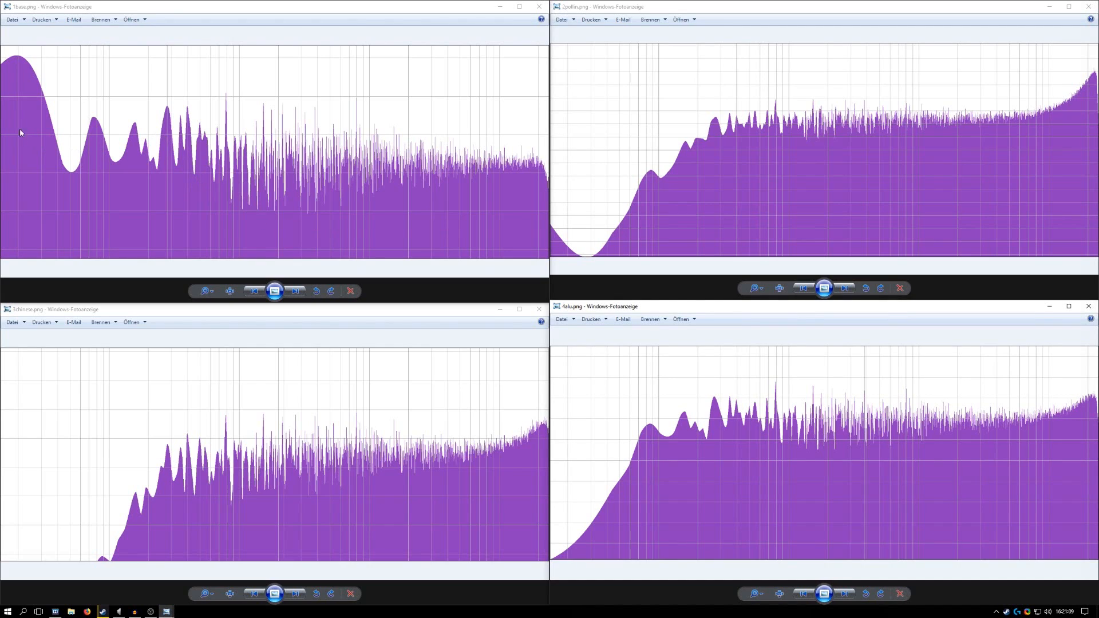
{"action": "mouse_move", "coordinate": [19, 75]}
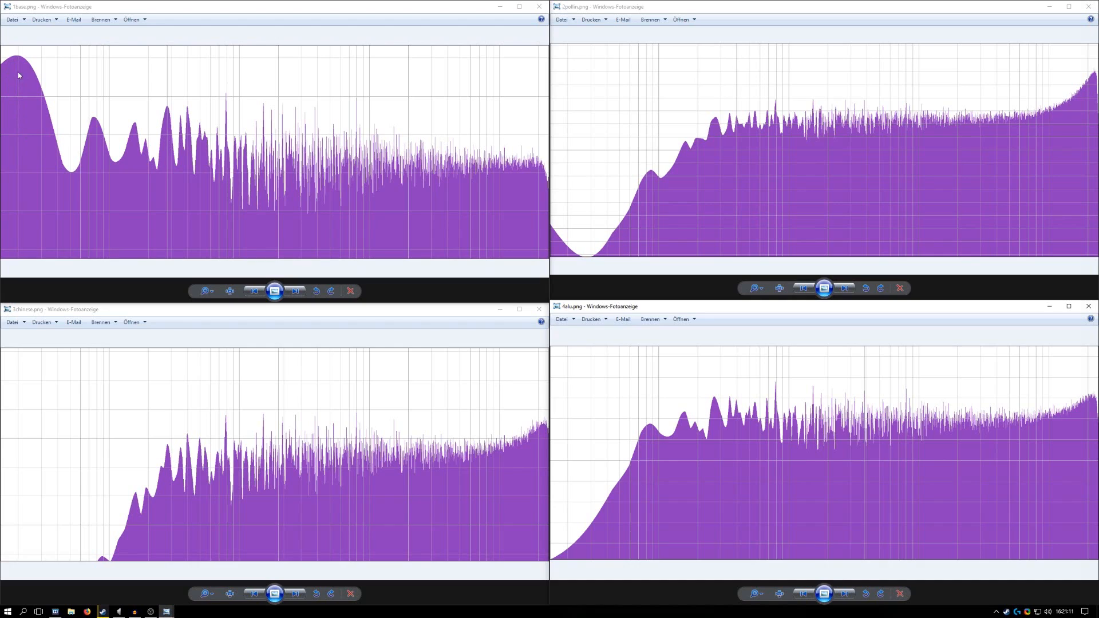
{"action": "mouse_move", "coordinate": [28, 199]}
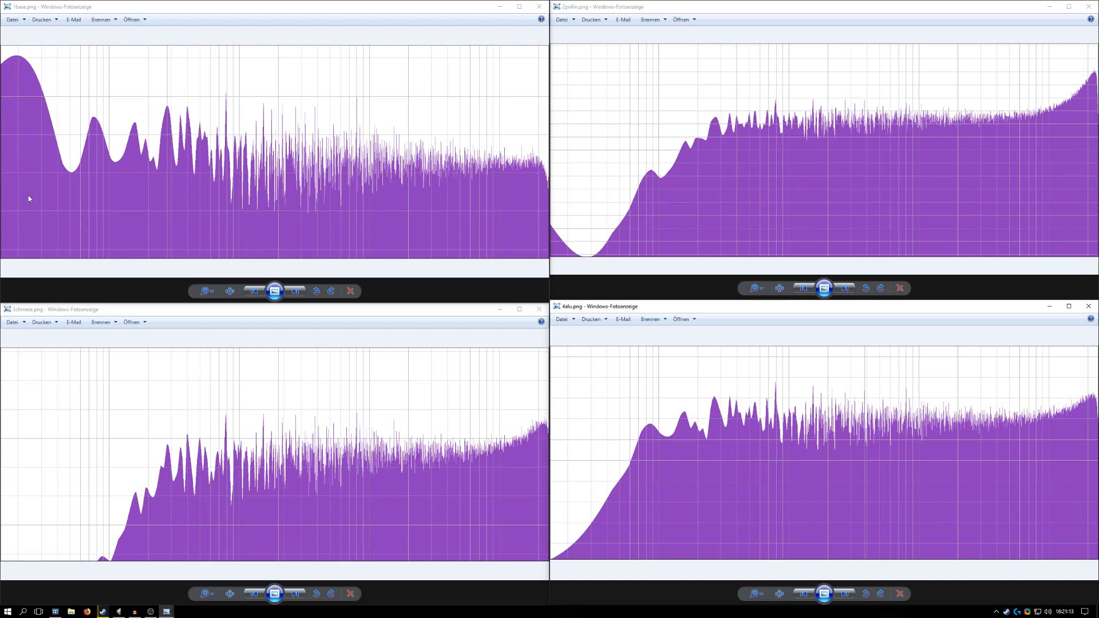
{"action": "mouse_move", "coordinate": [14, 217]}
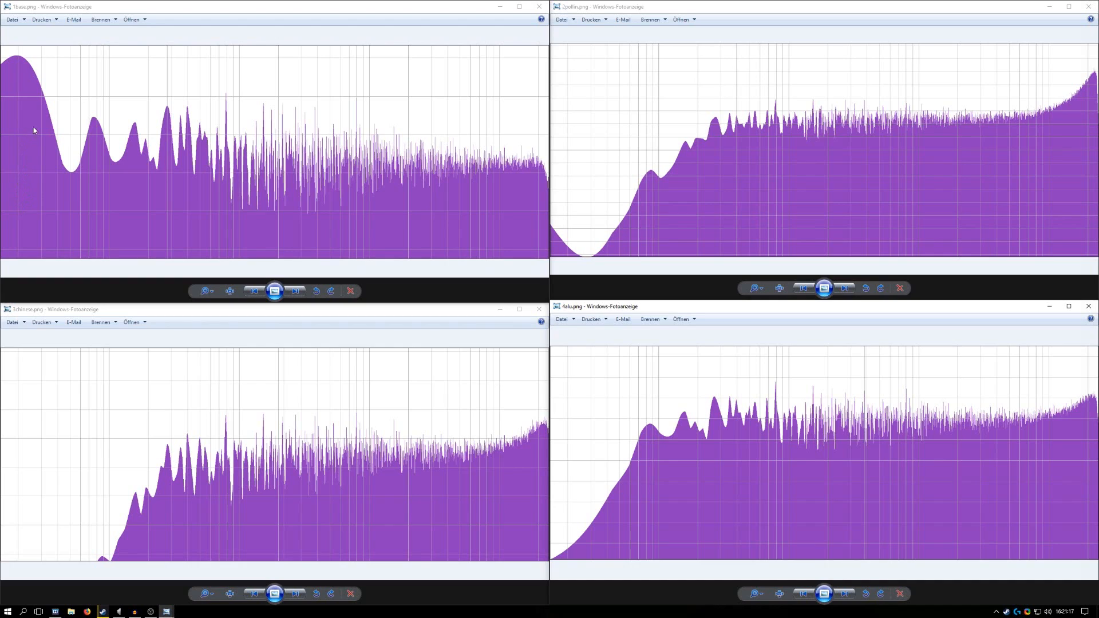
{"action": "mouse_move", "coordinate": [309, 178]}
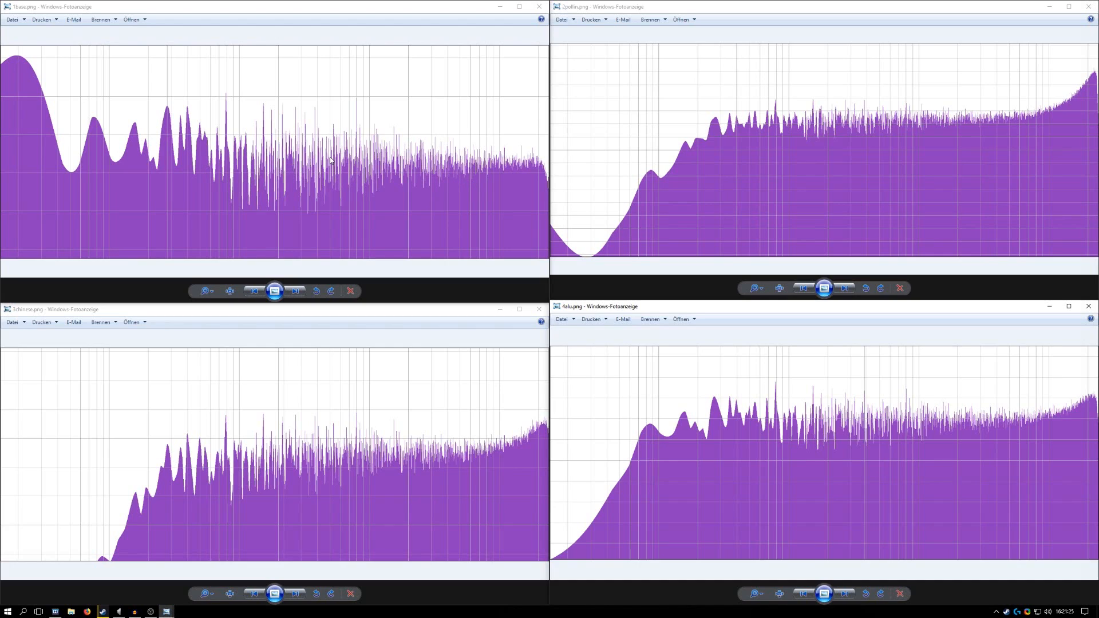
{"action": "mouse_move", "coordinate": [676, 166]}
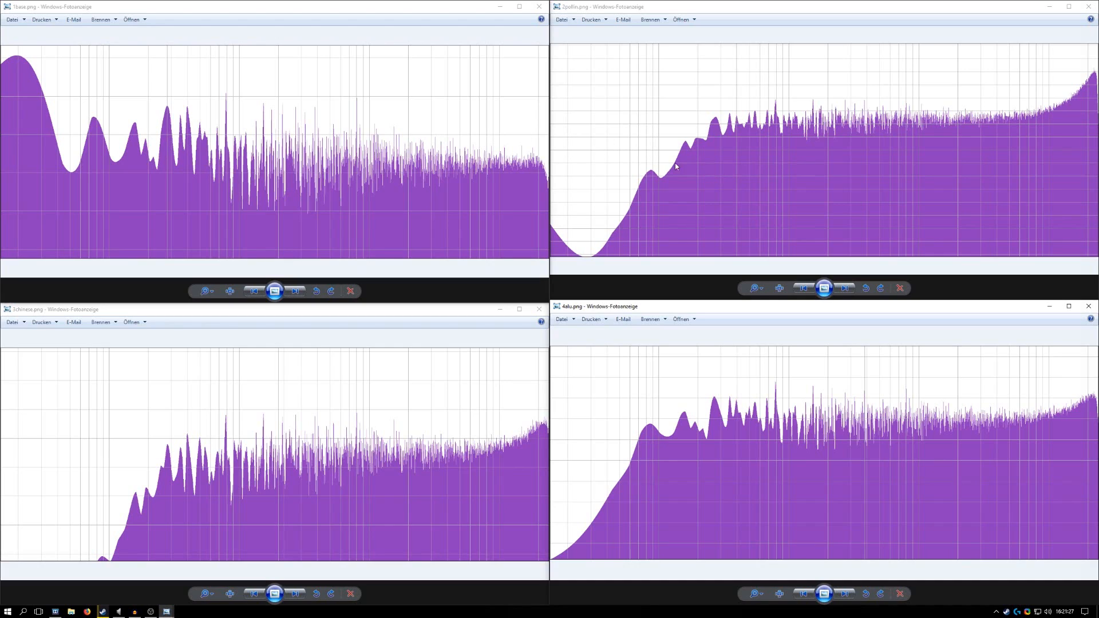
{"action": "mouse_move", "coordinate": [629, 244]}
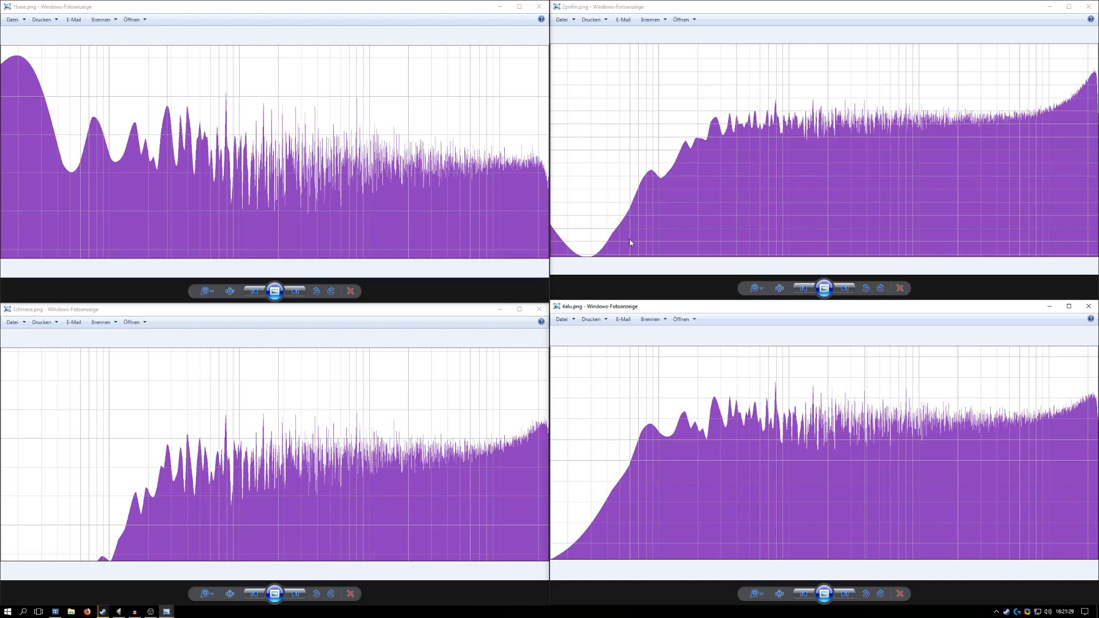
{"action": "mouse_move", "coordinate": [654, 201]}
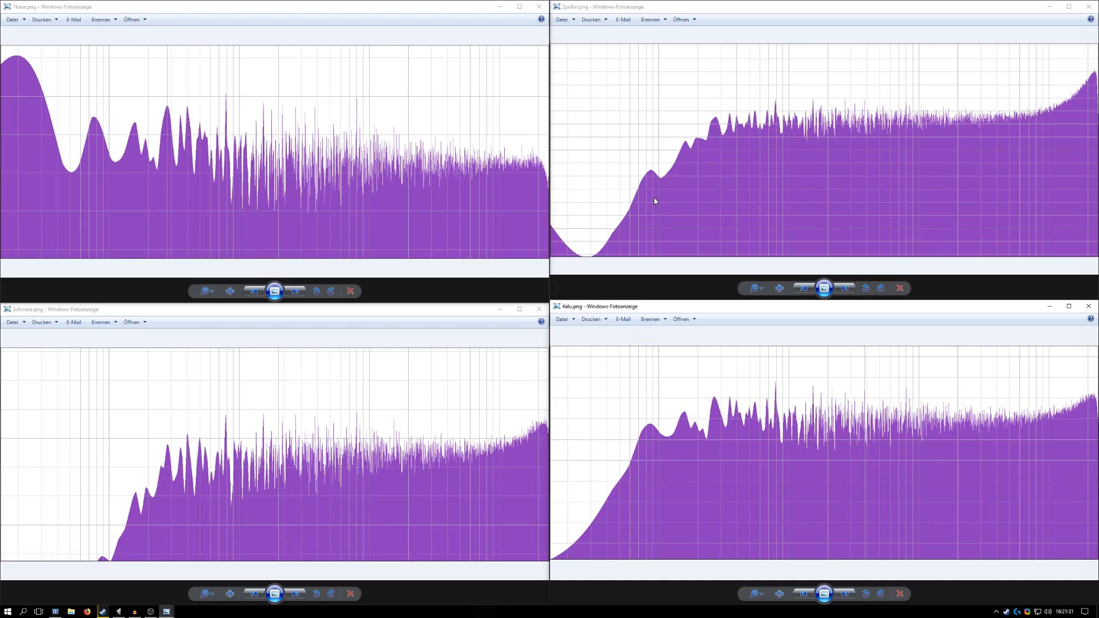
{"action": "mouse_move", "coordinate": [537, 229]}
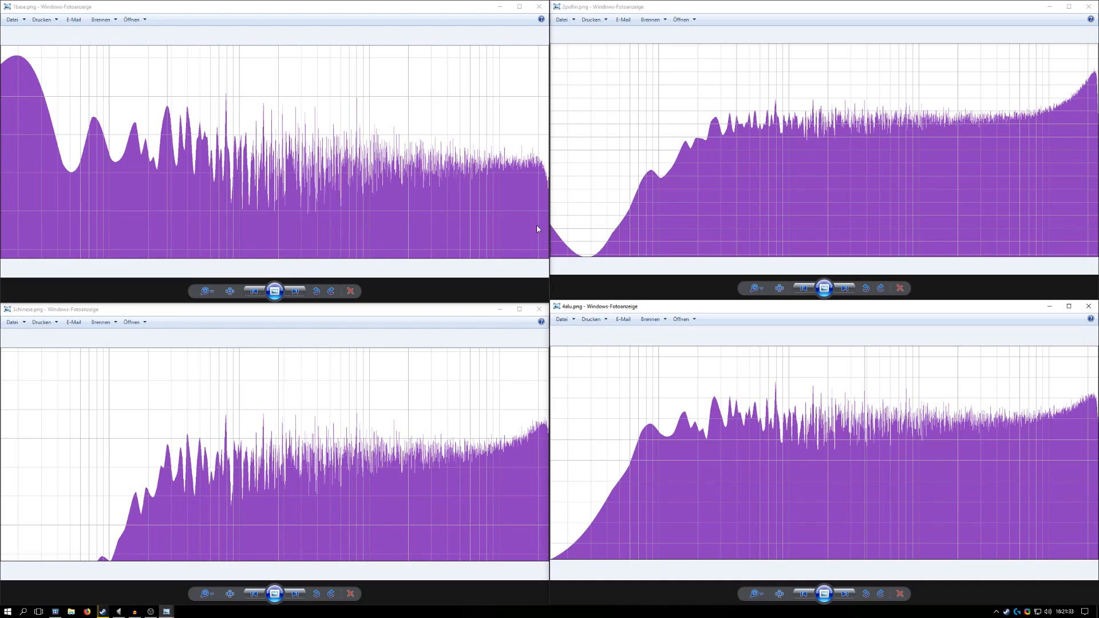
{"action": "mouse_move", "coordinate": [626, 241]}
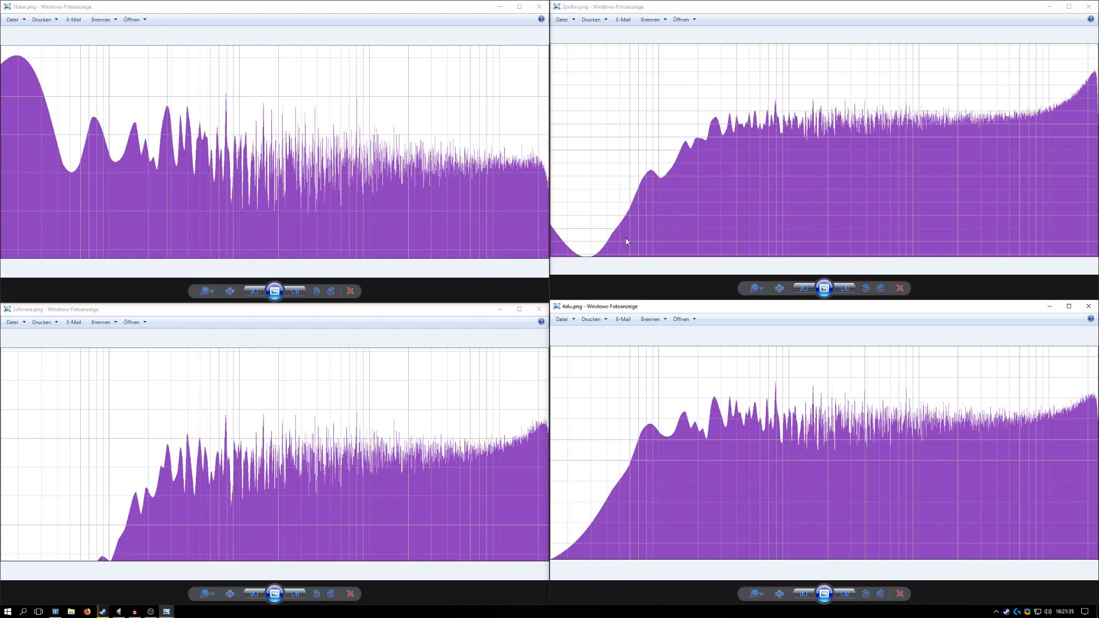
{"action": "mouse_move", "coordinate": [660, 220]}
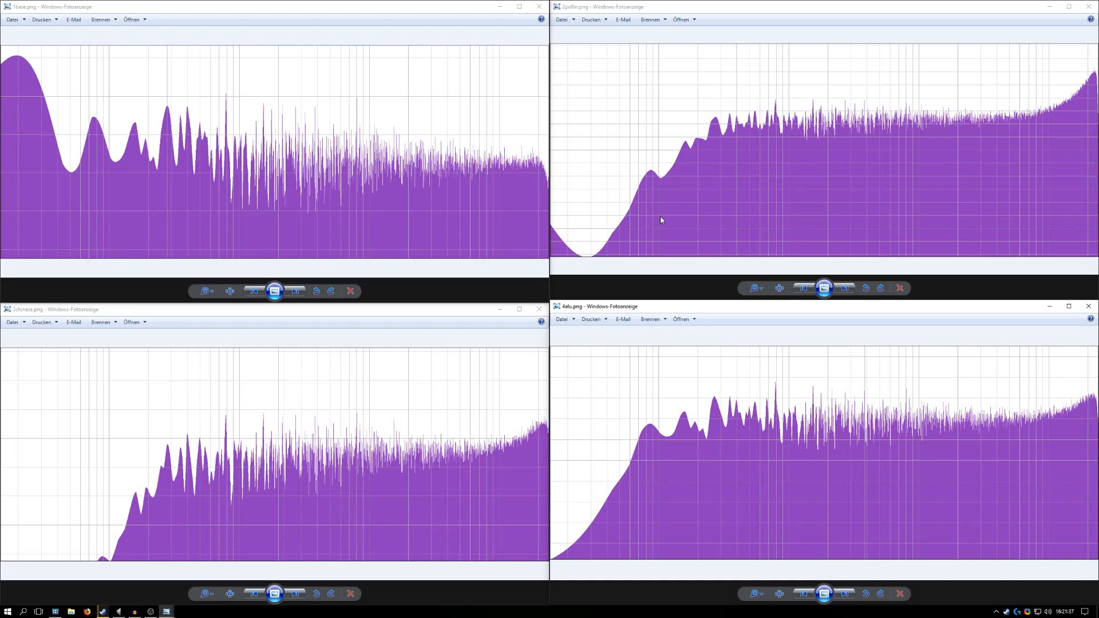
{"action": "mouse_move", "coordinate": [601, 232]}
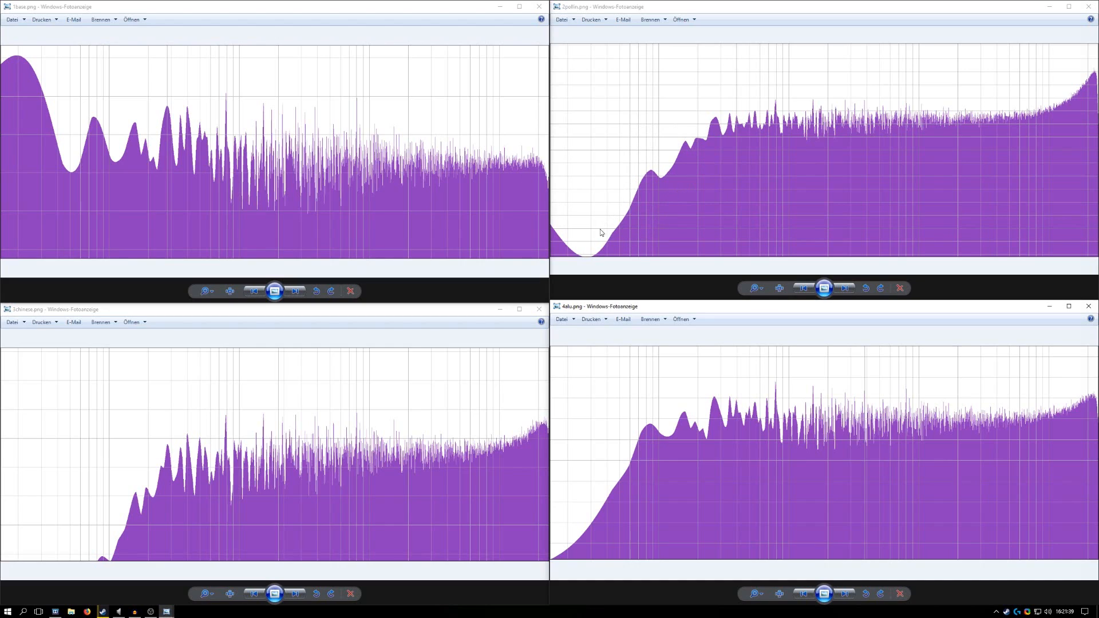
{"action": "mouse_move", "coordinate": [651, 215]}
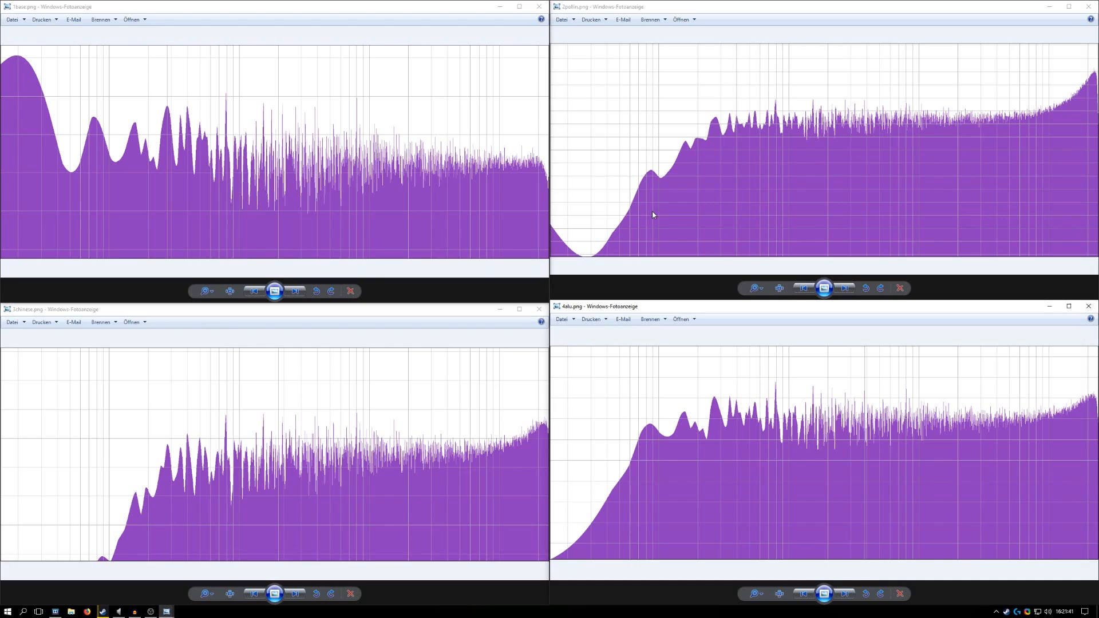
{"action": "mouse_move", "coordinate": [160, 469]}
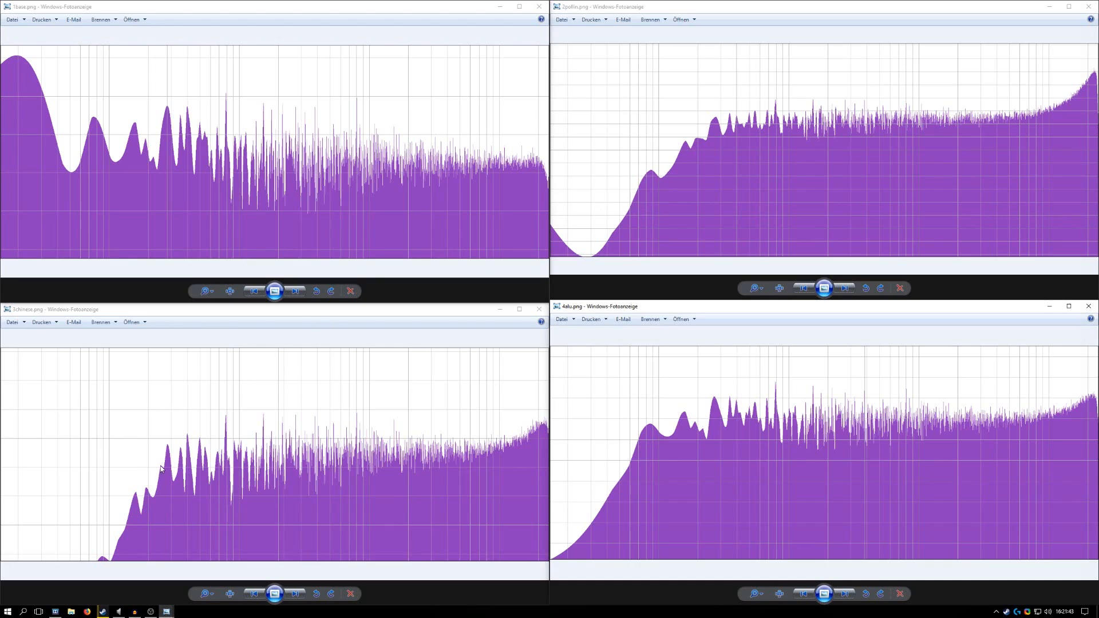
{"action": "mouse_move", "coordinate": [110, 515]}
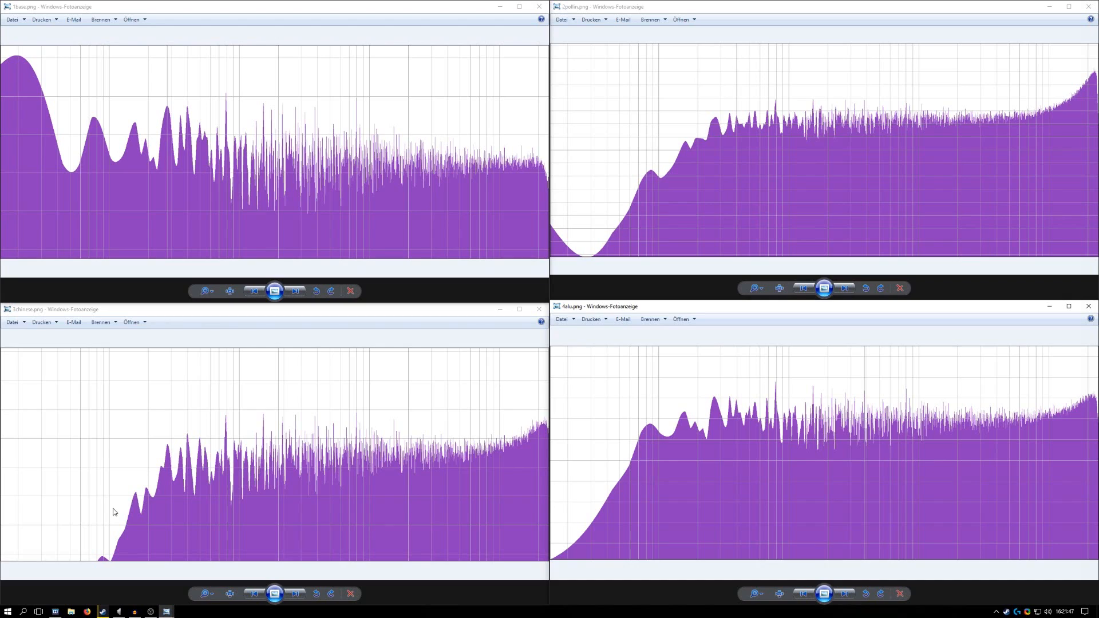
{"action": "mouse_move", "coordinate": [229, 511]}
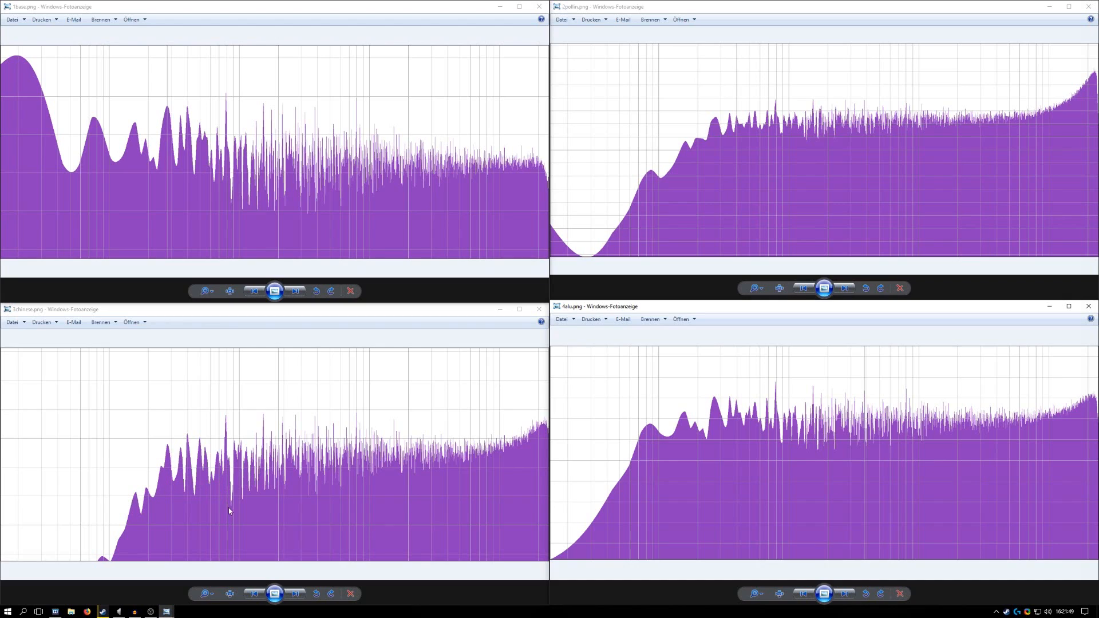
{"action": "mouse_move", "coordinate": [247, 475]}
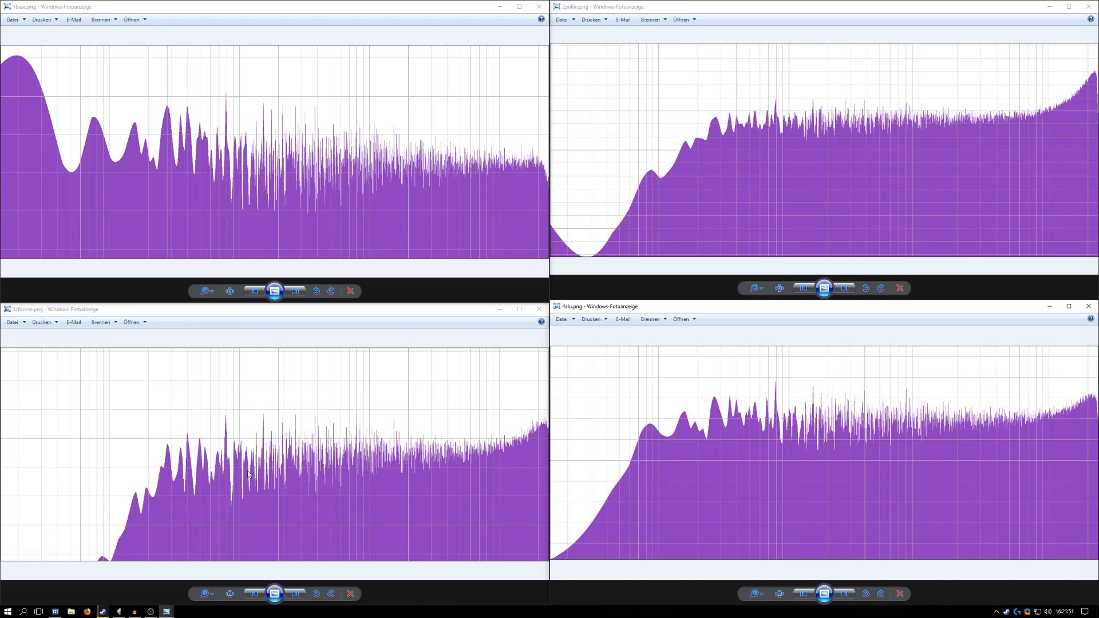
{"action": "mouse_move", "coordinate": [928, 465]}
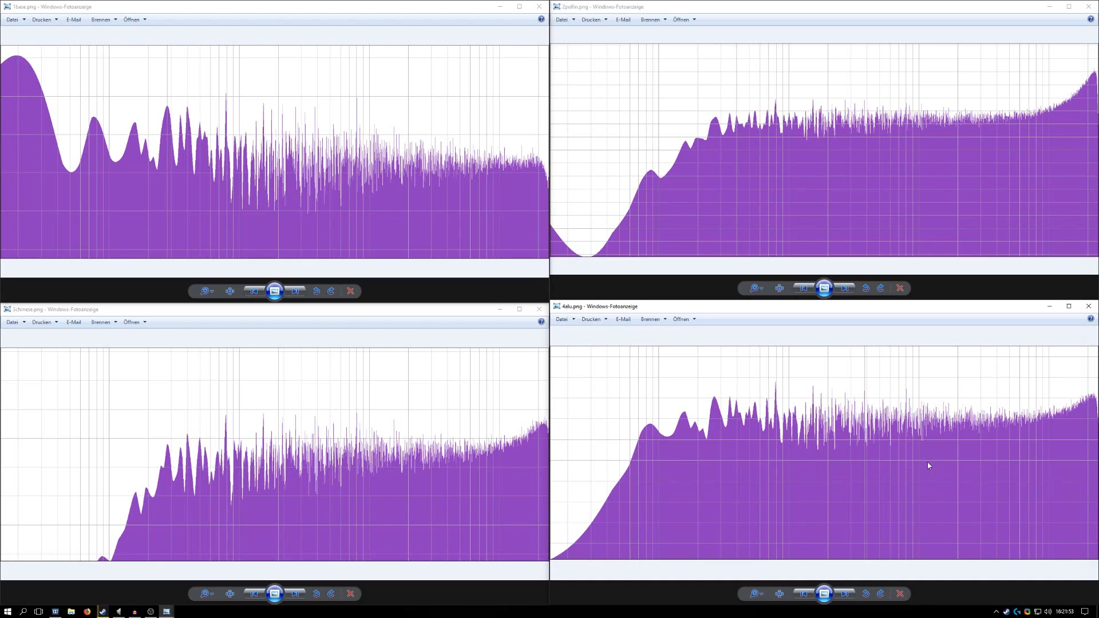
{"action": "mouse_move", "coordinate": [1077, 403]}
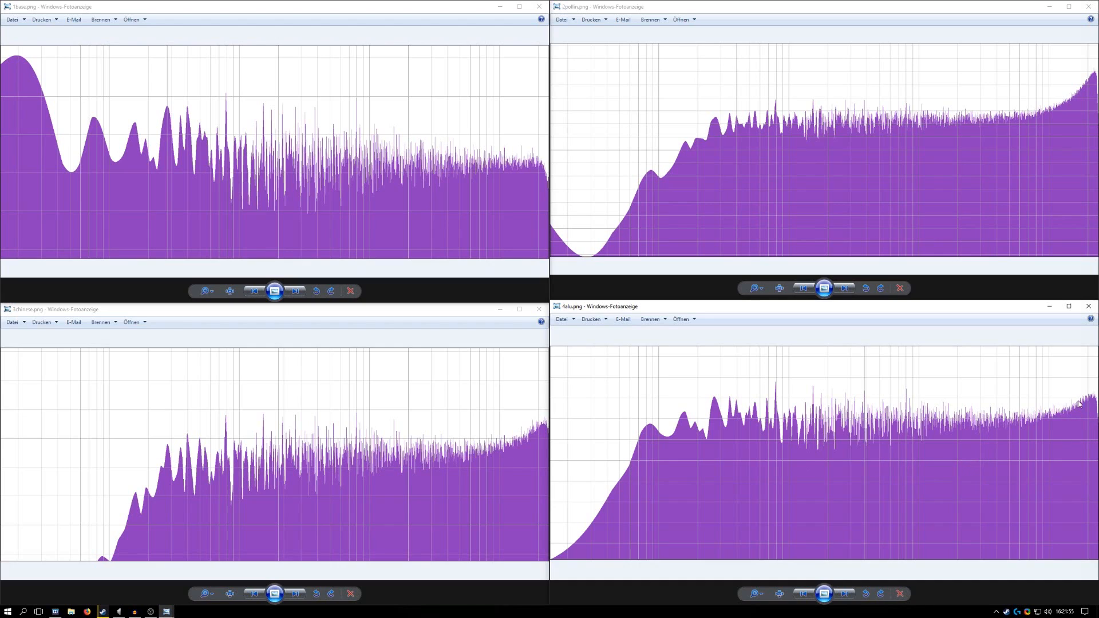
{"action": "mouse_move", "coordinate": [1020, 184]}
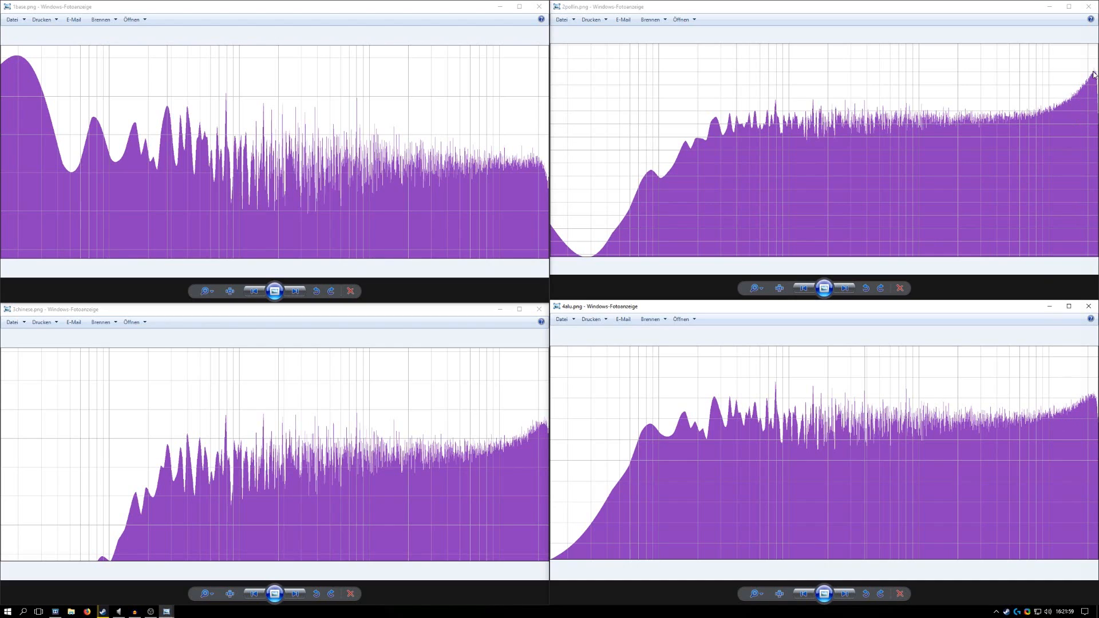
{"action": "mouse_move", "coordinate": [1006, 408]}
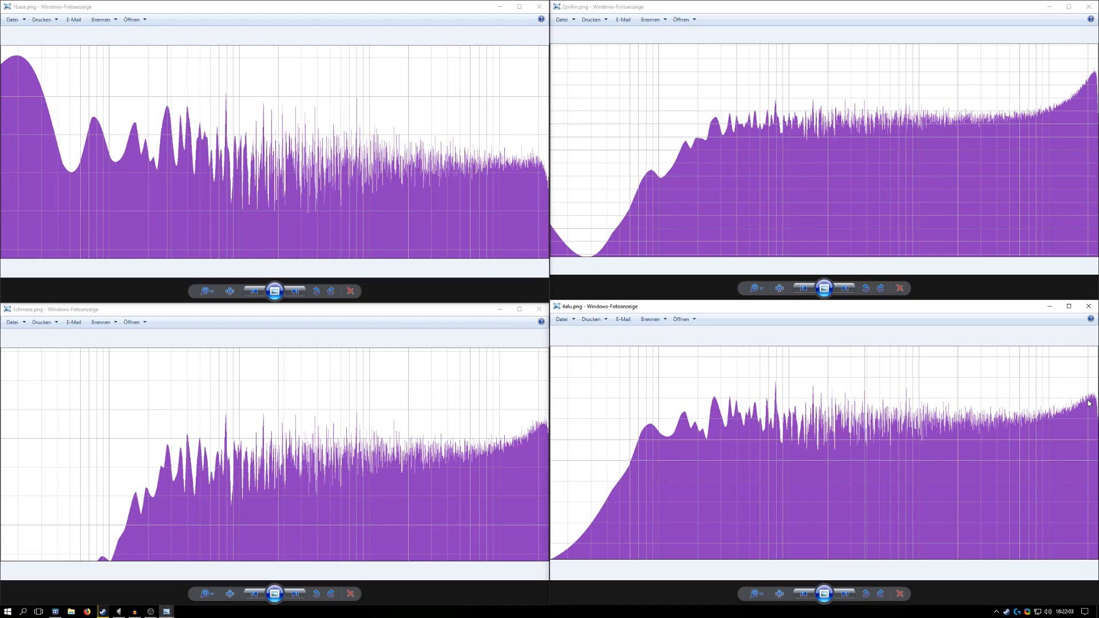
{"action": "mouse_move", "coordinate": [1064, 413]}
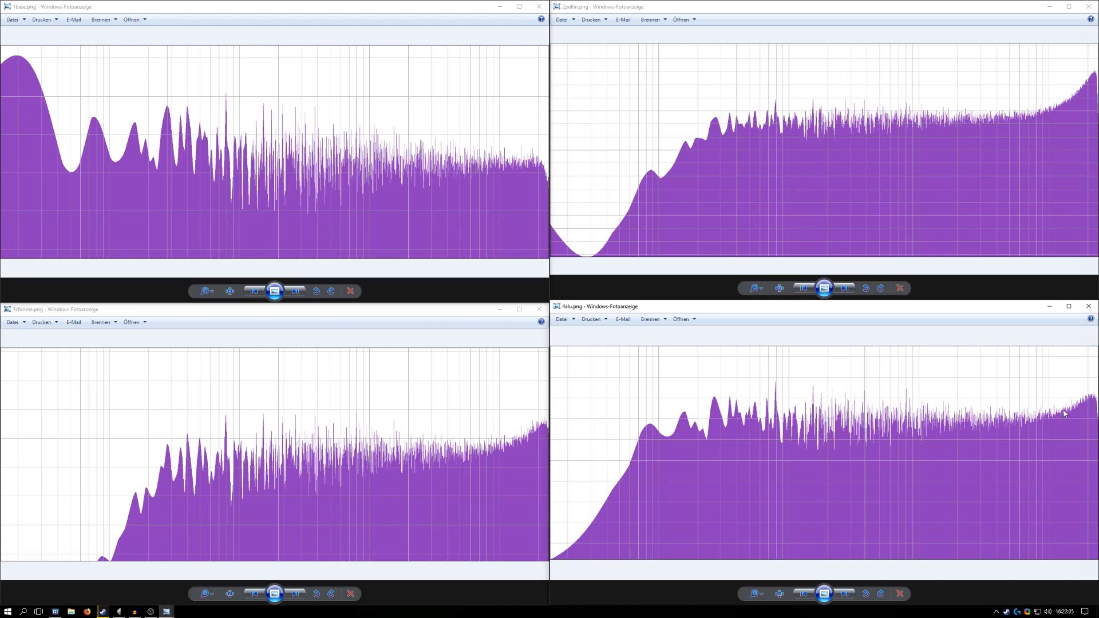
{"action": "mouse_move", "coordinate": [788, 412]}
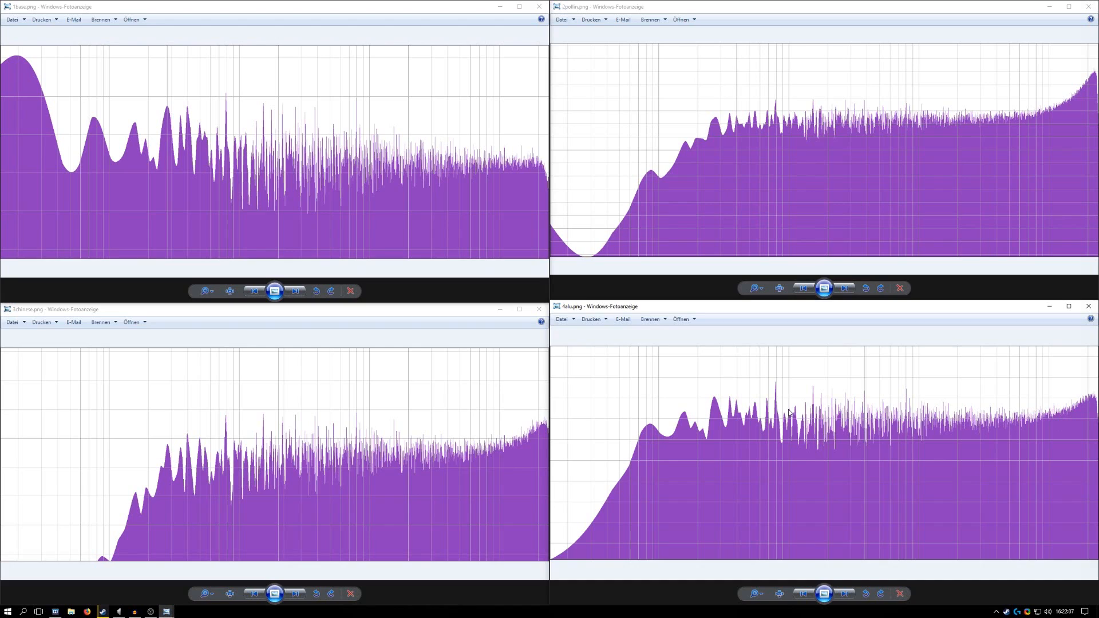
{"action": "mouse_move", "coordinate": [673, 425]}
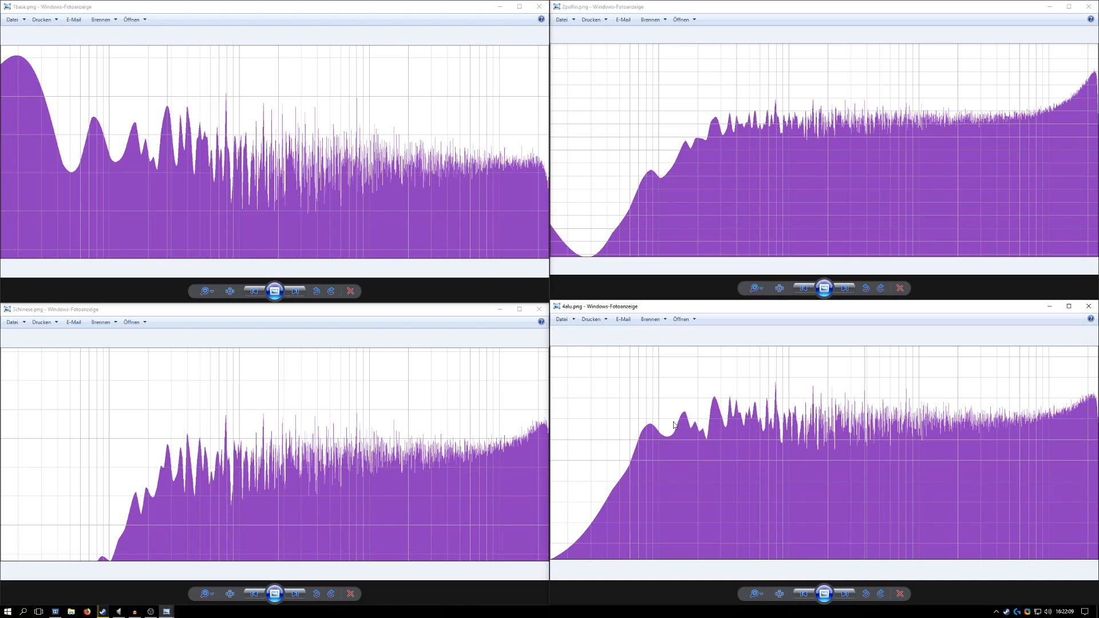
{"action": "mouse_move", "coordinate": [223, 515]}
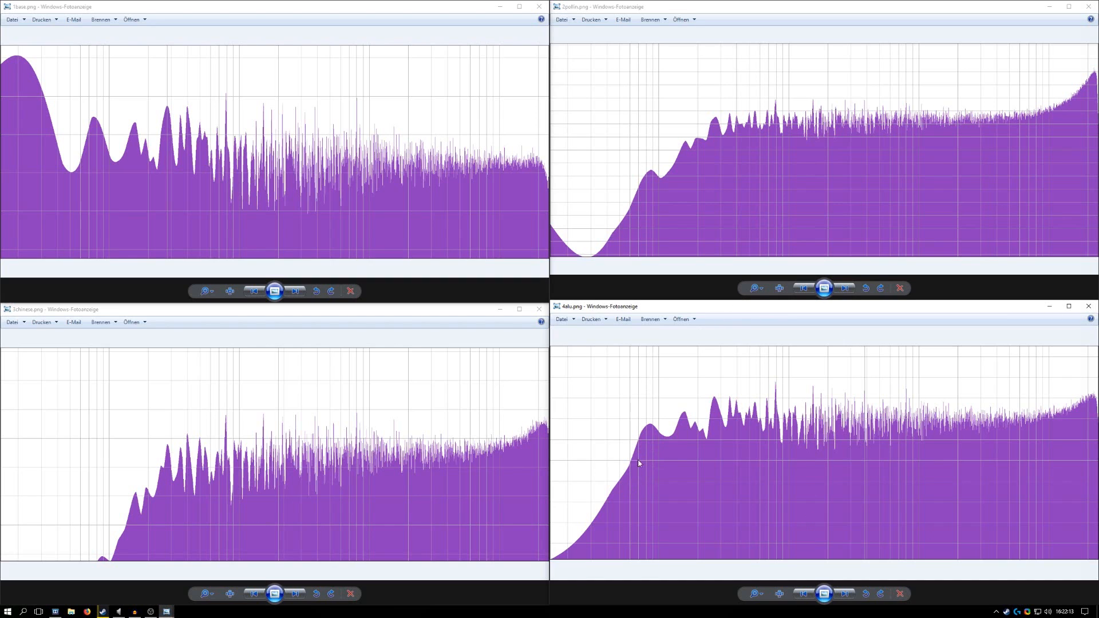
{"action": "mouse_move", "coordinate": [669, 181]}
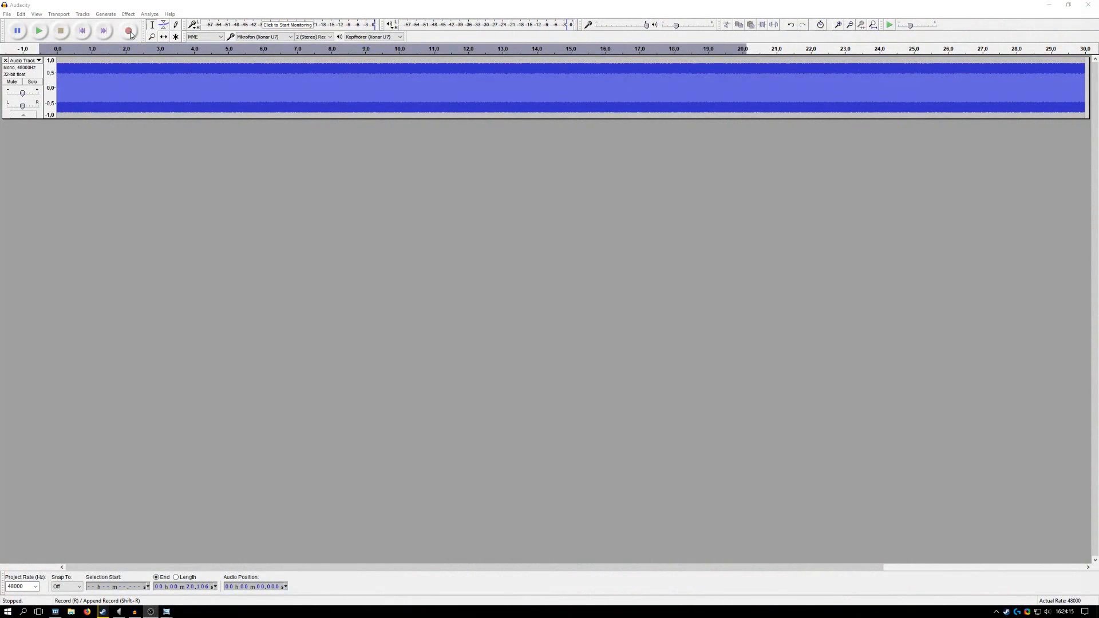
{"action": "mouse_move", "coordinate": [130, 29]}
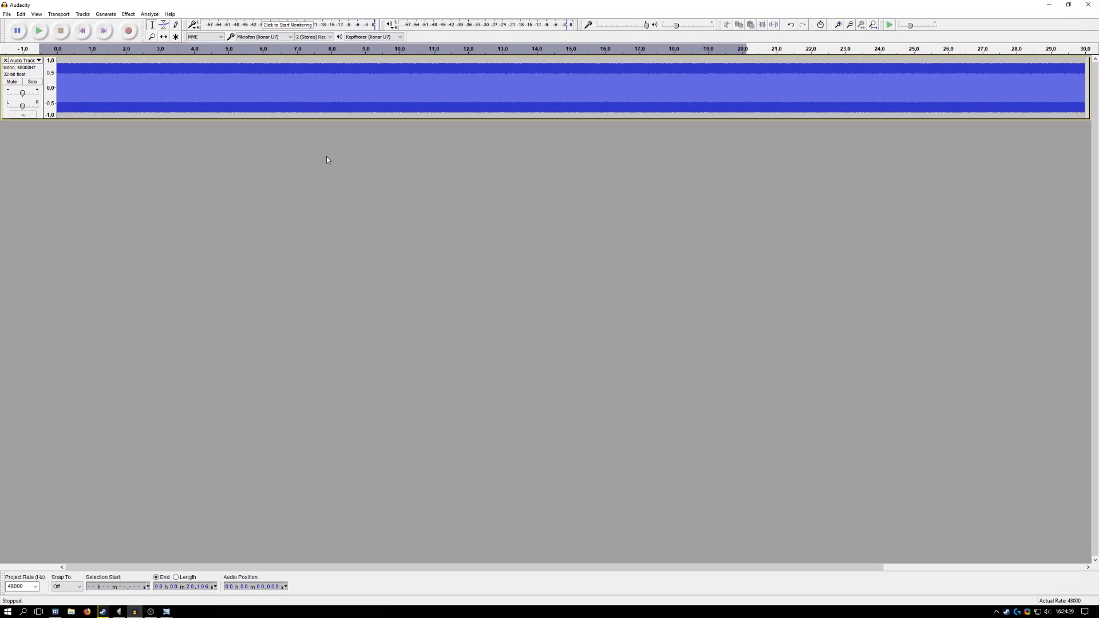
{"action": "mouse_move", "coordinate": [297, 16]}
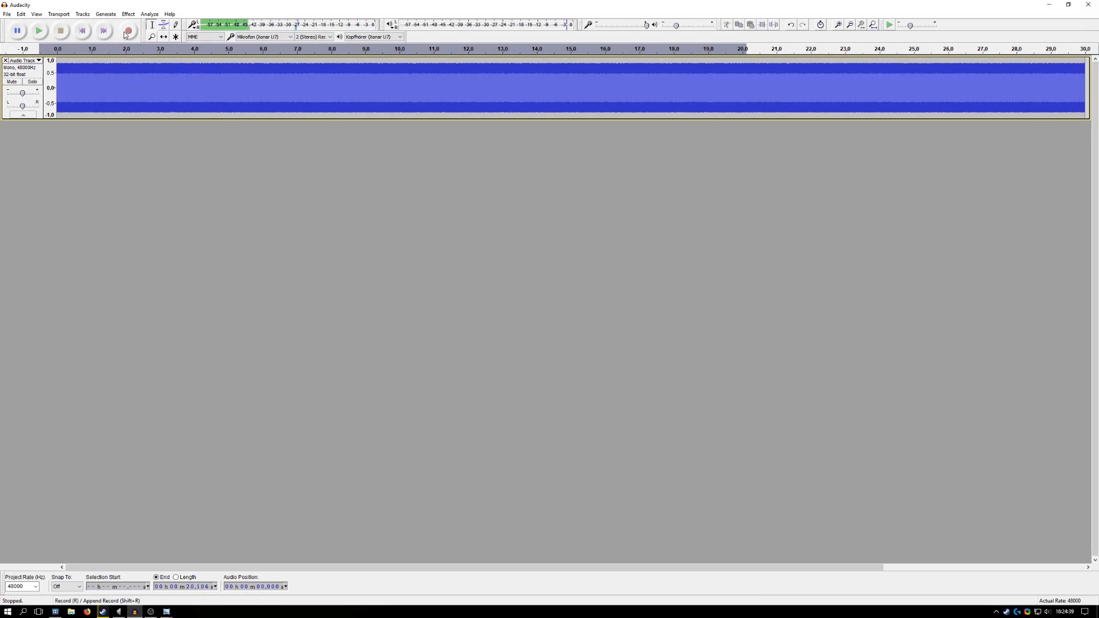
- Record about 20 seconds of noise through the isolator chain as a new stereo take
{"action": "left_click", "coordinate": [128, 29]}
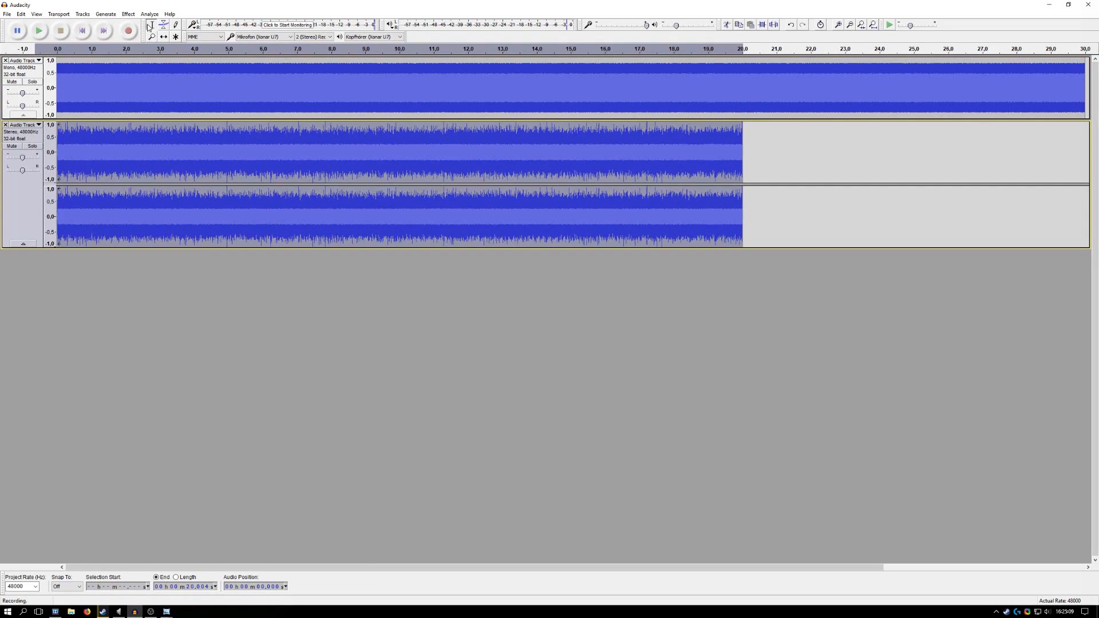
- Plot the chain recording's spectrum, switching the axis to Linear, then back to Log frequency
{"action": "left_click", "coordinate": [149, 14]}
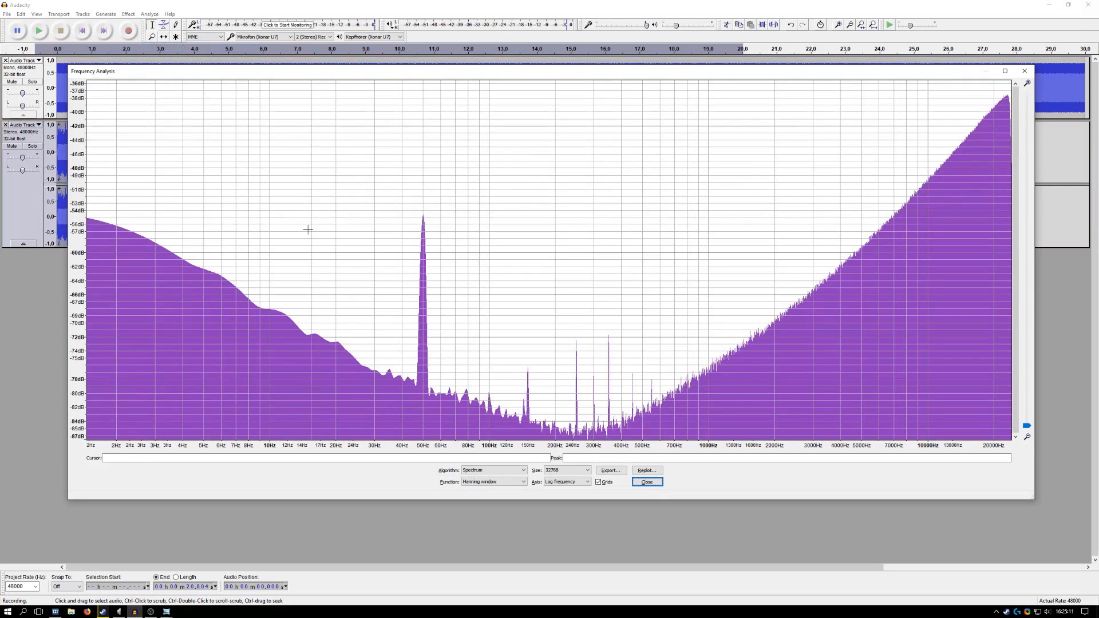
{"action": "mouse_move", "coordinate": [375, 313]}
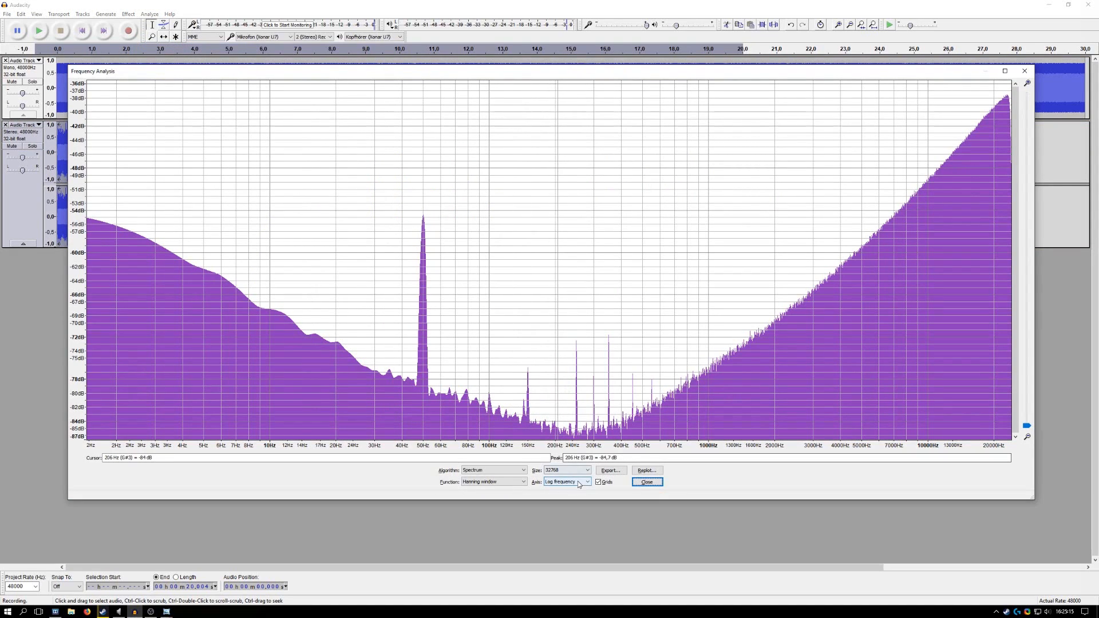
{"action": "left_click", "coordinate": [564, 481]}
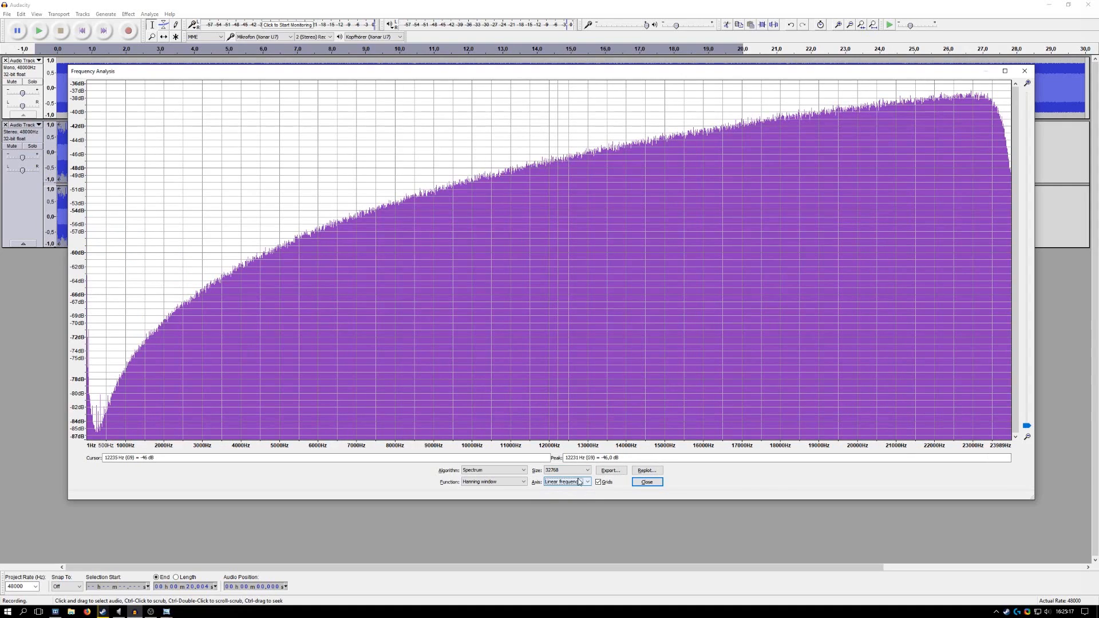
{"action": "left_click", "coordinate": [565, 482]}
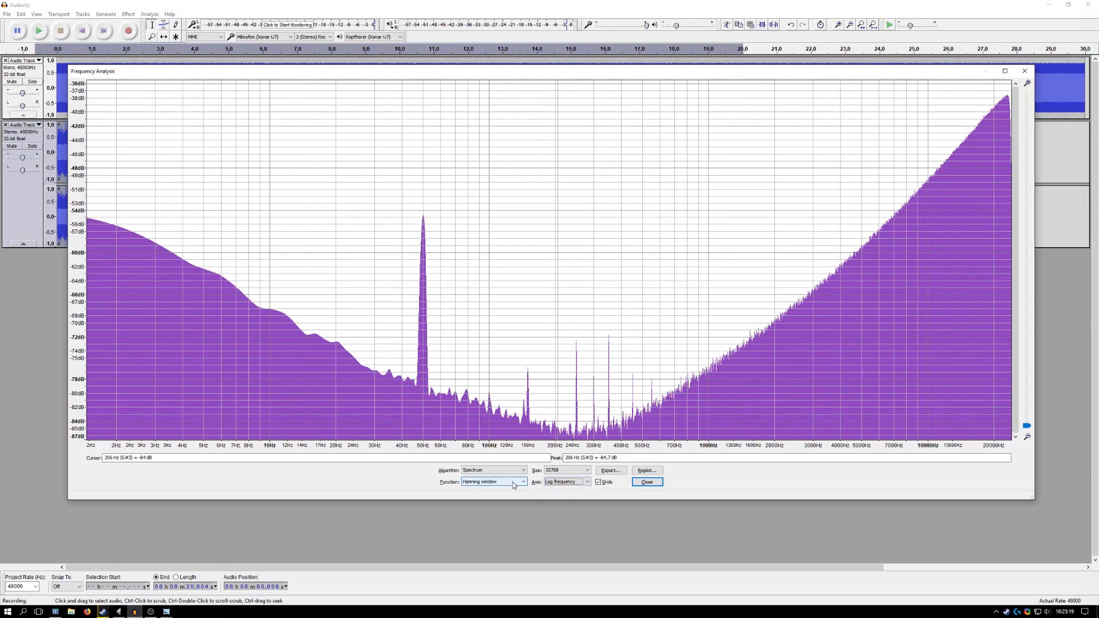
{"action": "mouse_move", "coordinate": [633, 305]}
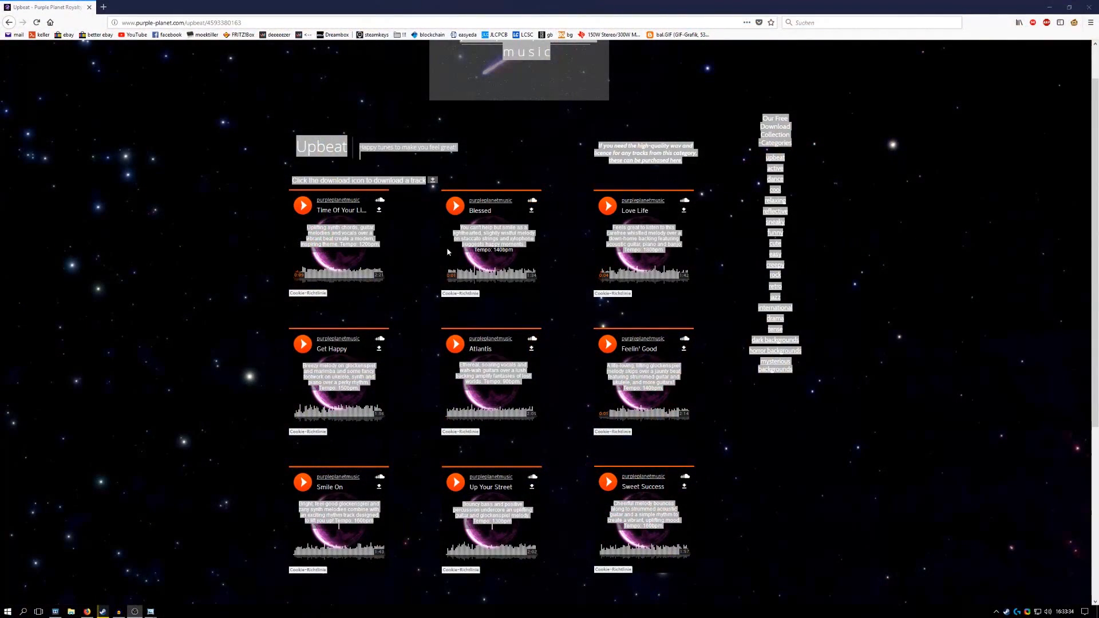
- Play the track Blessed on Purple Planet Music
{"action": "left_click", "coordinate": [454, 206]}
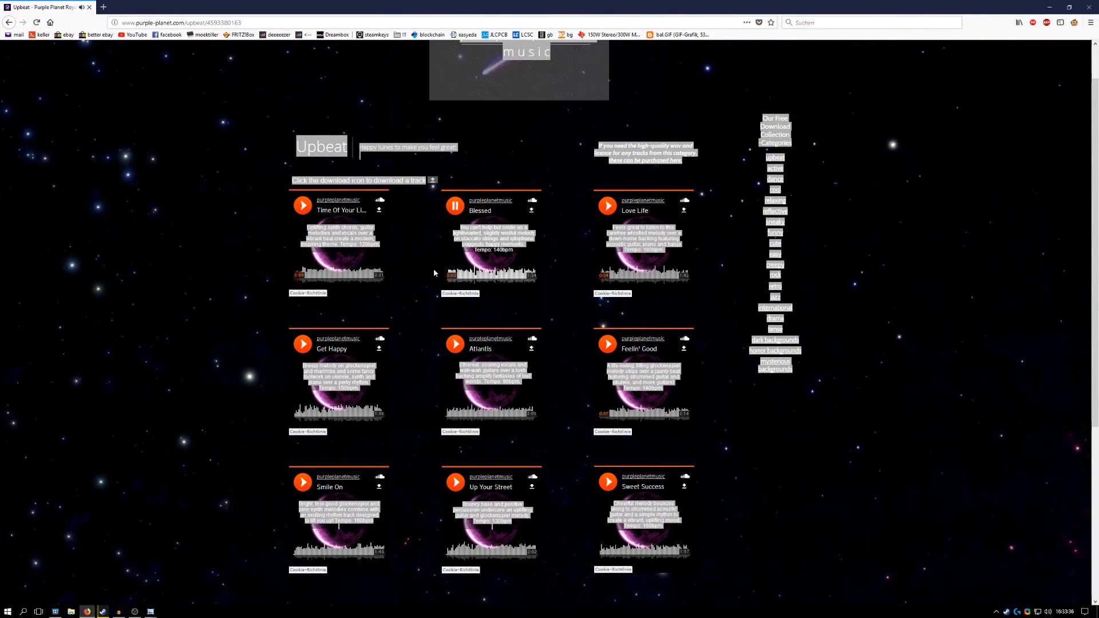
{"action": "mouse_move", "coordinate": [426, 265]}
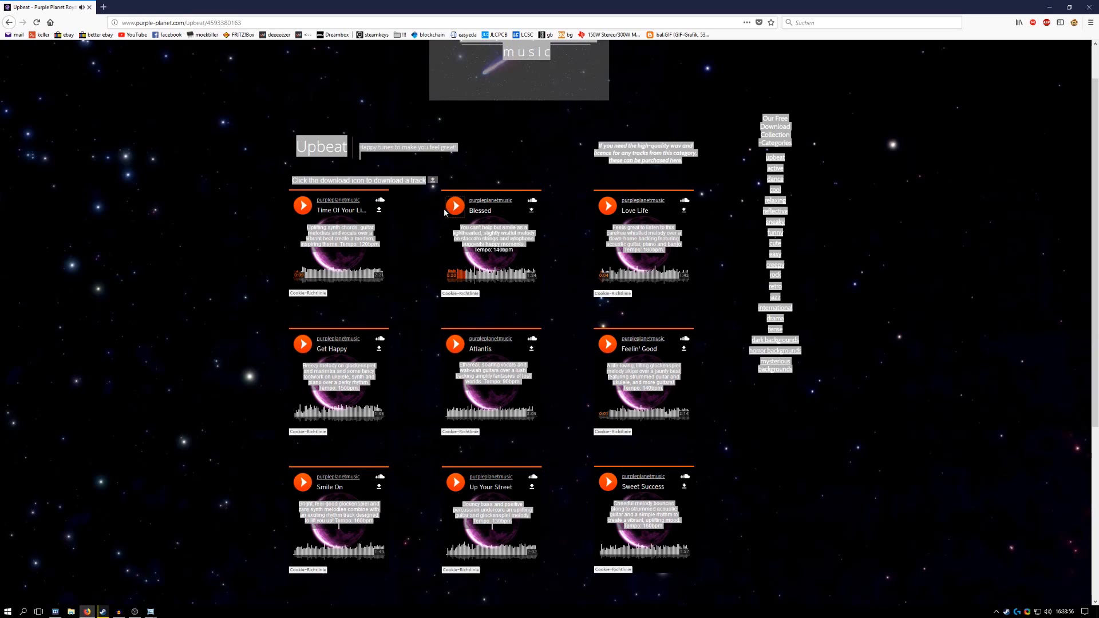
{"action": "mouse_move", "coordinate": [244, 309]}
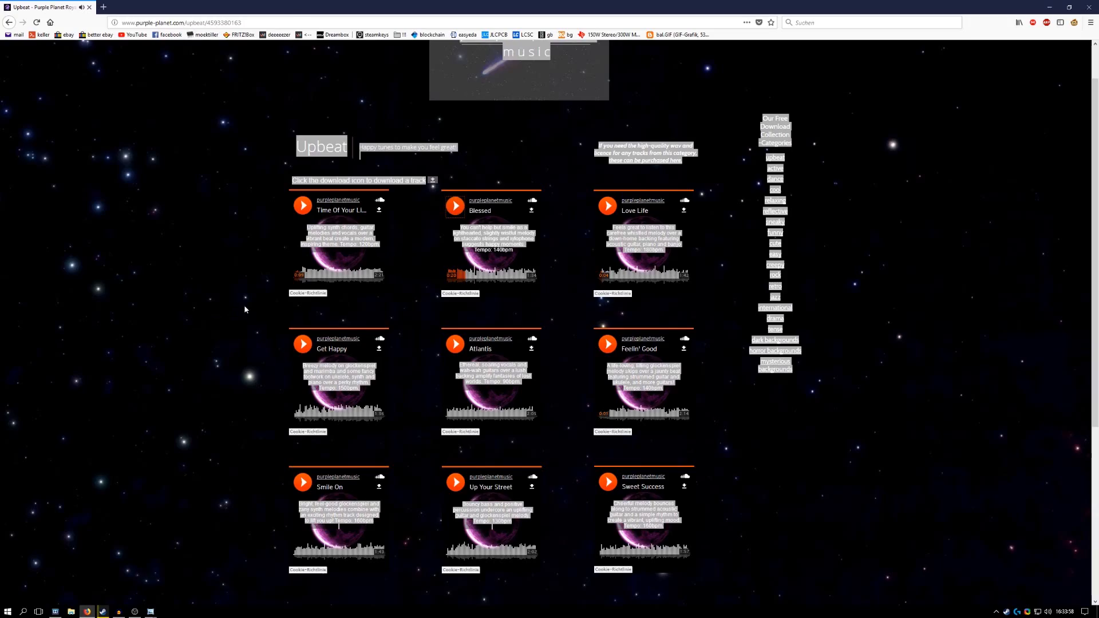
- Resume playback of Blessed for another listening test
{"action": "left_click", "coordinate": [453, 205]}
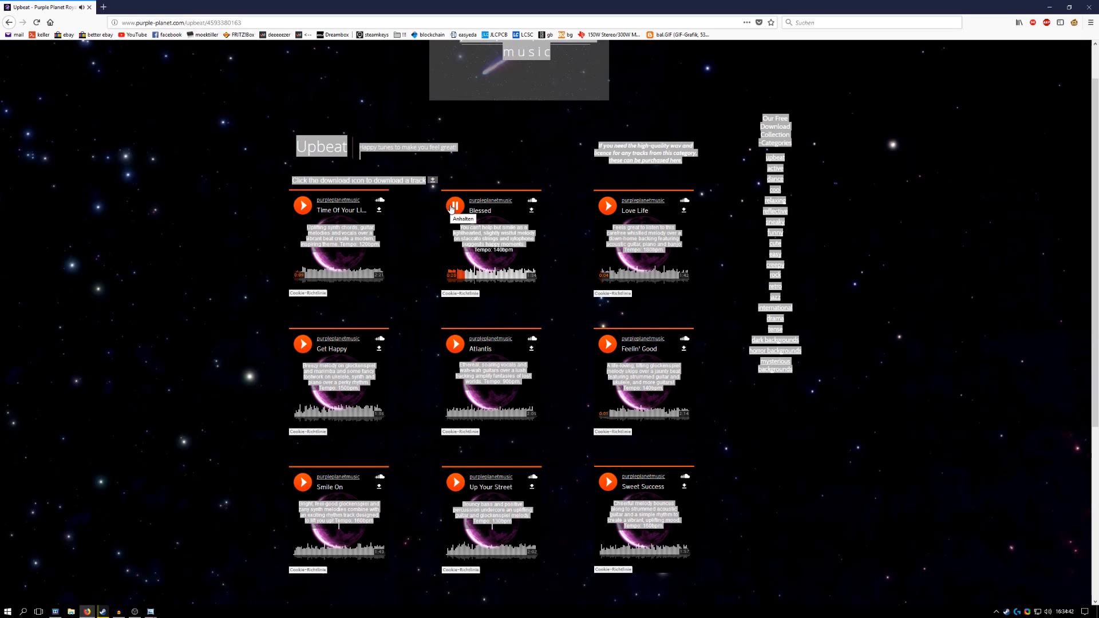
- Pause the Blessed playback
{"action": "left_click", "coordinate": [455, 205]}
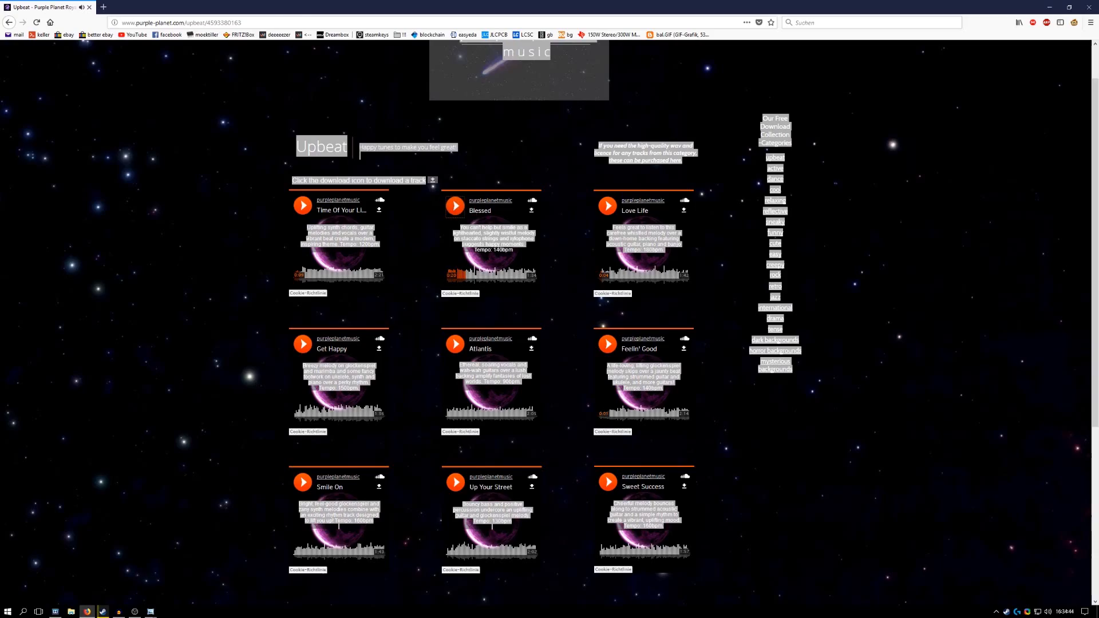
{"action": "left_click", "coordinate": [454, 205]}
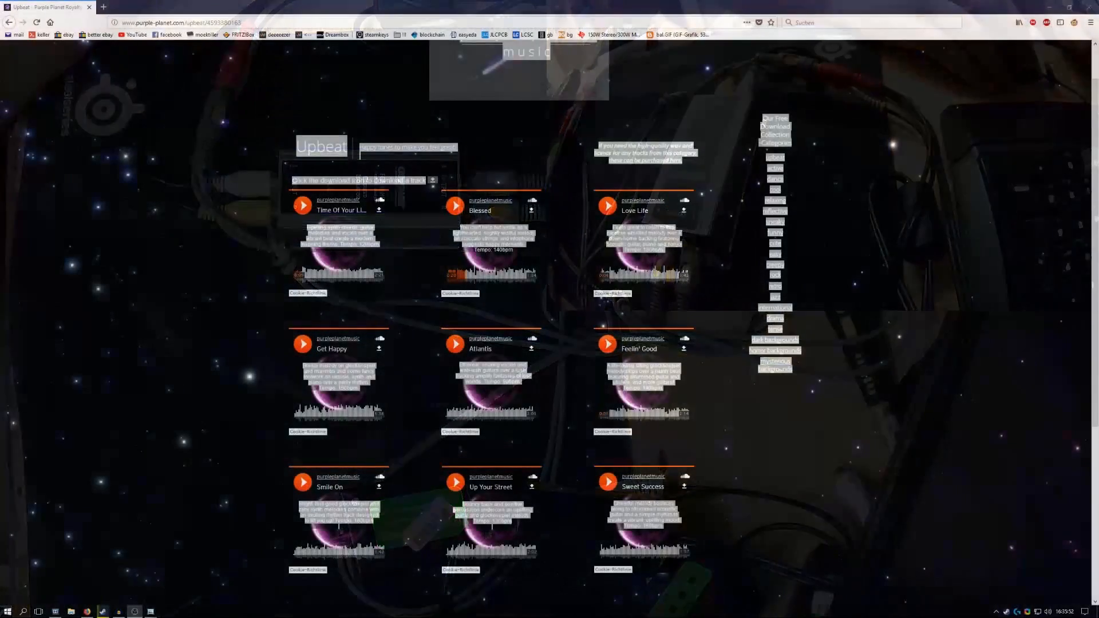
- Resume Blessed for the next listening pass
{"action": "left_click", "coordinate": [455, 206]}
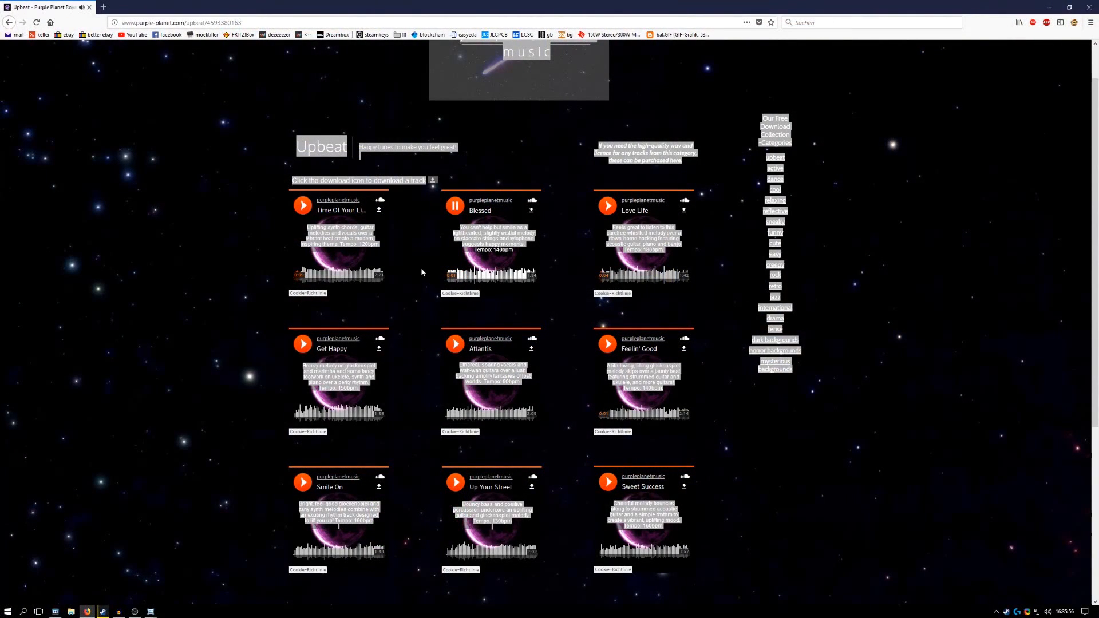
{"action": "mouse_move", "coordinate": [430, 225]}
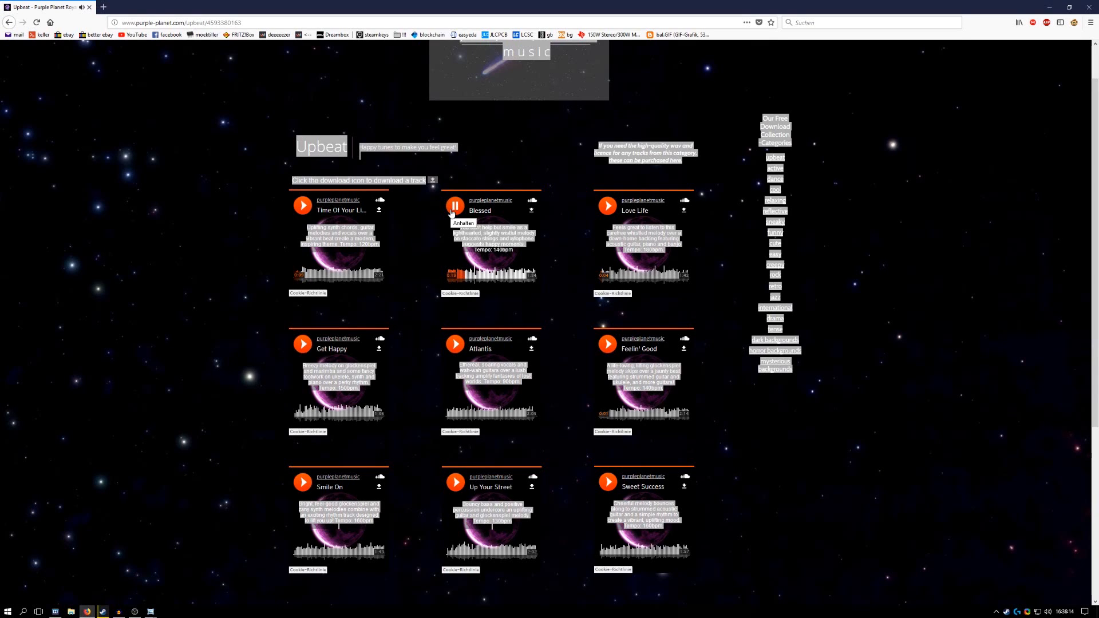
- Stop Blessed after this listening pass
{"action": "left_click", "coordinate": [454, 205]}
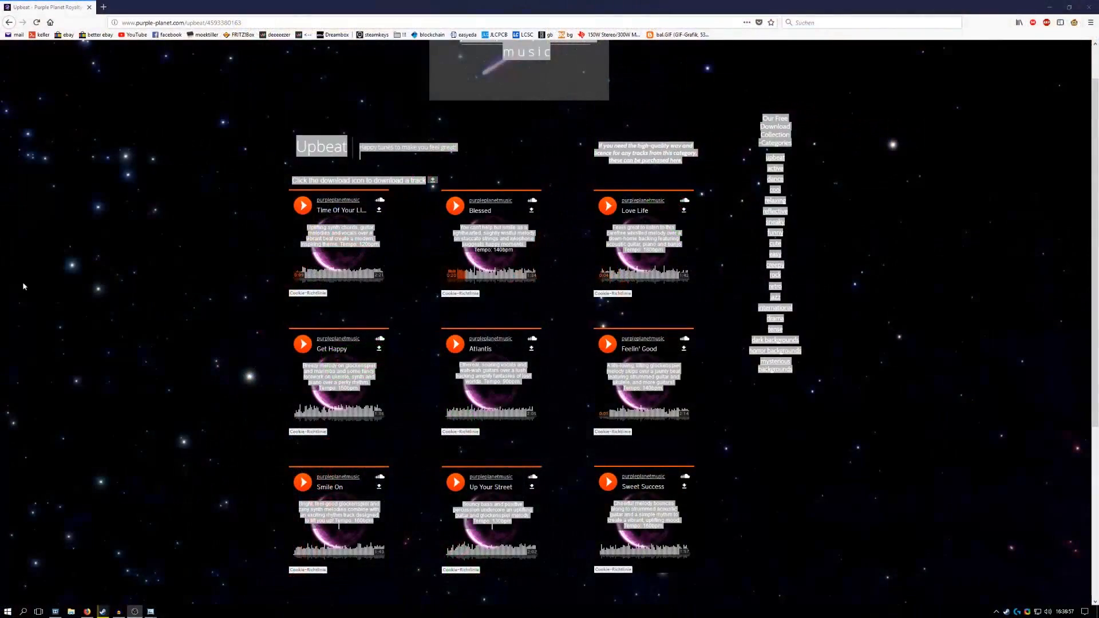
- Play about 20 seconds of Blessed, then pause it
{"action": "left_click", "coordinate": [454, 206]}
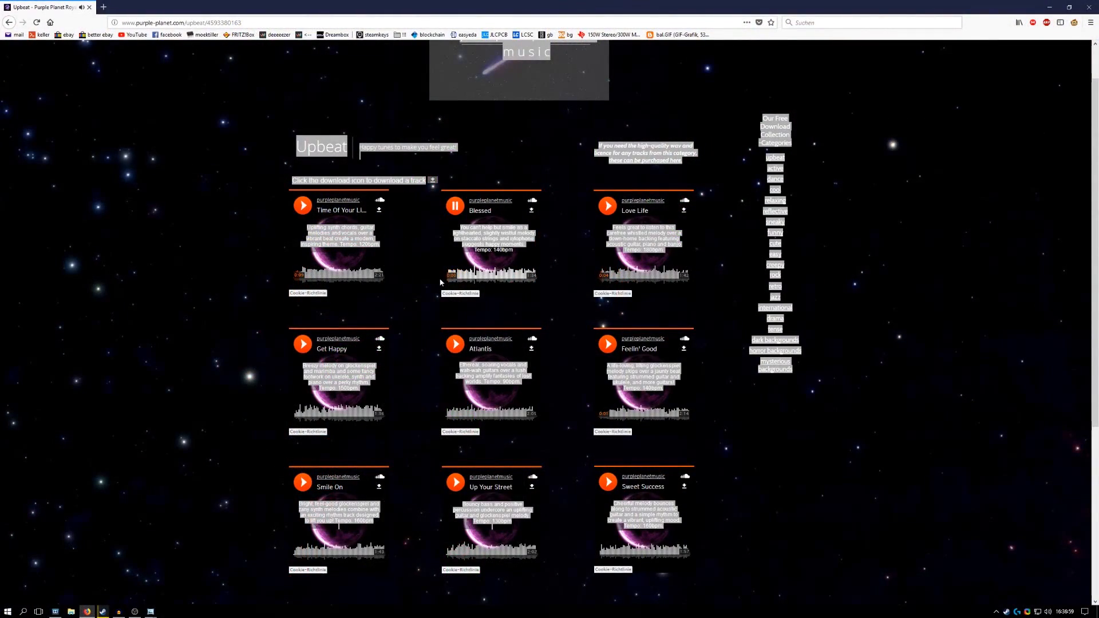
{"action": "mouse_move", "coordinate": [413, 267]}
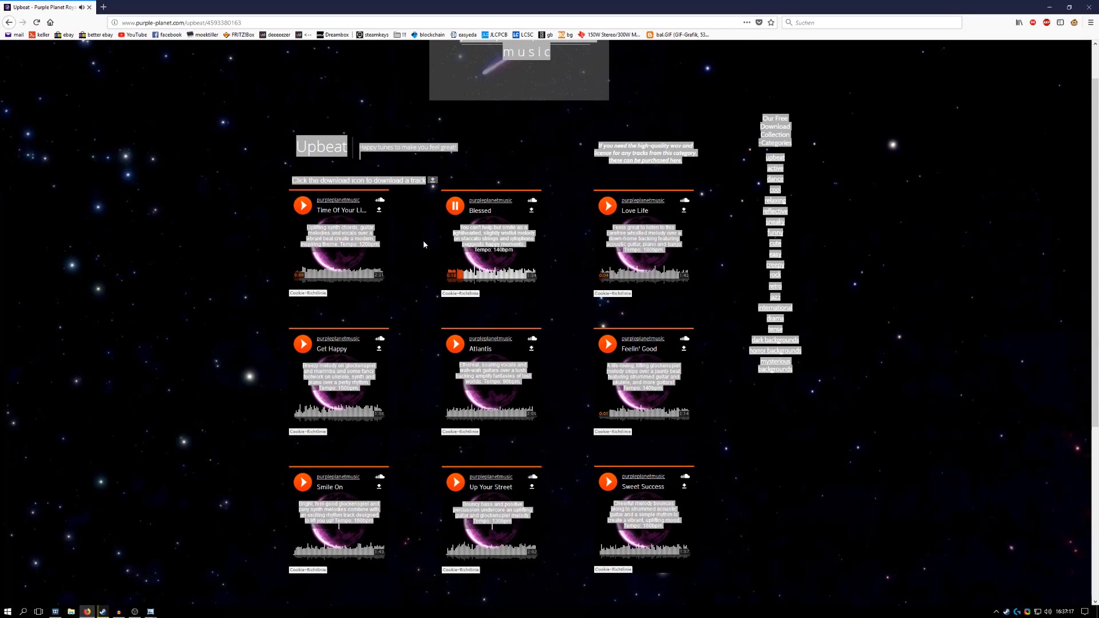
{"action": "left_click", "coordinate": [454, 206]}
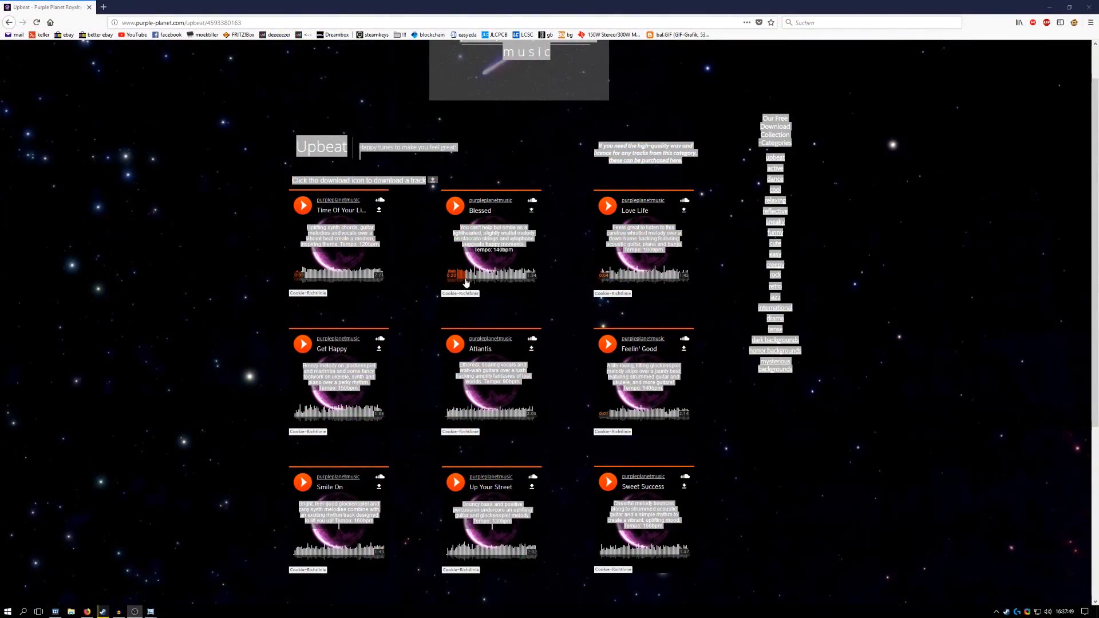
- Resume the Blessed track on the Upbeat page for a short stretch, then pause it
{"action": "left_click", "coordinate": [454, 205]}
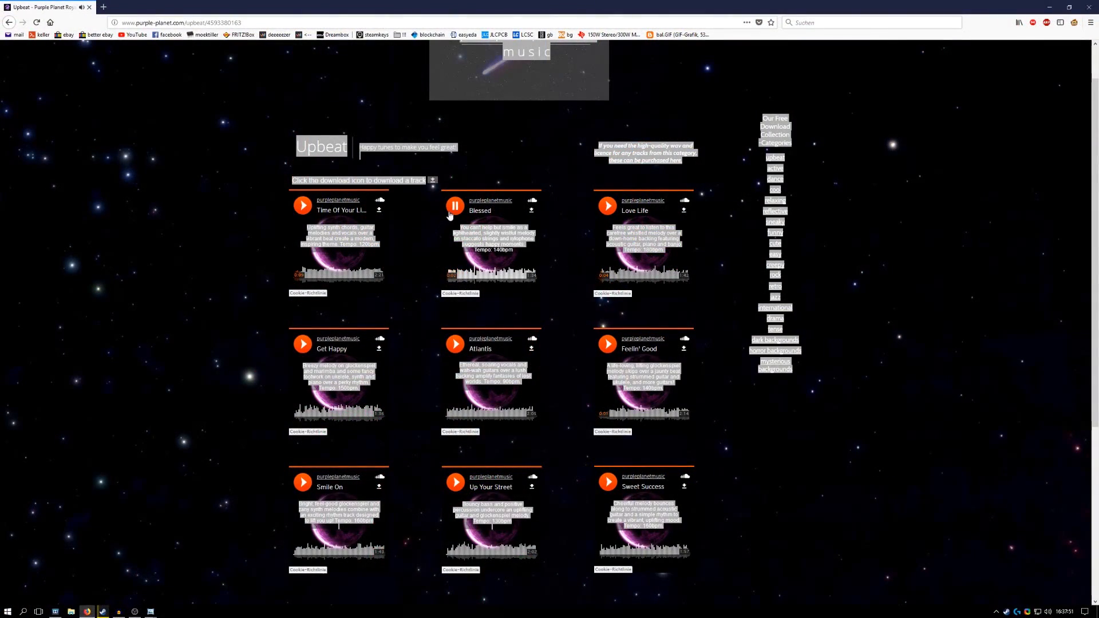
{"action": "mouse_move", "coordinate": [454, 205]}
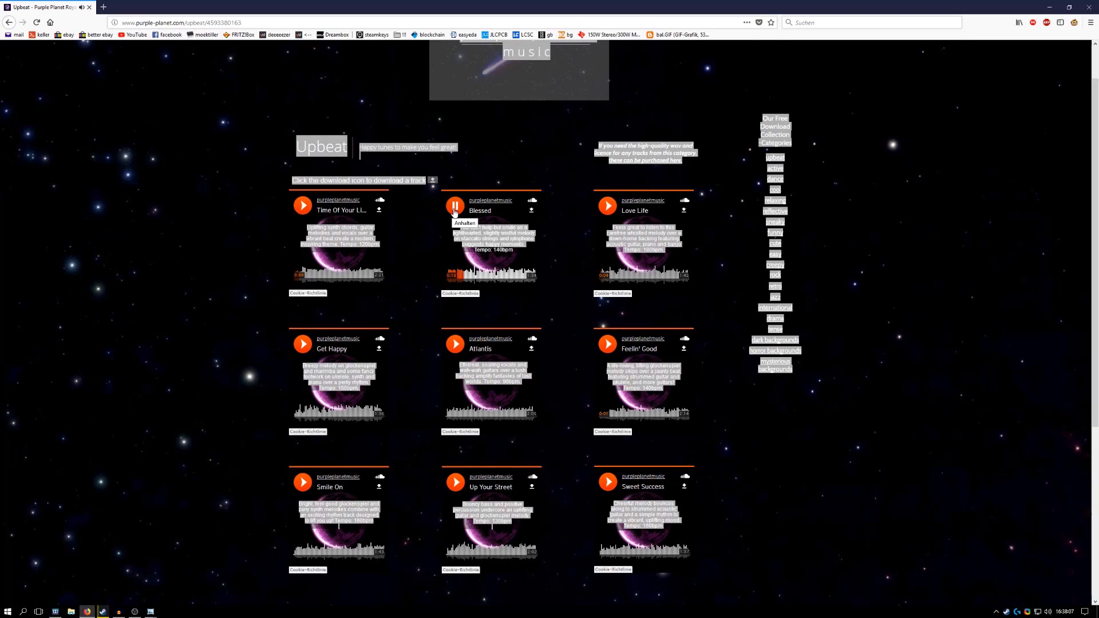
{"action": "left_click", "coordinate": [454, 206]}
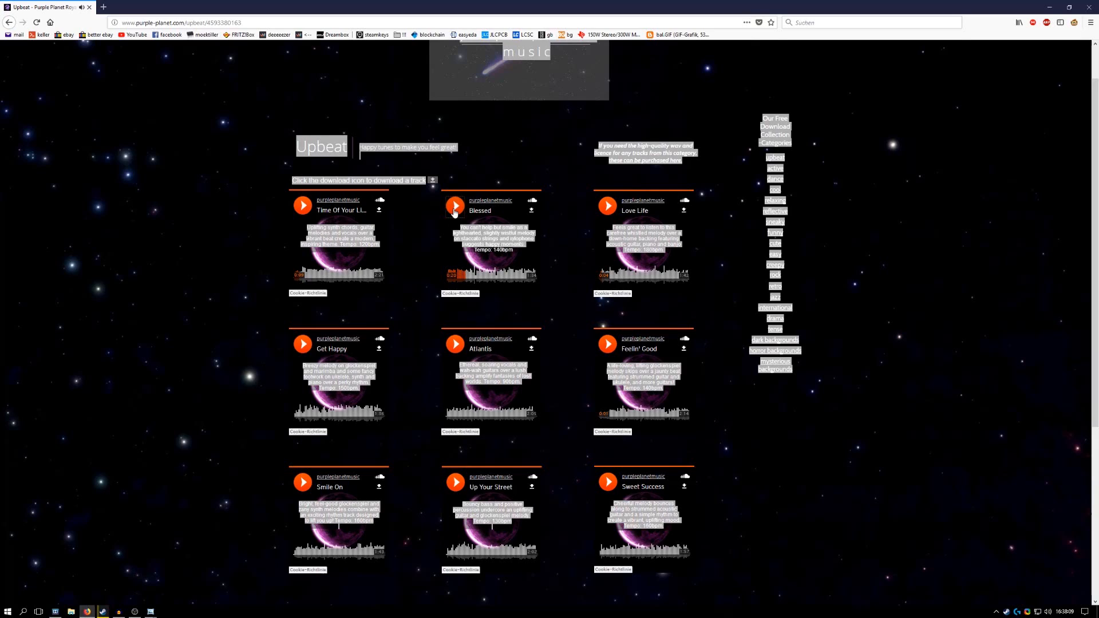